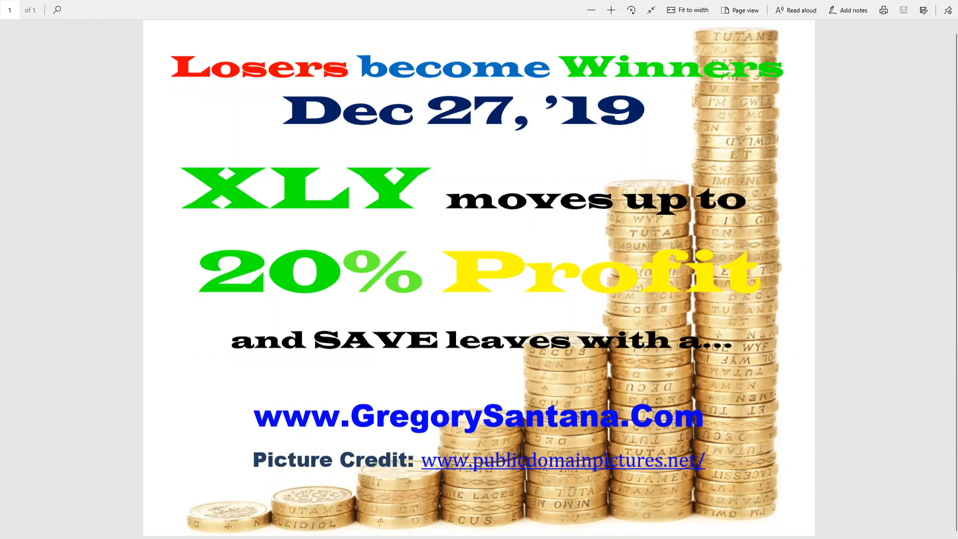
pyautogui.moveTo(602, 307)
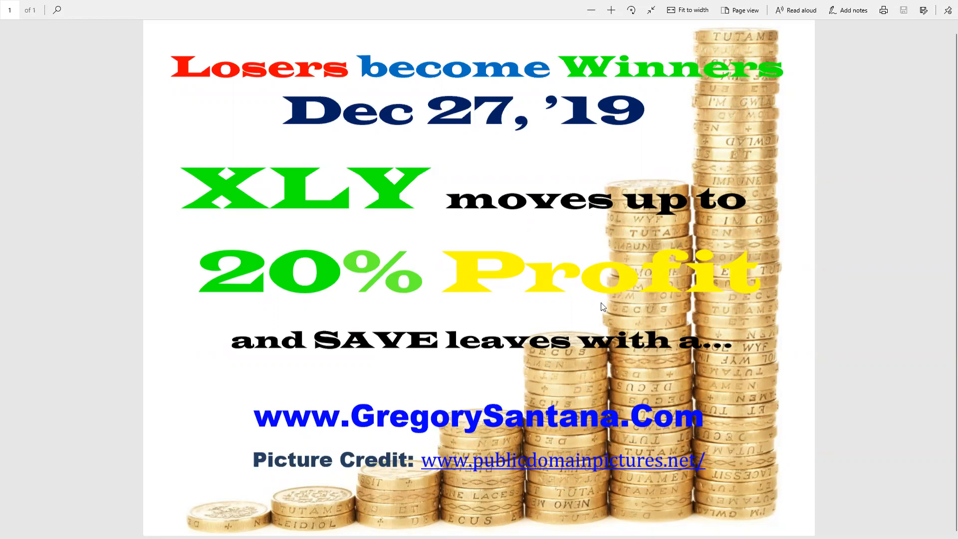
pyautogui.moveTo(396, 344)
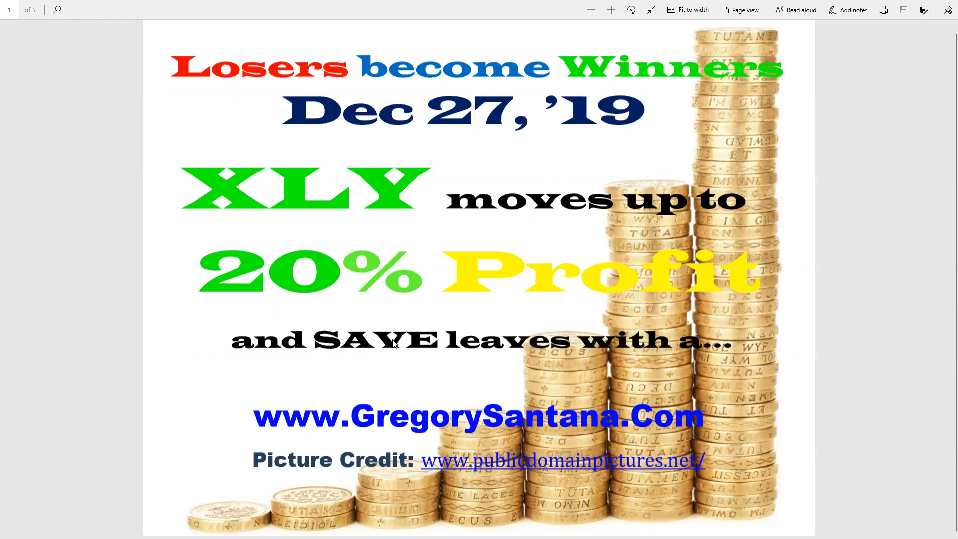
pyautogui.moveTo(394, 343)
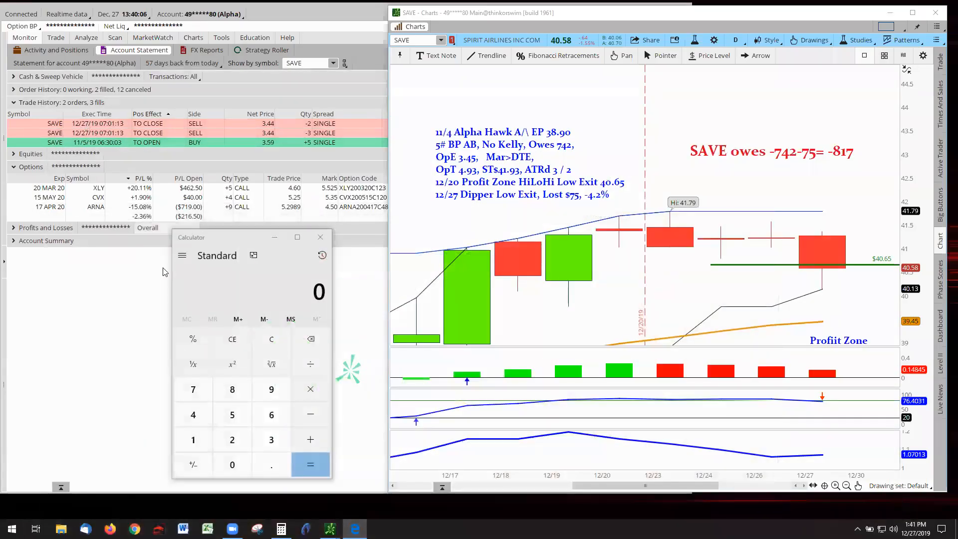
pyautogui.moveTo(111, 329)
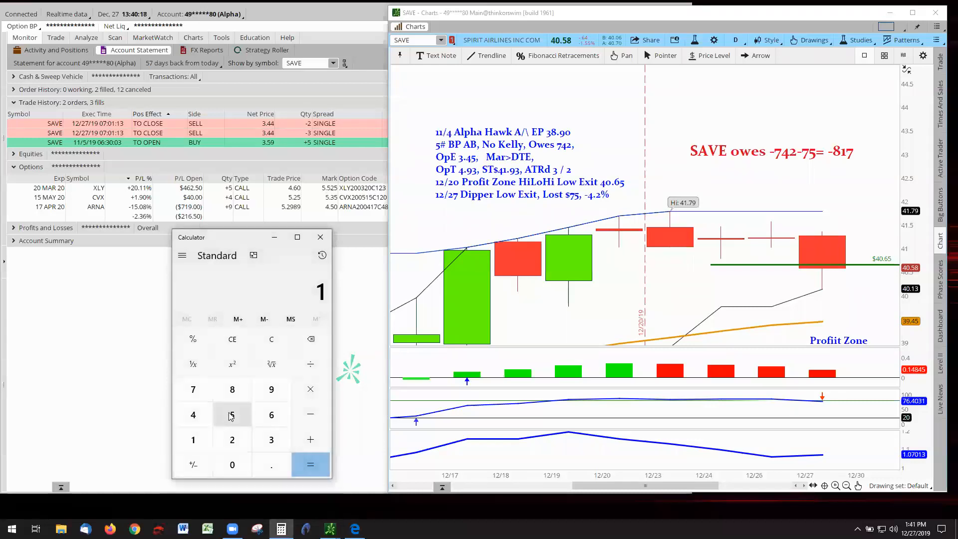
# Step: Compute 15 ÷ 3.59 in Calculator, then 15 × 5 = 75
pyautogui.click(232, 414)
pyautogui.write('3')
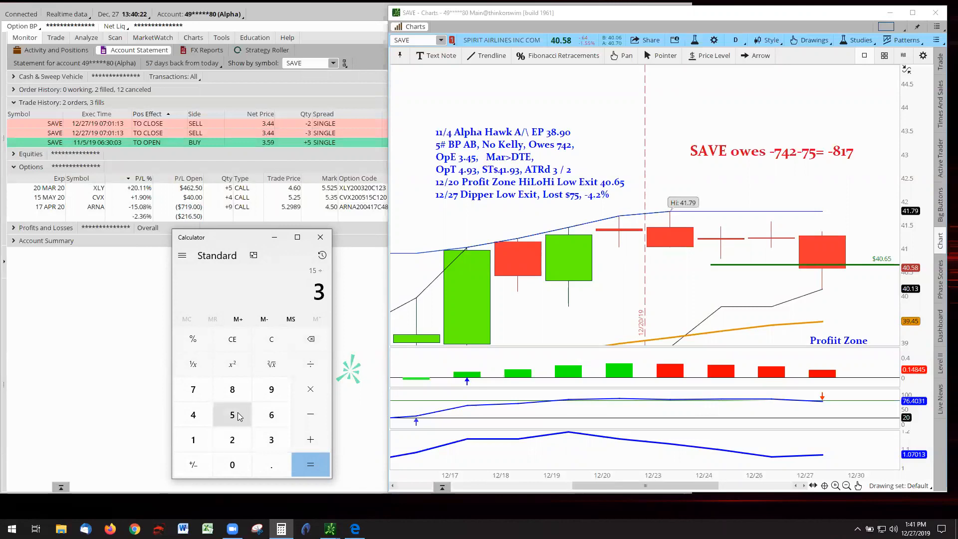
pyautogui.click(232, 414)
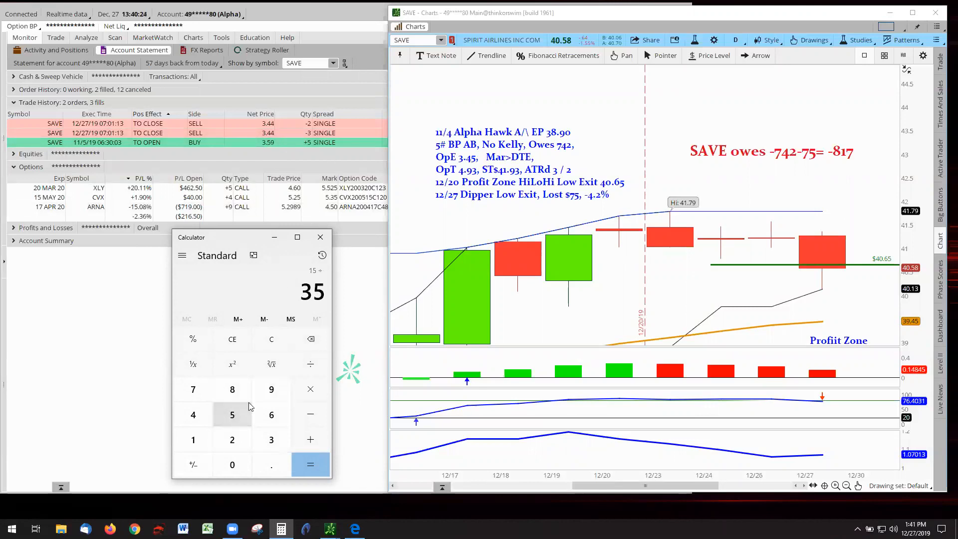
pyautogui.click(270, 389)
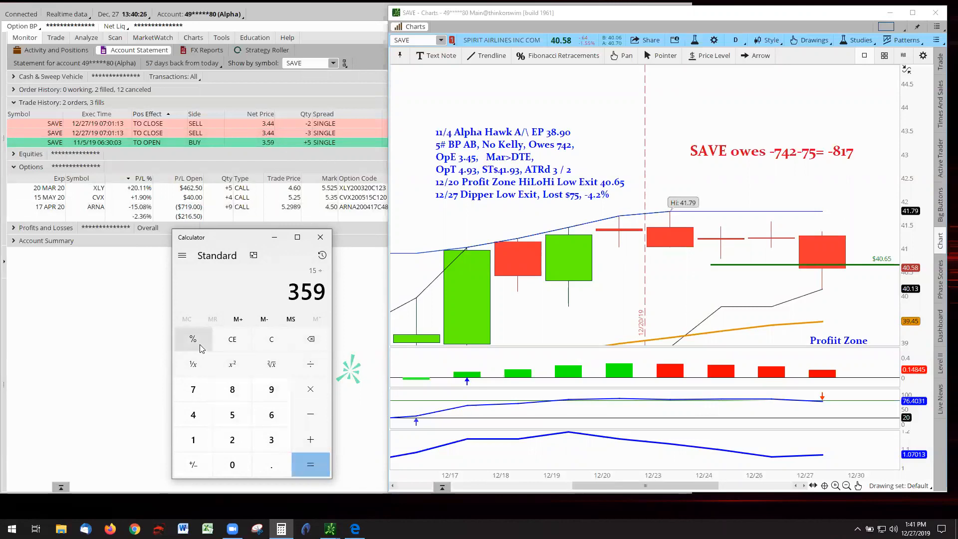
pyautogui.click(310, 465)
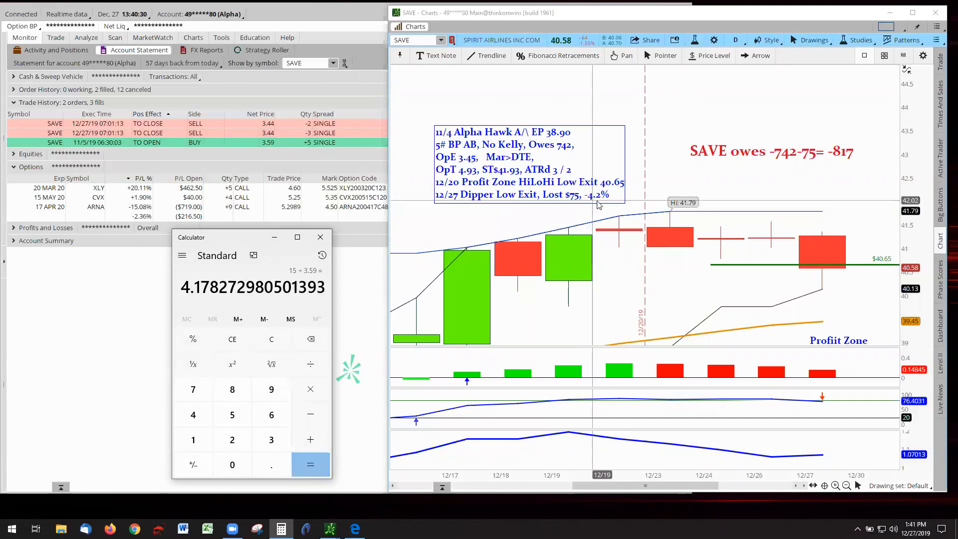
pyautogui.moveTo(145, 311)
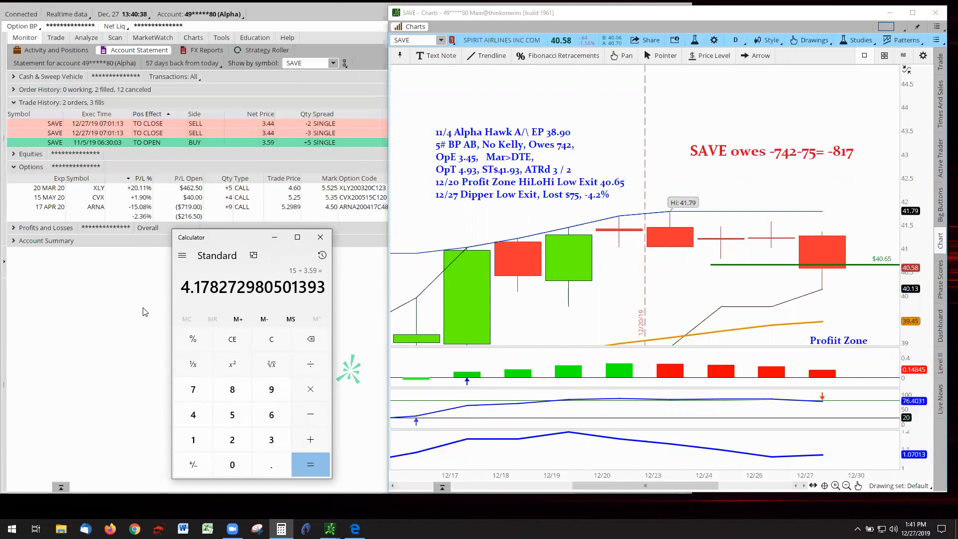
pyautogui.moveTo(534, 237)
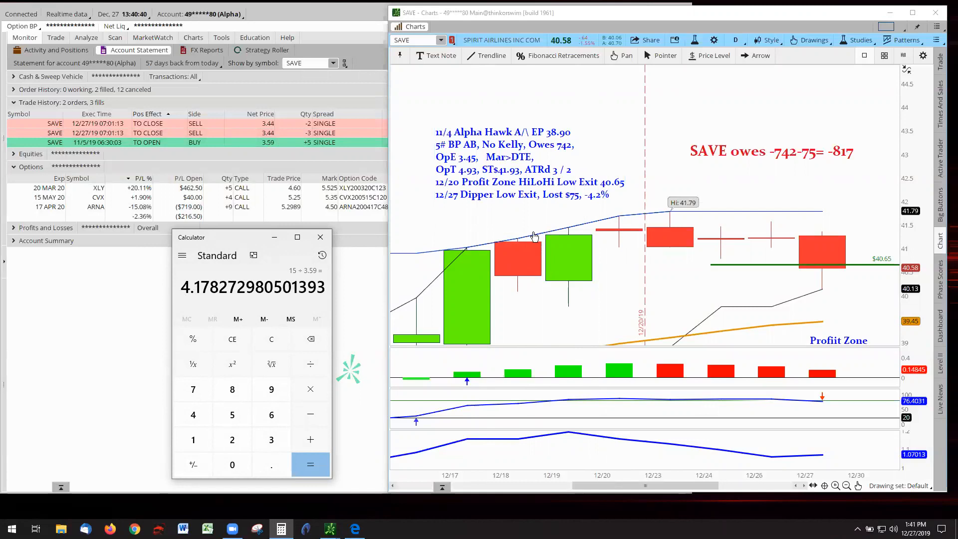
pyautogui.moveTo(193, 439)
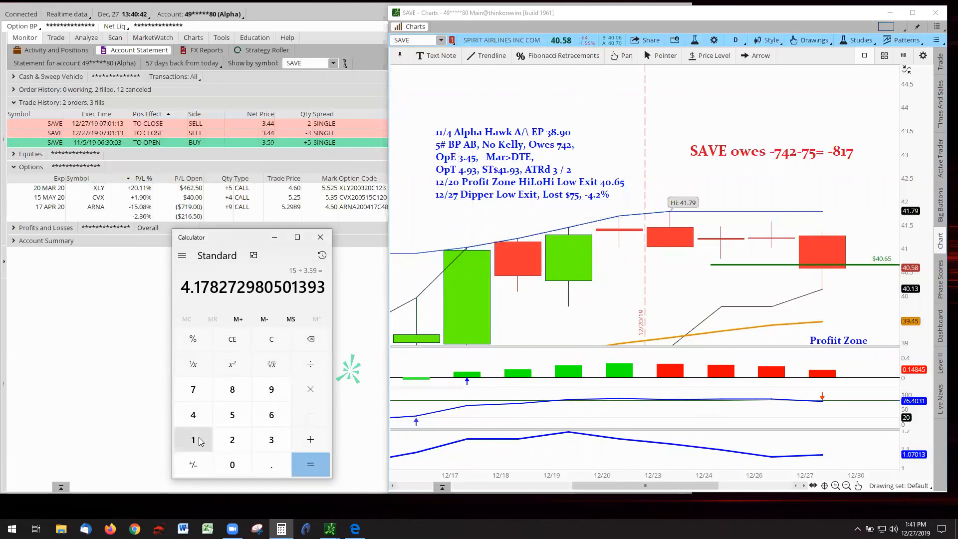
pyautogui.click(271, 340)
pyautogui.write('15')
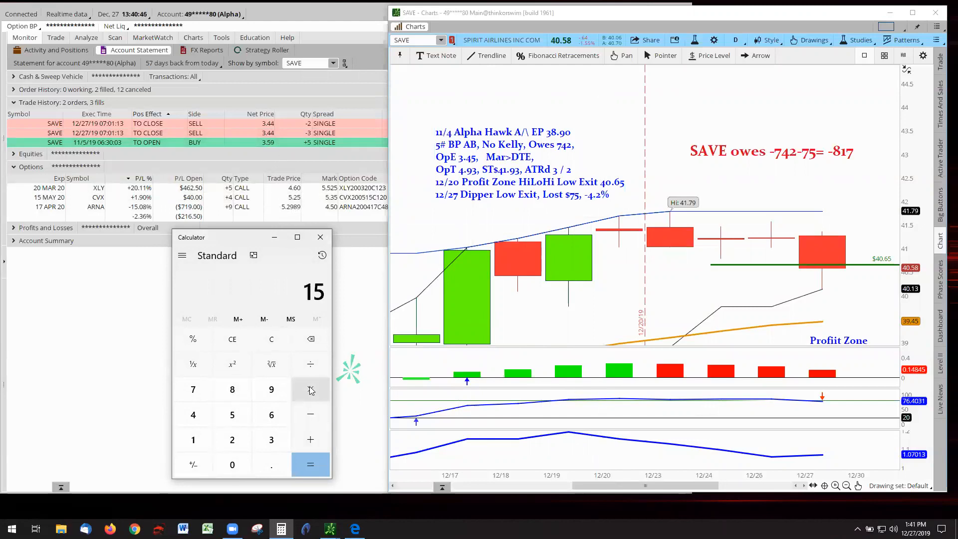
pyautogui.click(310, 465)
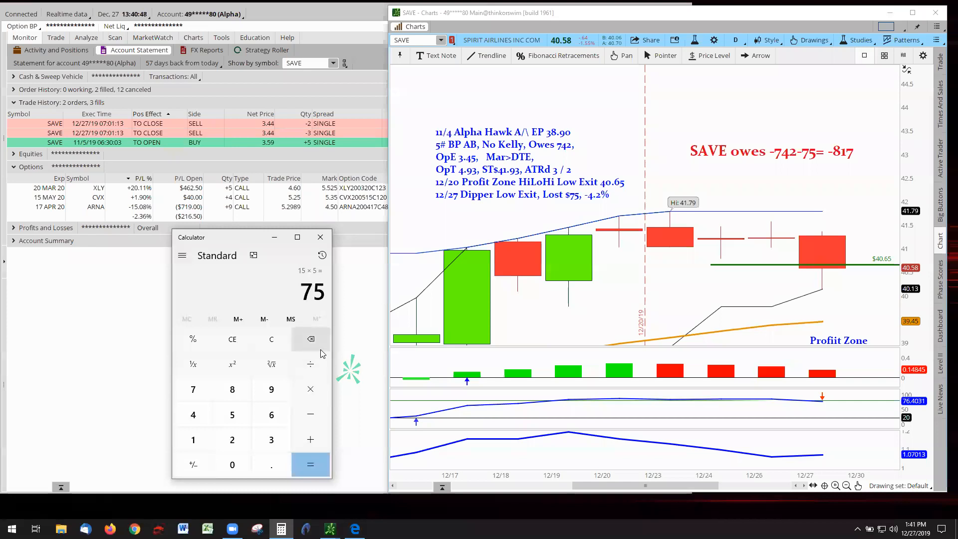
pyautogui.moveTo(764, 177)
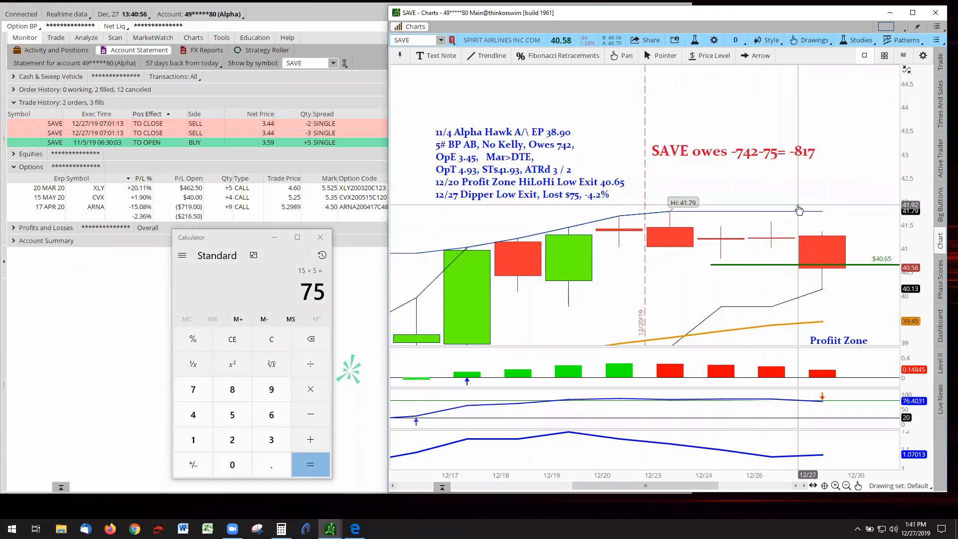
pyautogui.moveTo(814, 166)
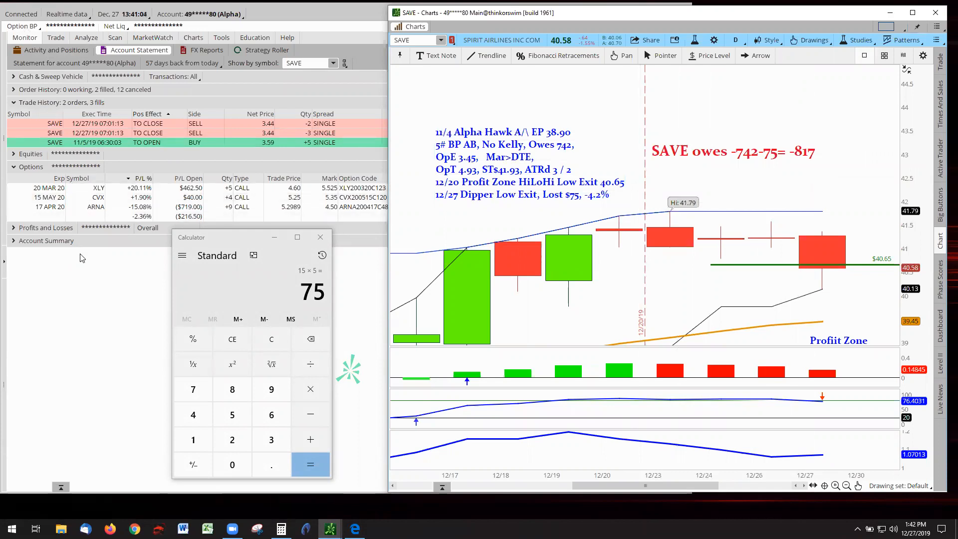
pyautogui.moveTo(819, 217)
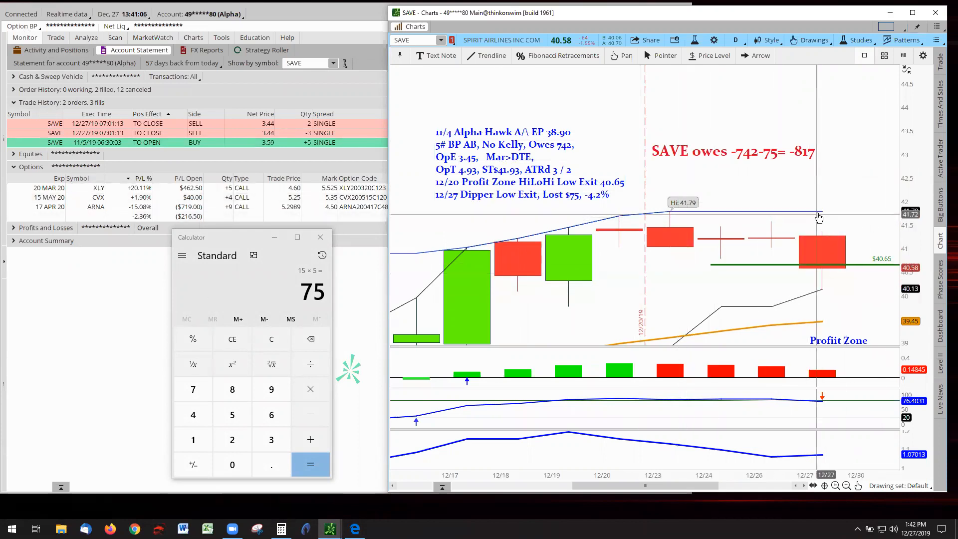
pyautogui.moveTo(890, 220)
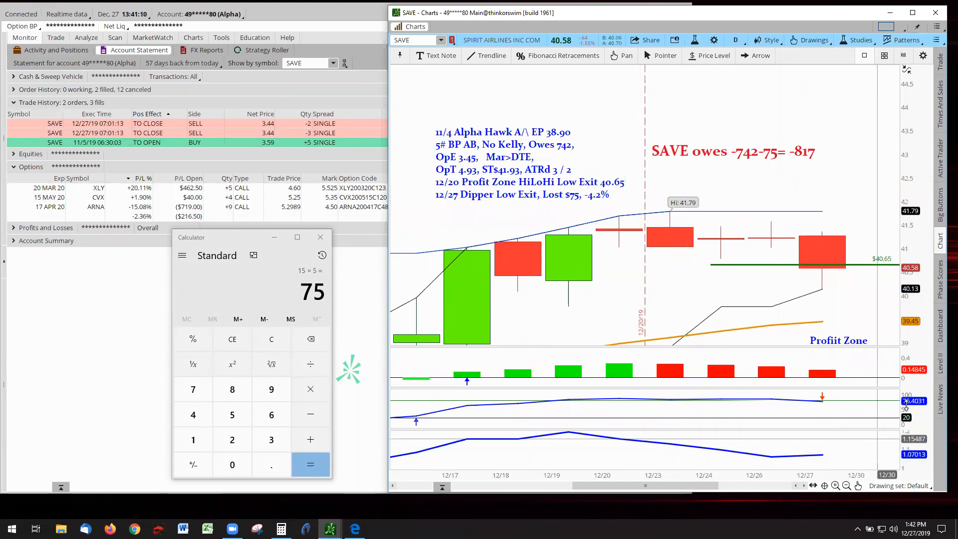
pyautogui.moveTo(888, 205)
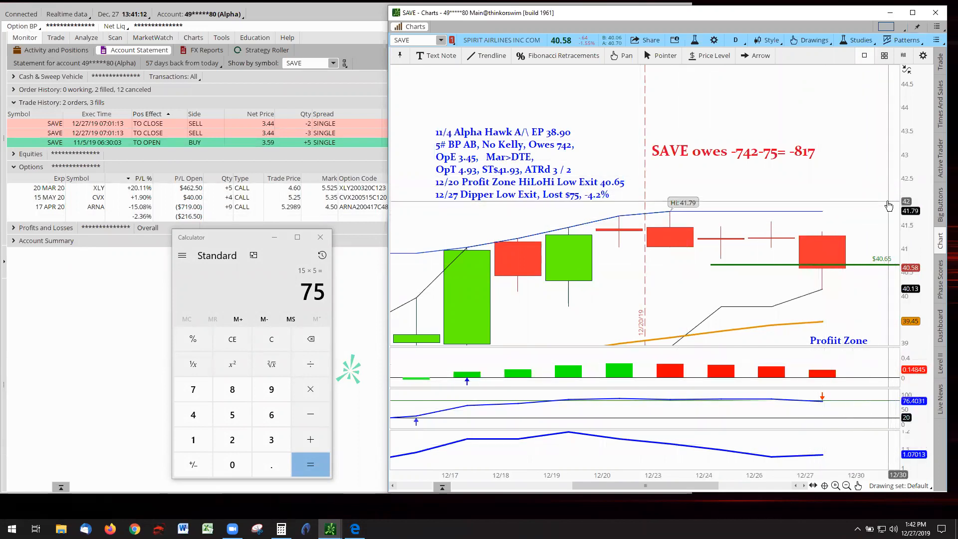
pyautogui.moveTo(888, 199)
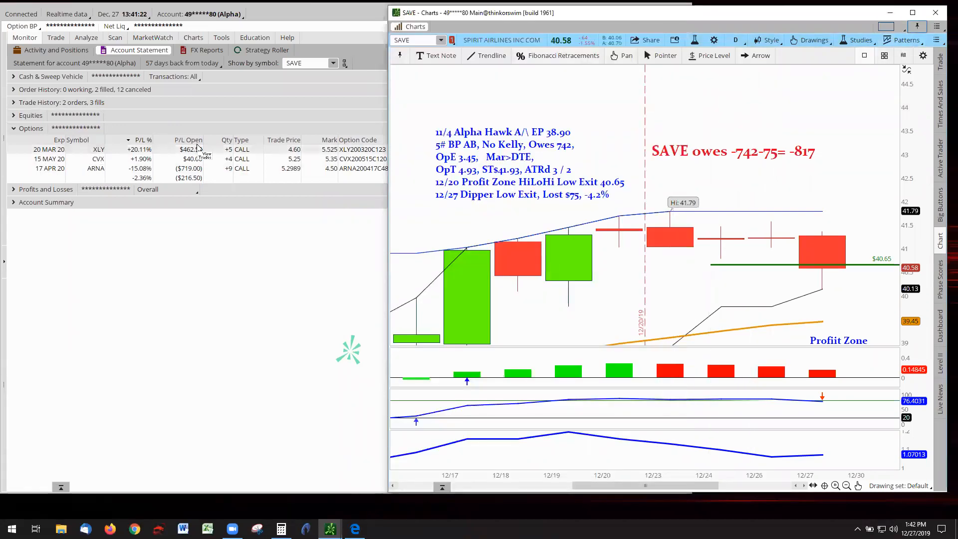
# Step: Switch the chart symbol from SAVE to the XLY position
pyautogui.click(415, 40)
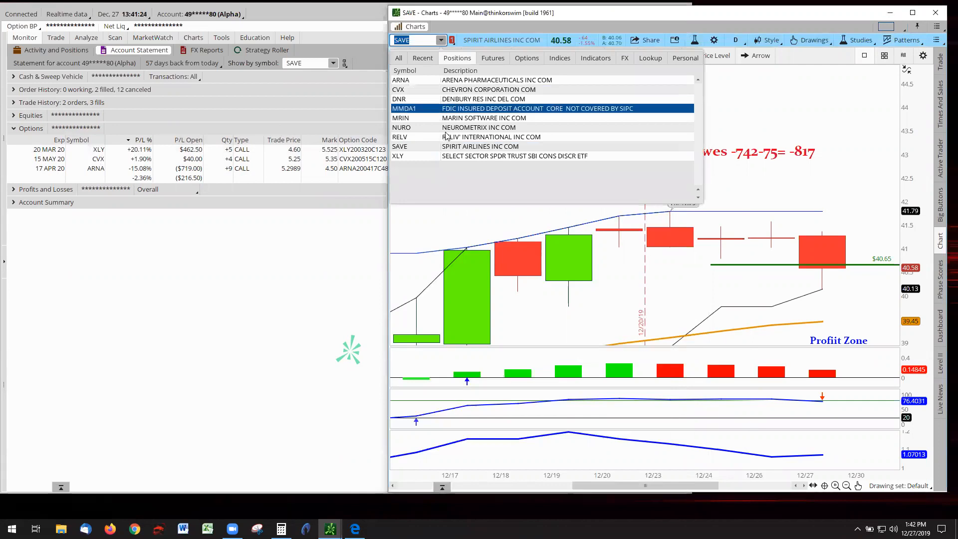
pyautogui.click(514, 155)
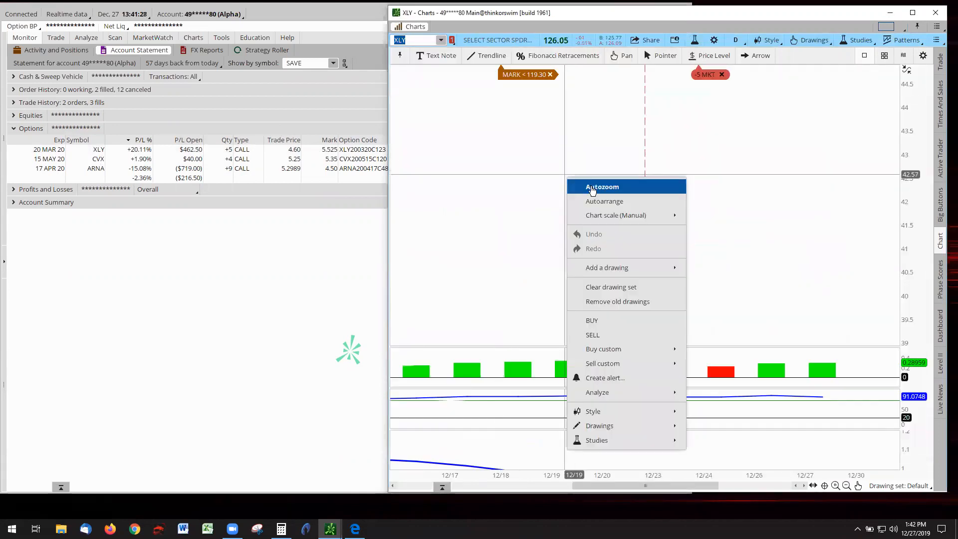
# Step: Autozoom the XLY chart to show candles, notes and the 'XLY owes 316 for AMCN' label
pyautogui.click(602, 186)
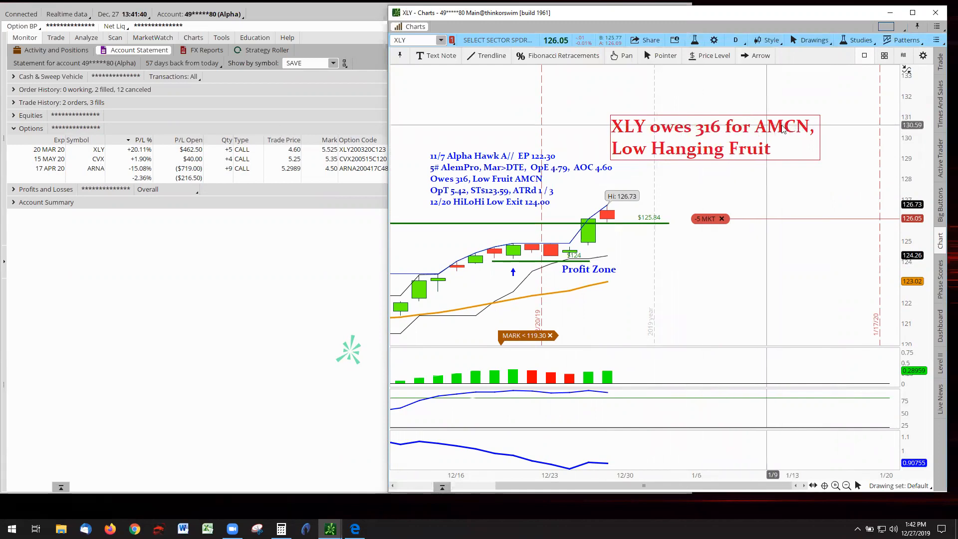
pyautogui.moveTo(803, 157)
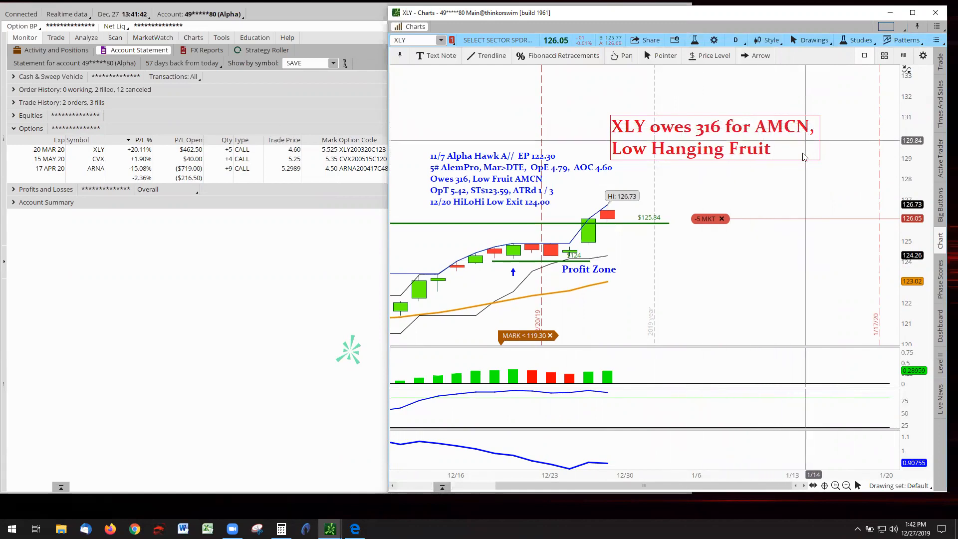
pyautogui.moveTo(794, 206)
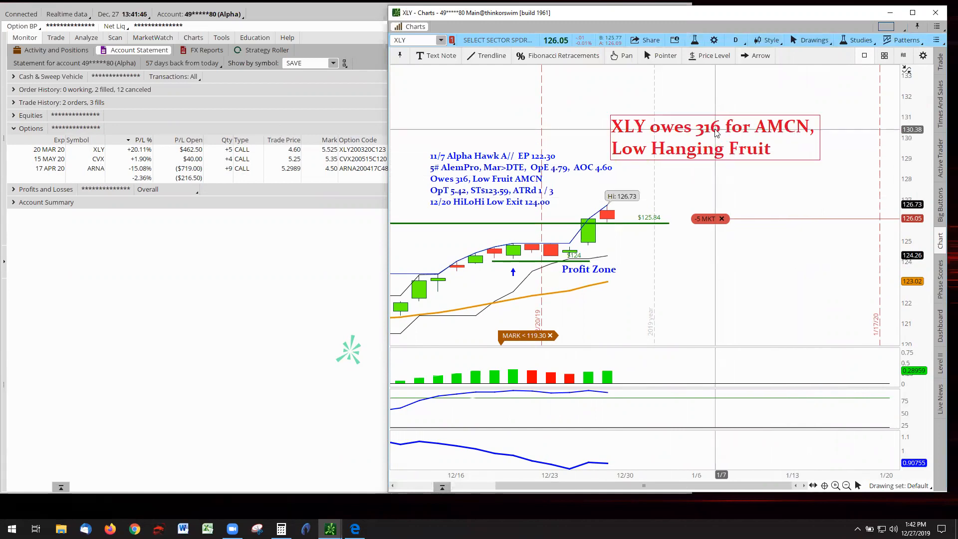
pyautogui.moveTo(743, 152)
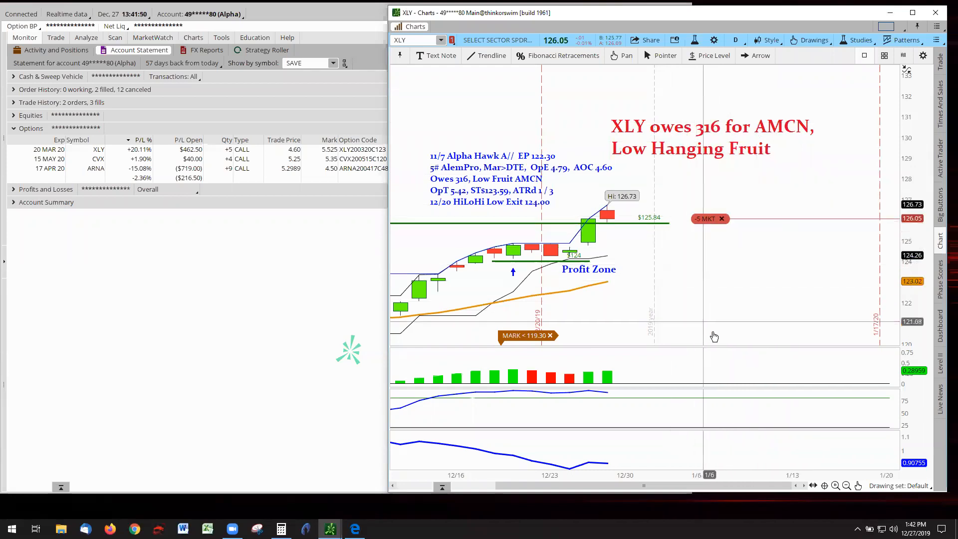
pyautogui.moveTo(722, 332)
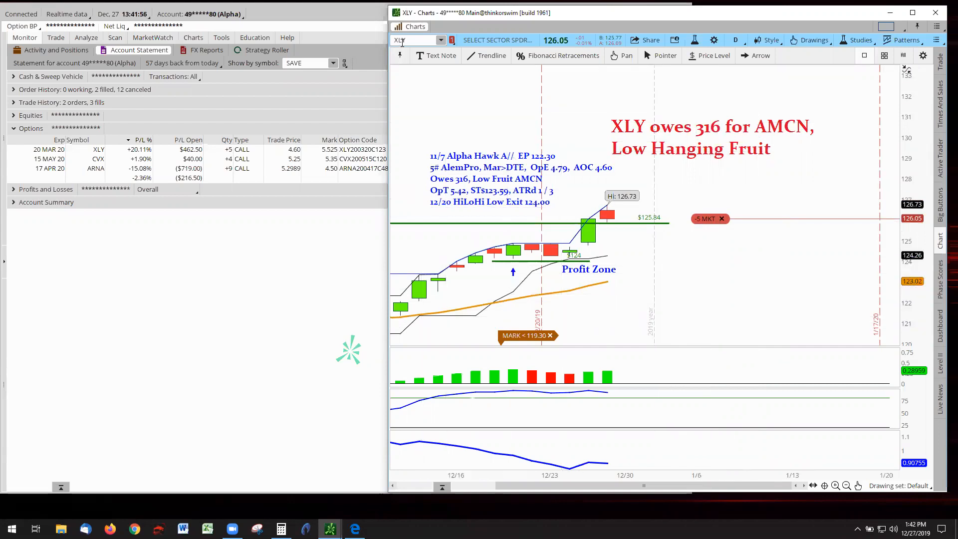
pyautogui.moveTo(237, 303)
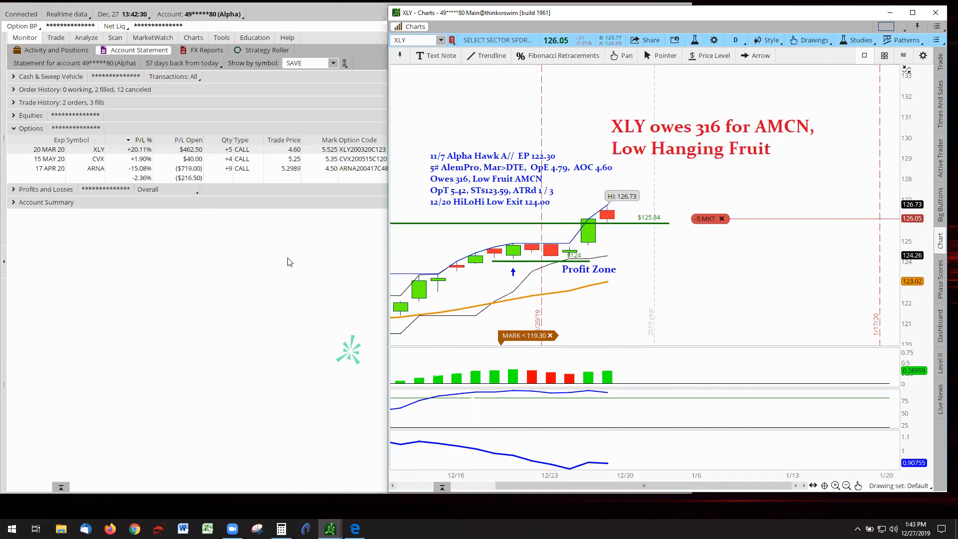
pyautogui.moveTo(651, 221)
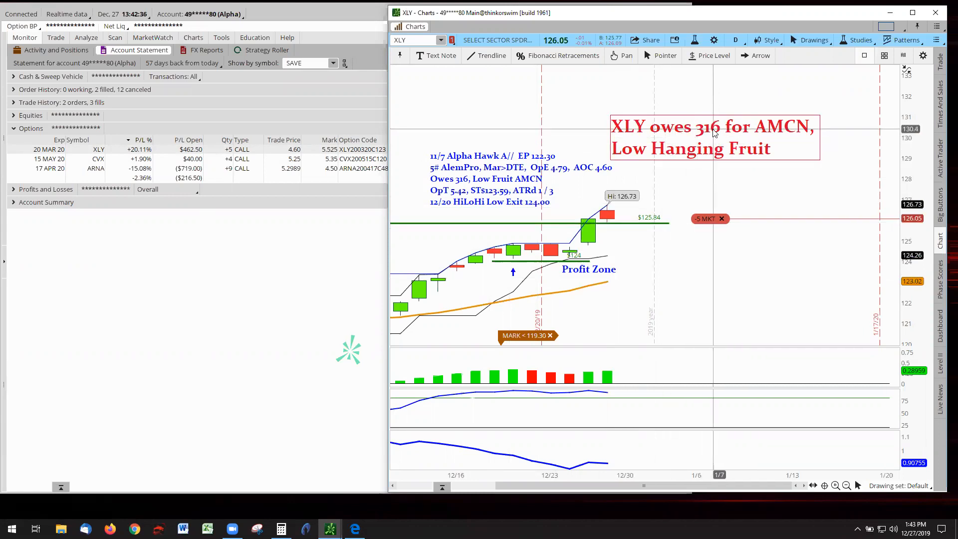
pyautogui.moveTo(788, 134)
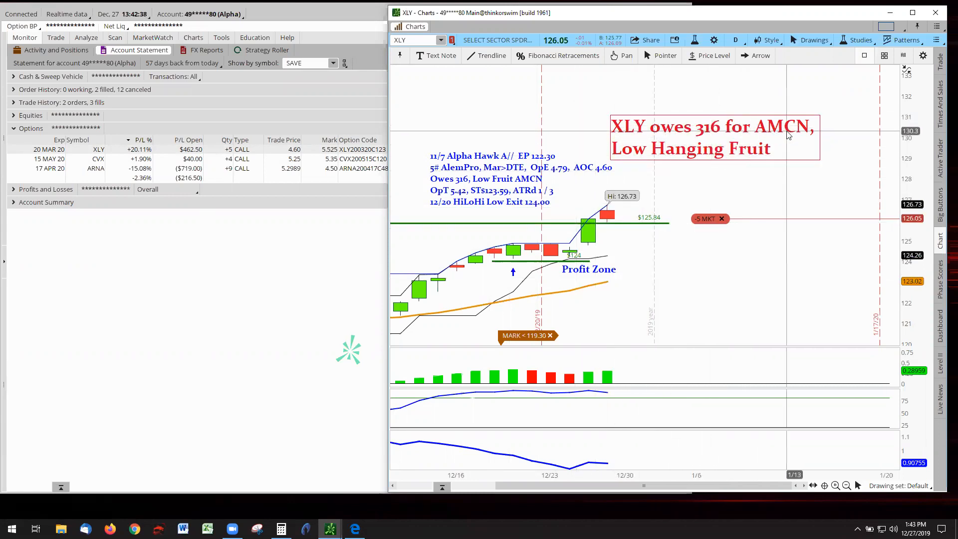
pyautogui.moveTo(263, 321)
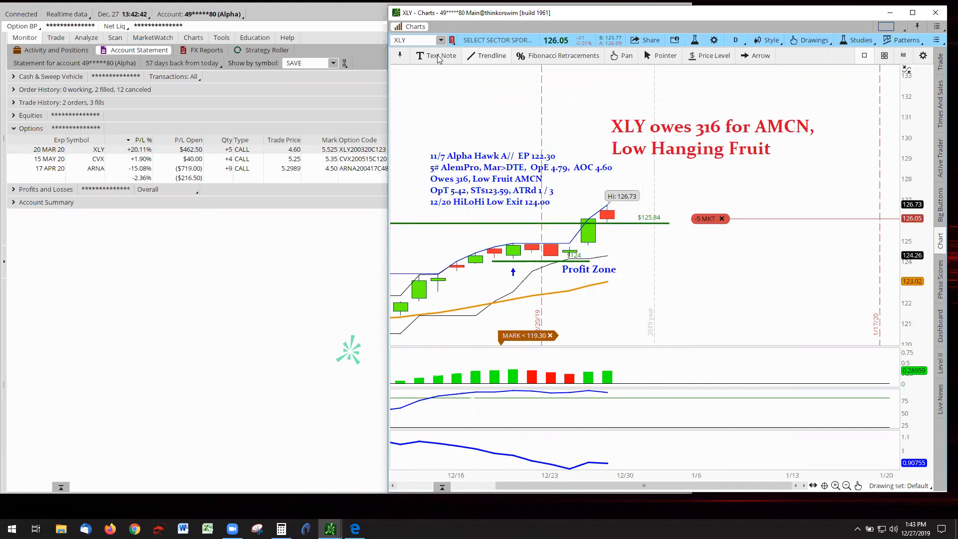
# Step: Add the text note '12/27 Lost Leaders 65' to the XLY chart
pyautogui.click(436, 55)
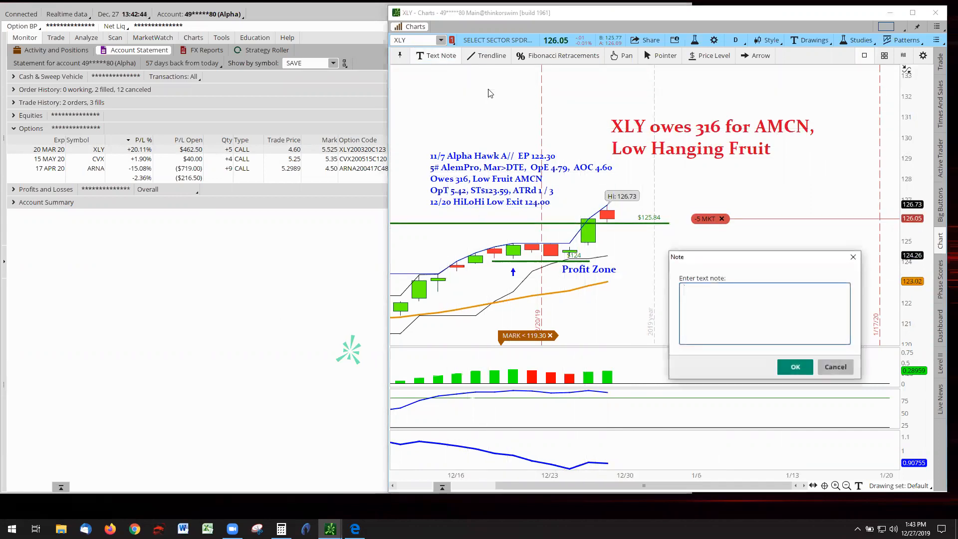
pyautogui.write('12/2')
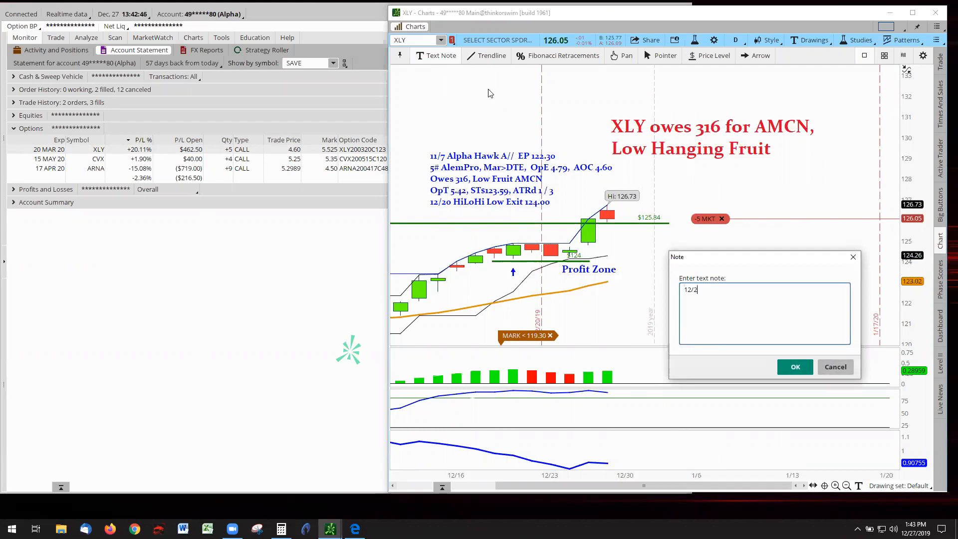
pyautogui.write('7')
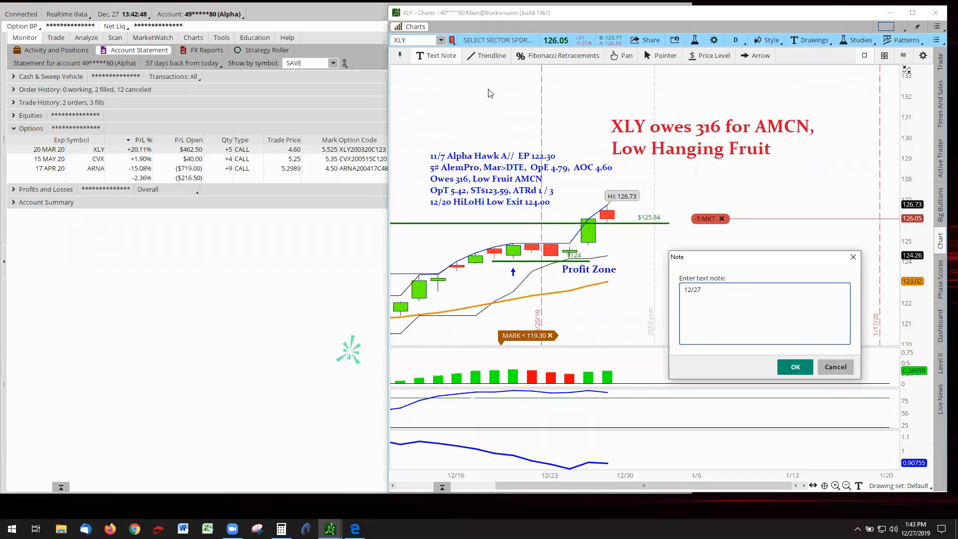
pyautogui.write('Lost L')
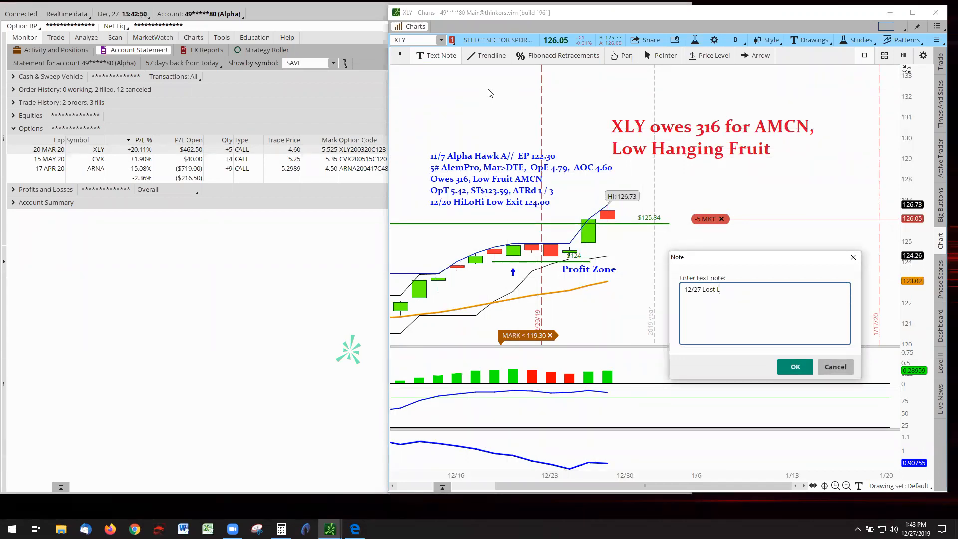
pyautogui.write('eaders')
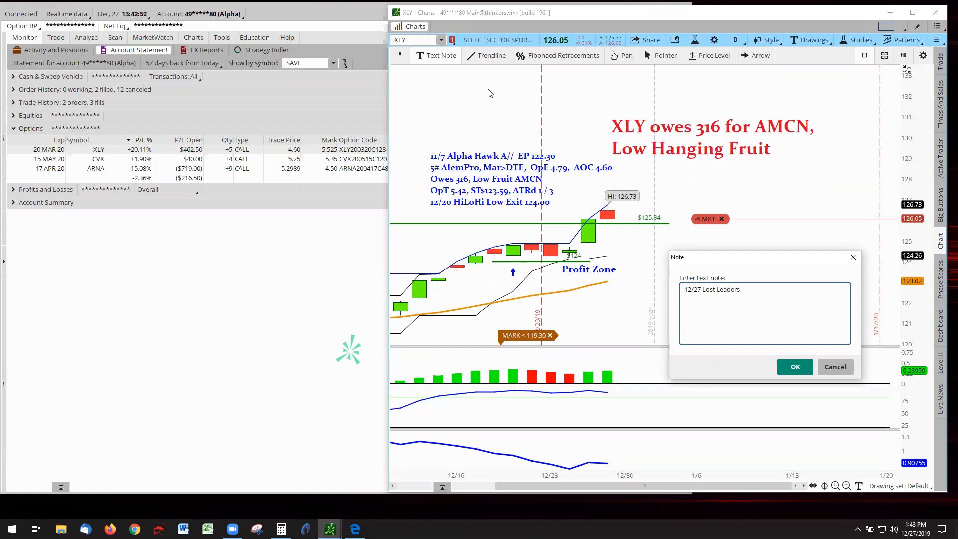
pyautogui.write('65')
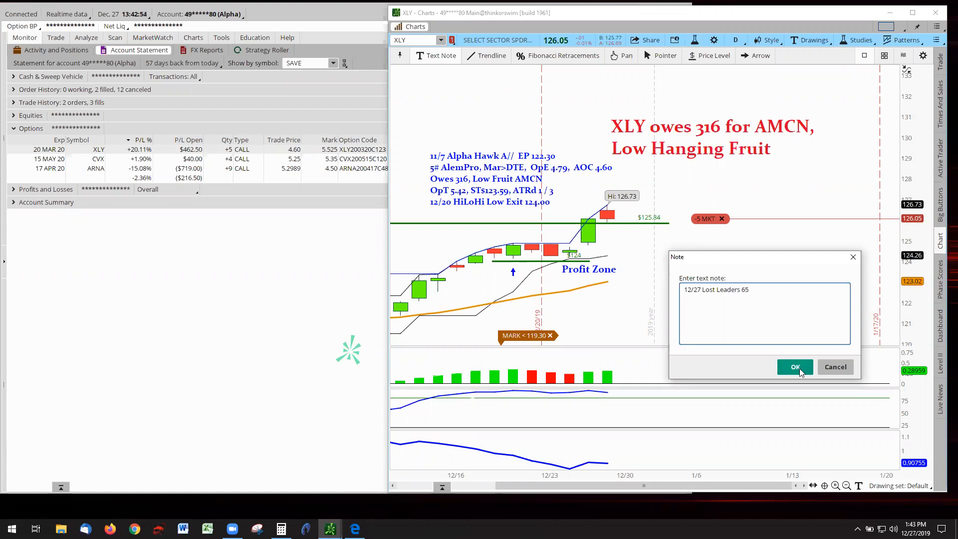
pyautogui.click(795, 367)
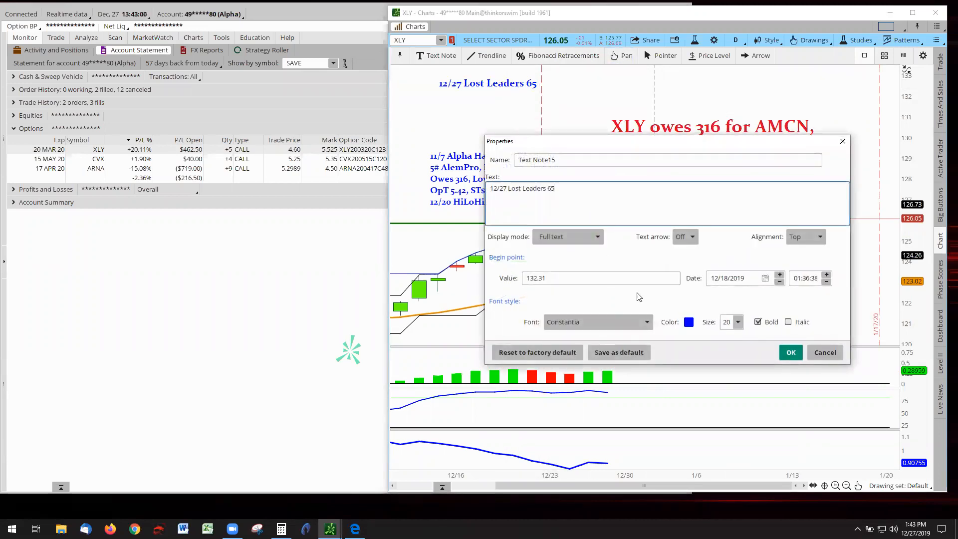
# Step: Restyle the '12/27 Lost Leaders 65' note in red with a larger font size
pyautogui.click(689, 321)
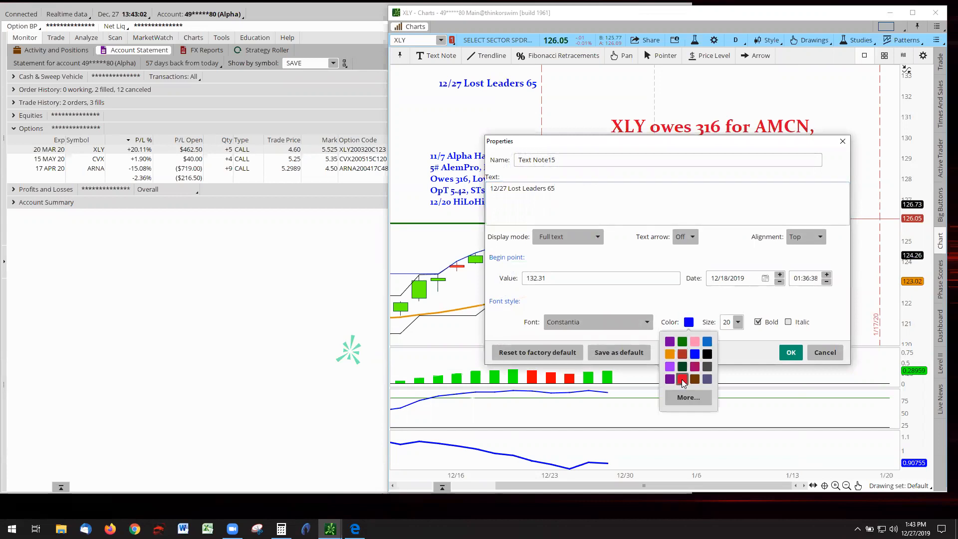
pyautogui.click(682, 379)
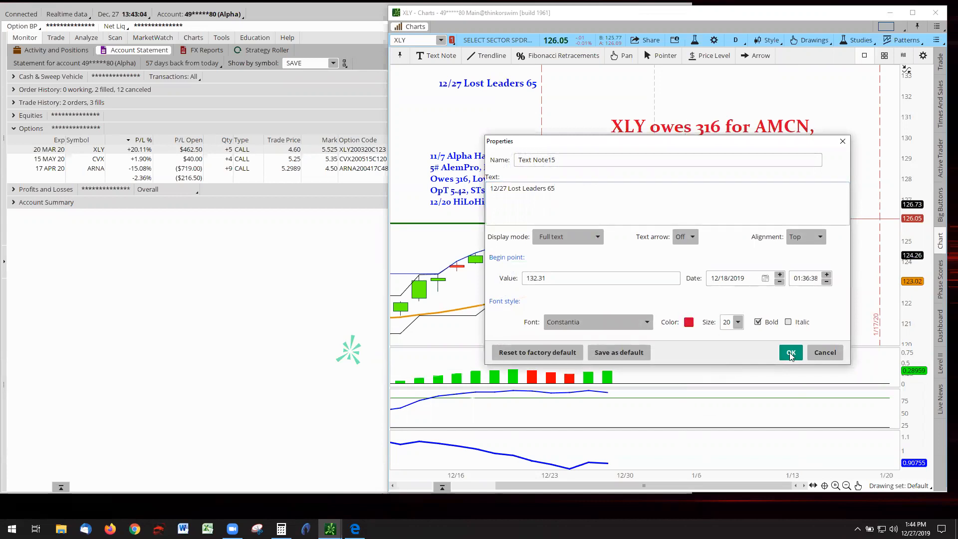
pyautogui.click(740, 322)
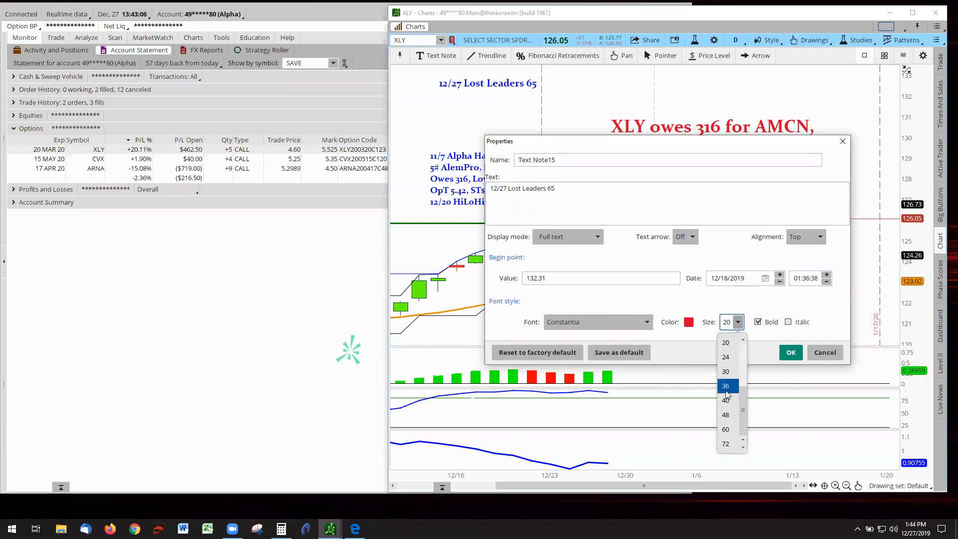
pyautogui.click(726, 371)
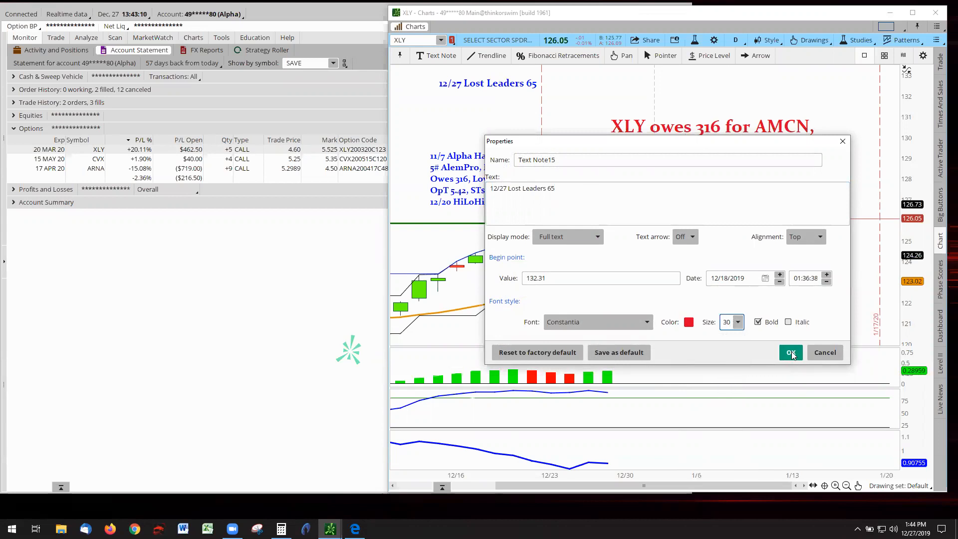
pyautogui.click(737, 322)
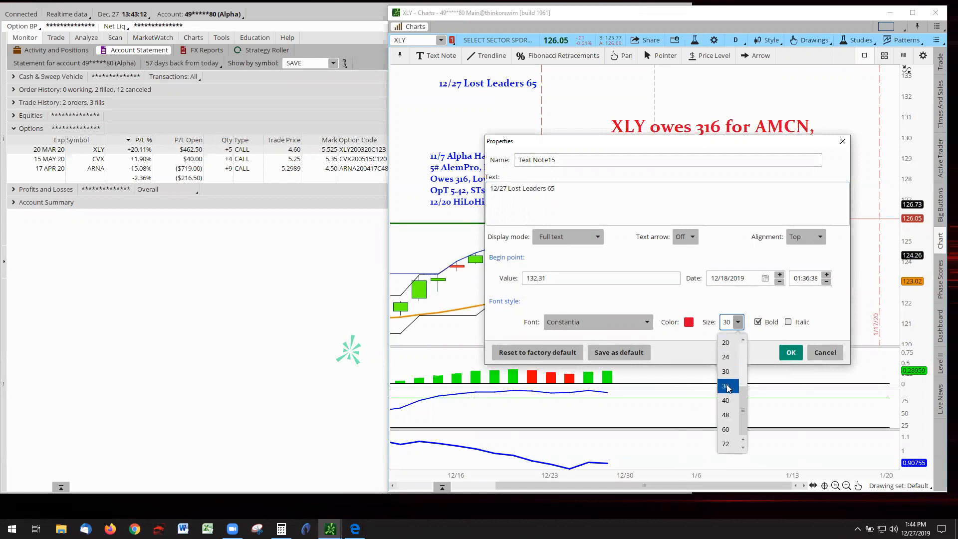
pyautogui.click(790, 351)
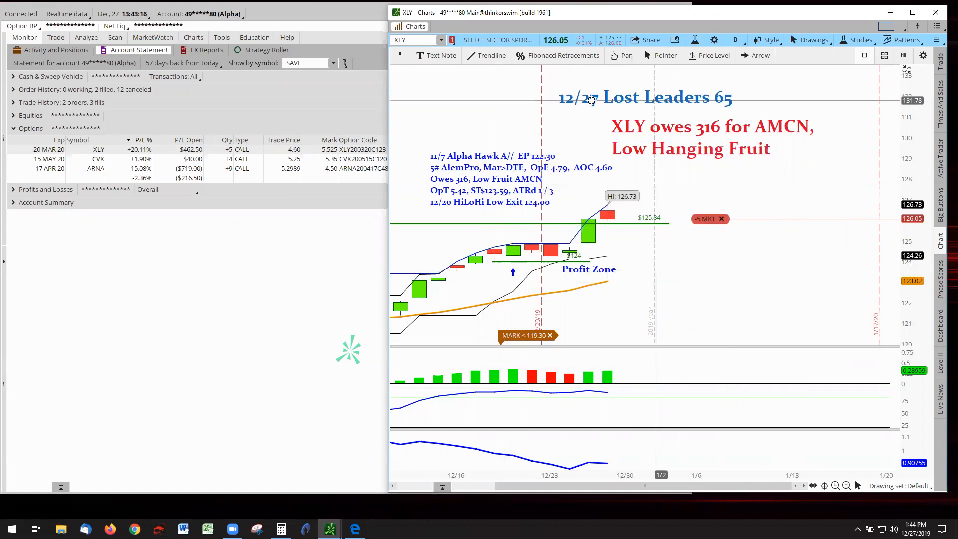
pyautogui.moveTo(293, 296)
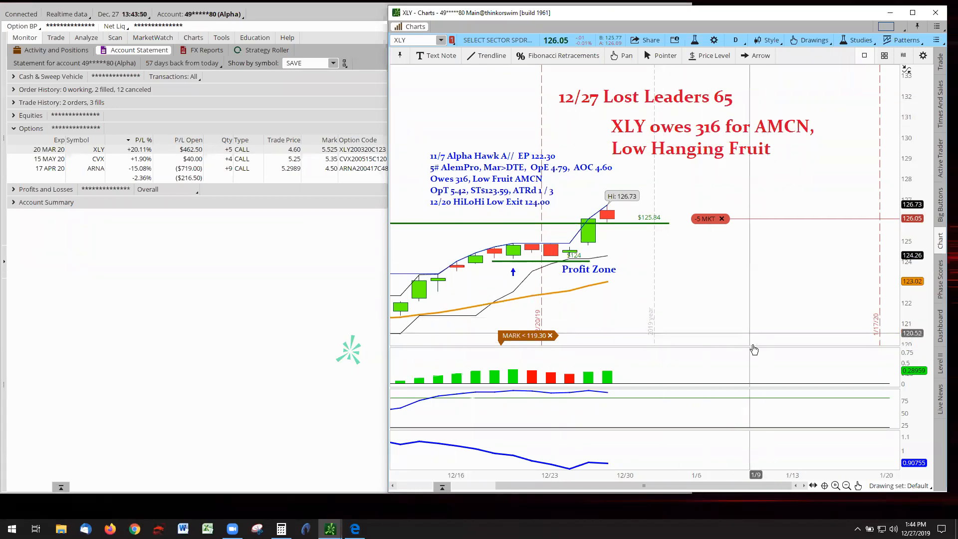
pyautogui.moveTo(612, 232)
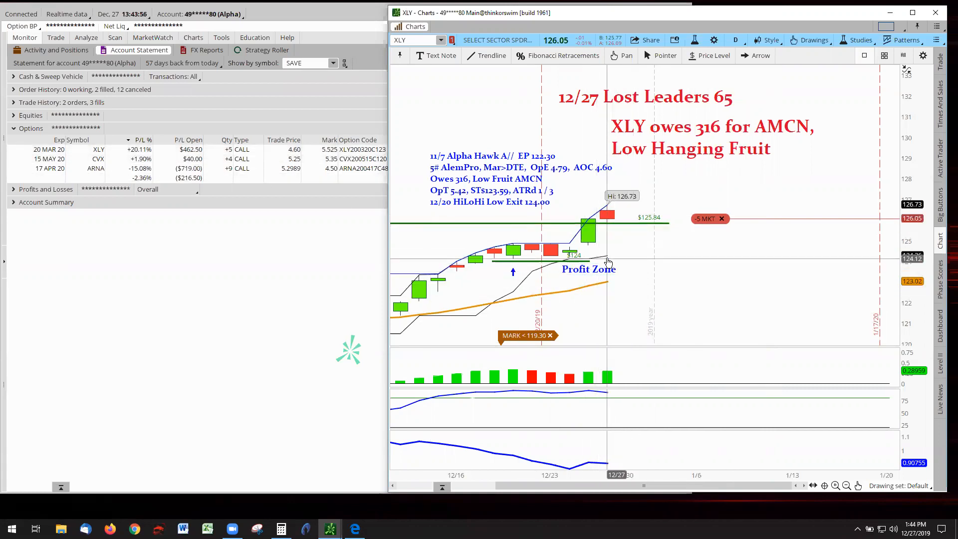
pyautogui.moveTo(561, 257)
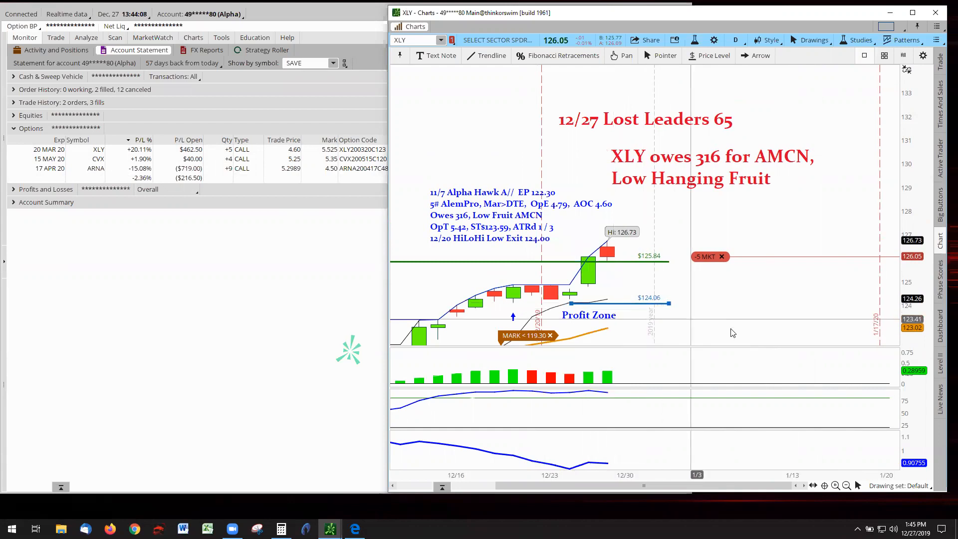
pyautogui.moveTo(549, 300)
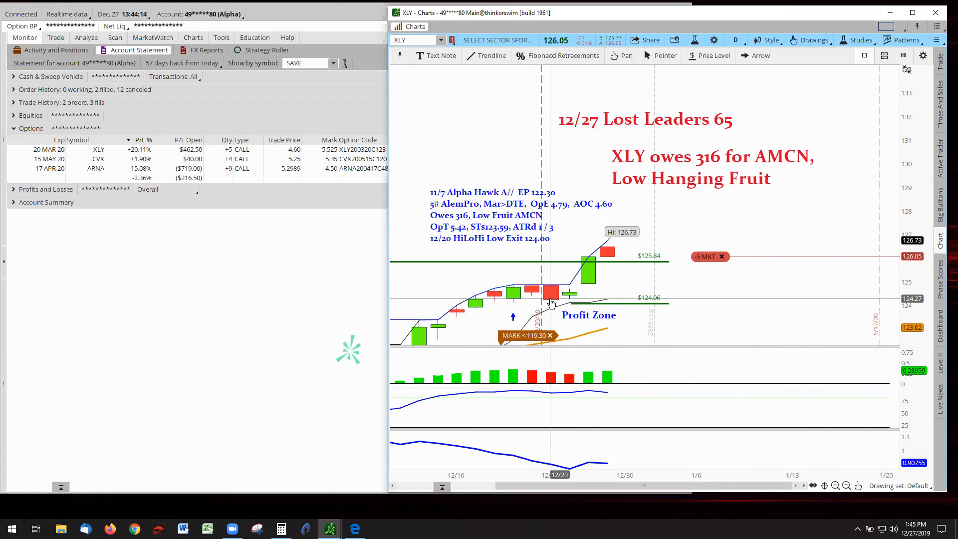
pyautogui.moveTo(574, 304)
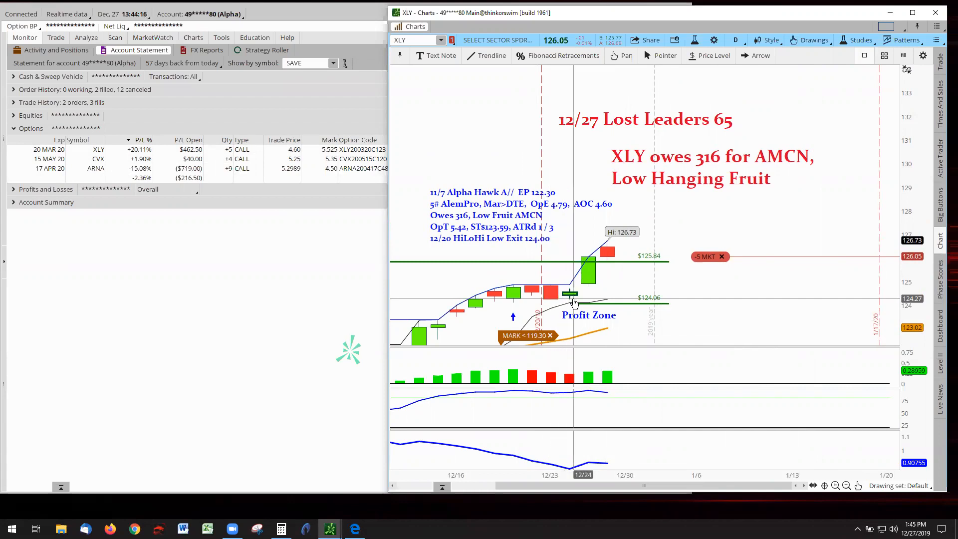
pyautogui.moveTo(571, 300)
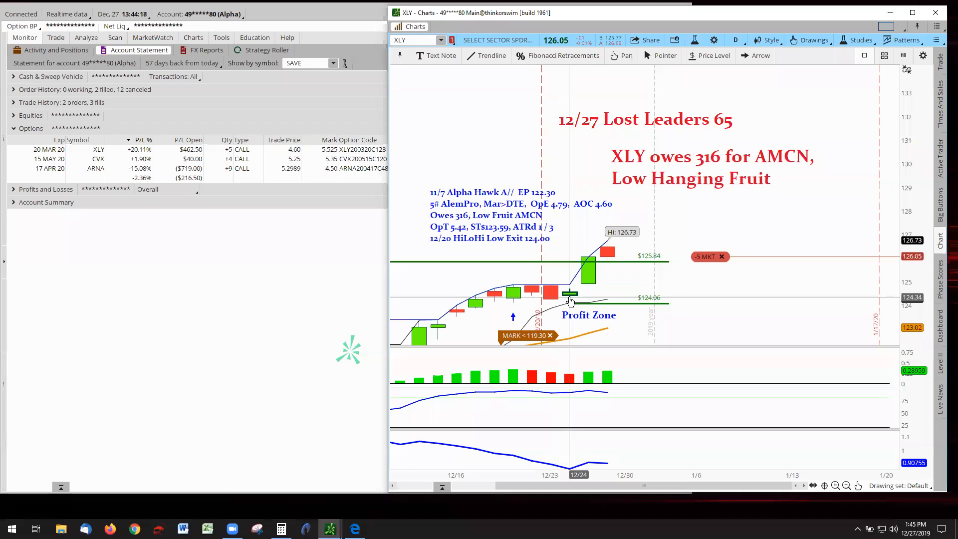
pyautogui.moveTo(530, 295)
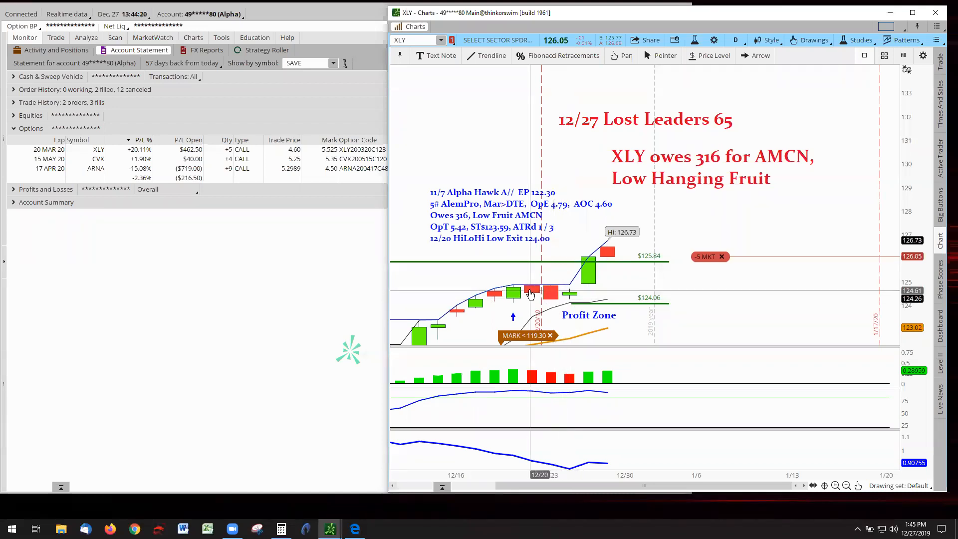
pyautogui.moveTo(561, 300)
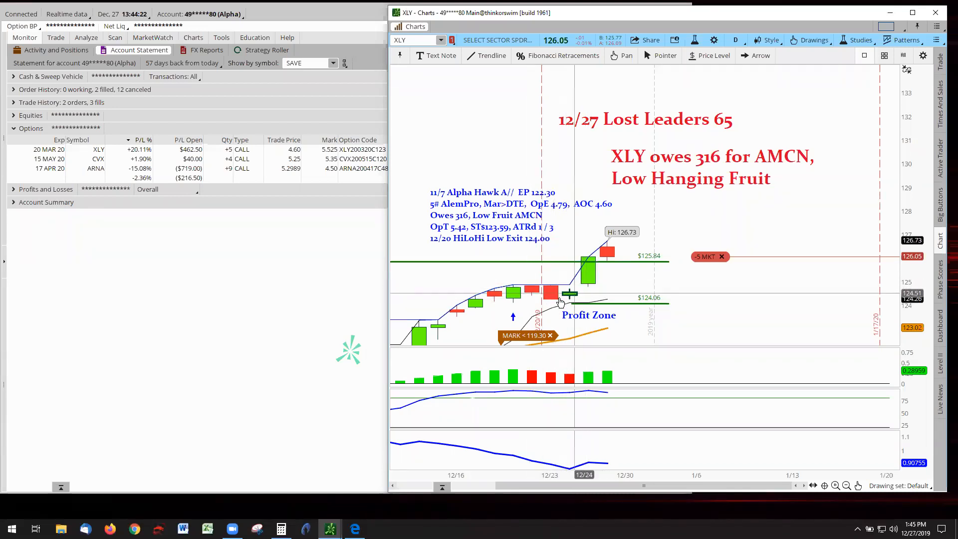
pyautogui.moveTo(566, 301)
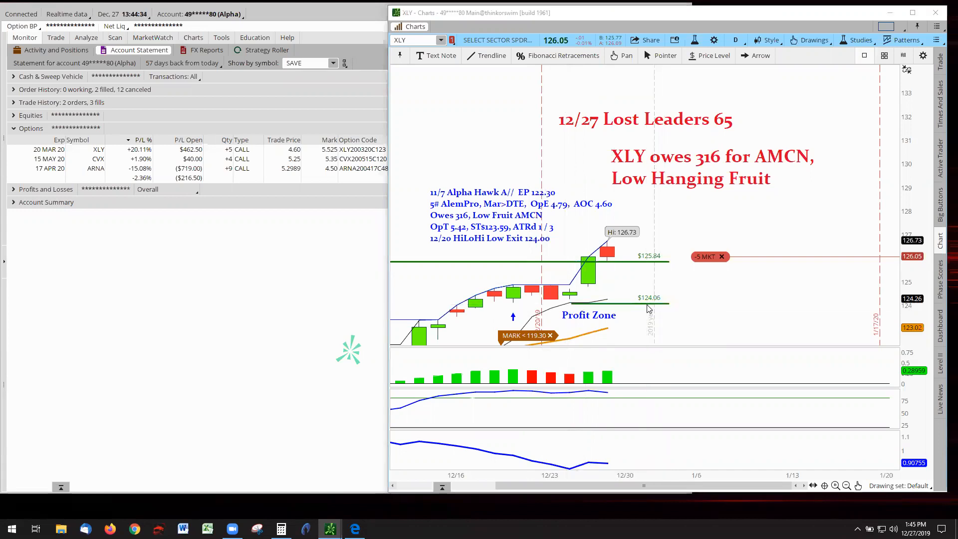
# Step: Move the green XLY exit line from 124.06 to 124.15
pyautogui.doubleClick(648, 298)
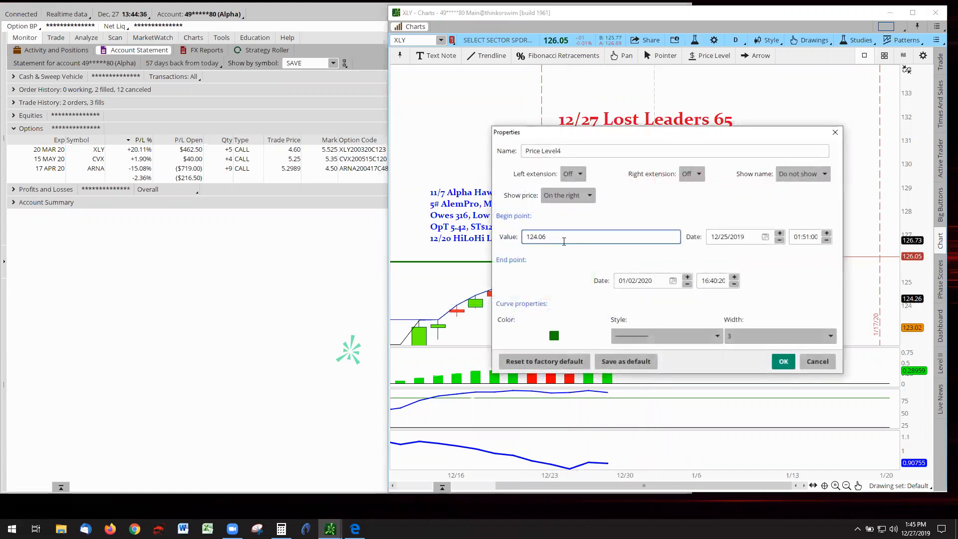
pyautogui.write('124.15')
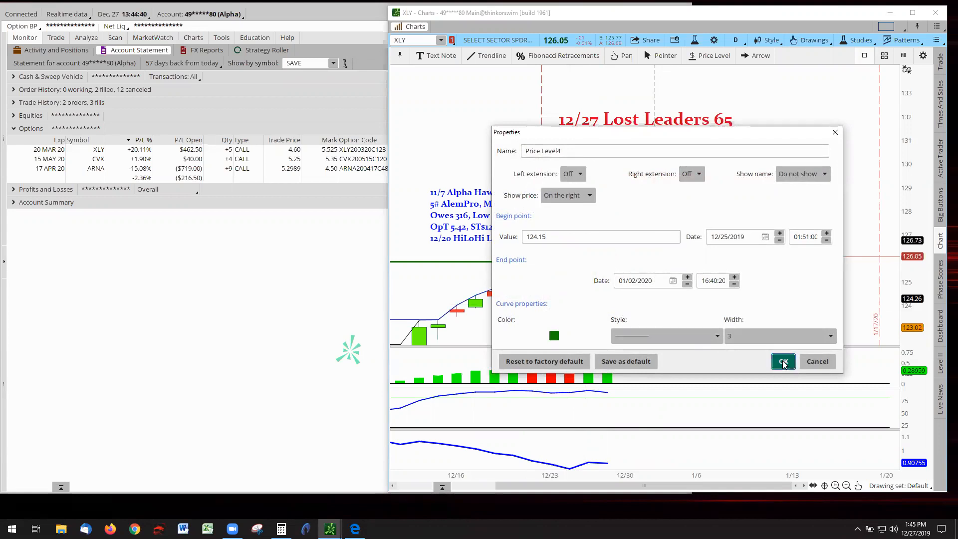
pyautogui.click(783, 362)
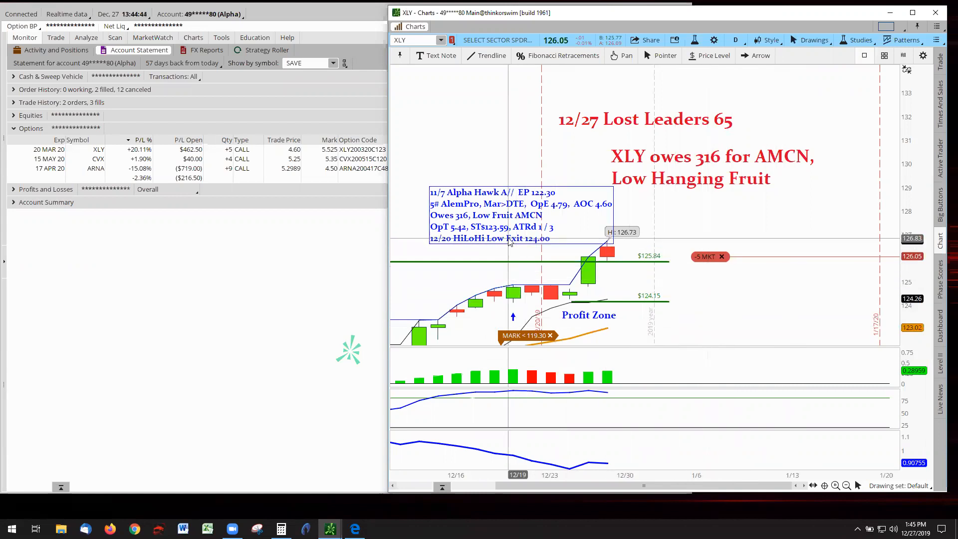
# Step: Edit the blue XLY note's last line to read '12/27 HiLoHi Low Exit 124.15'
pyautogui.doubleClick(492, 215)
pyautogui.write('7')
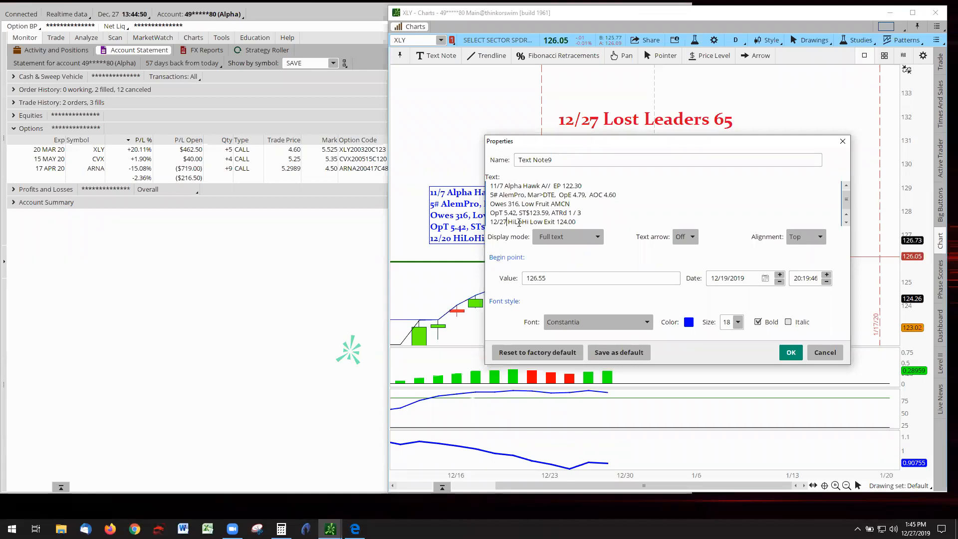
pyautogui.click(578, 222)
pyautogui.write('15')
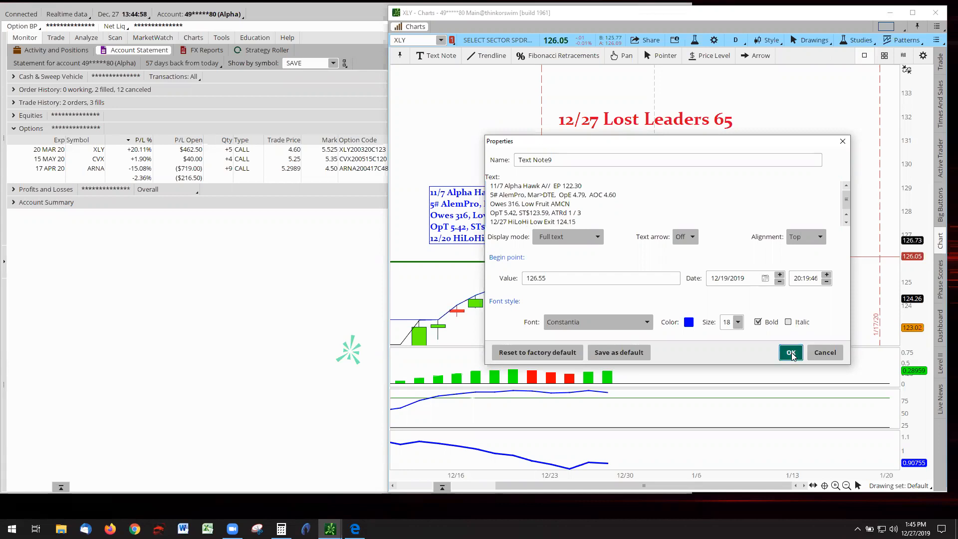
pyautogui.click(790, 351)
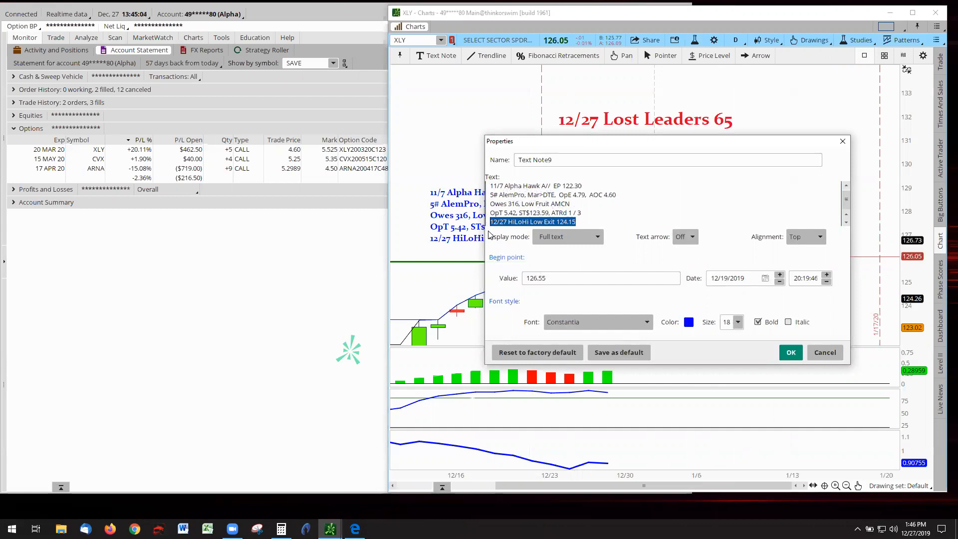
pyautogui.moveTo(790, 352)
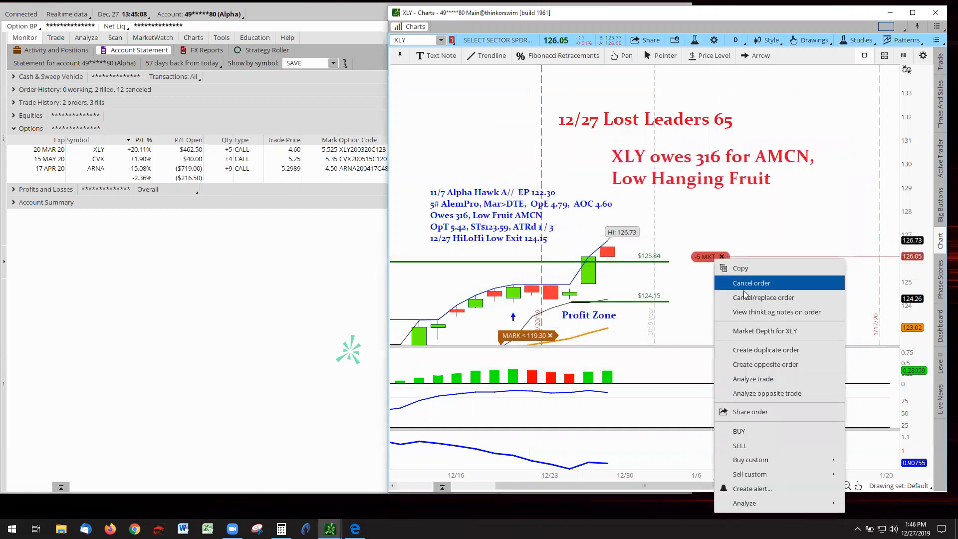
# Step: Replace the XLY call sell order with a trigger of XLY MARK <= 124.15
pyautogui.click(763, 297)
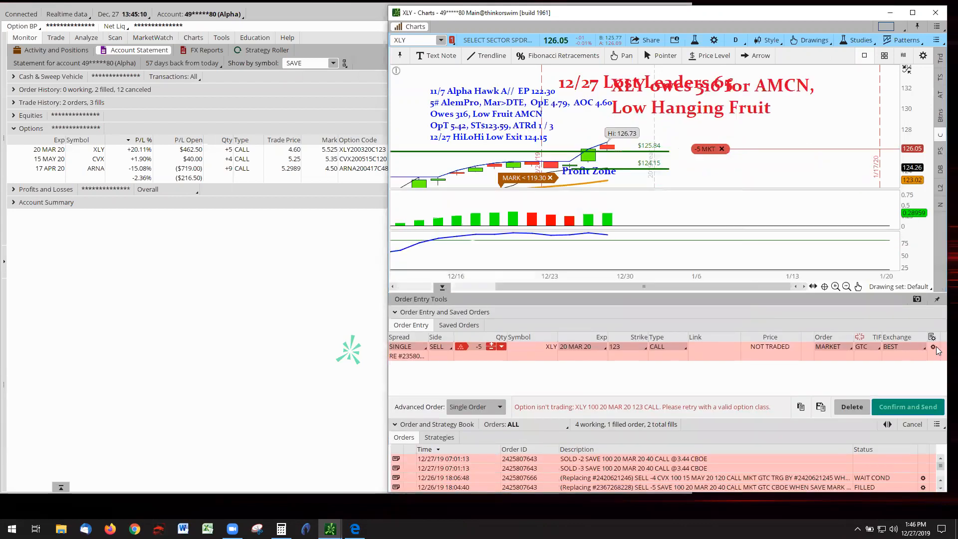
pyautogui.click(933, 347)
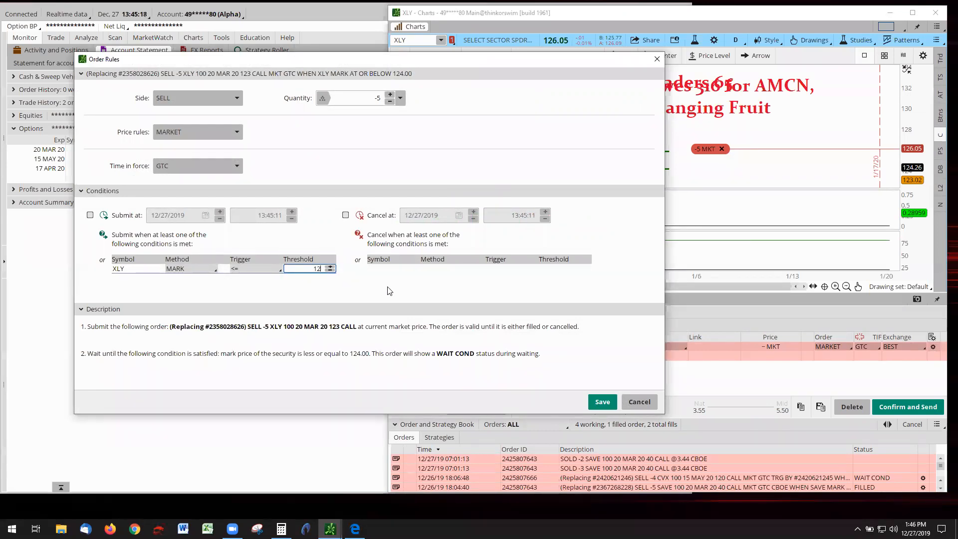
pyautogui.write('124.15')
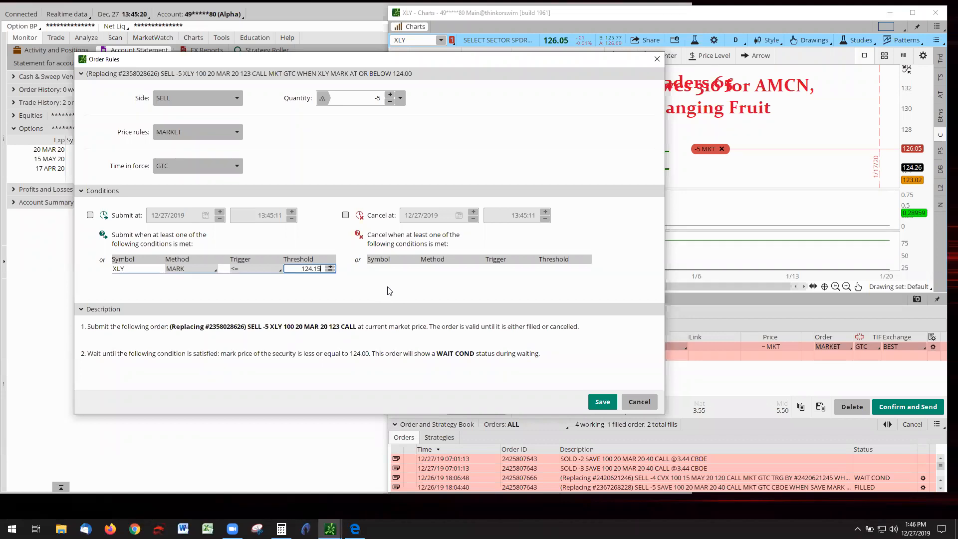
pyautogui.click(602, 402)
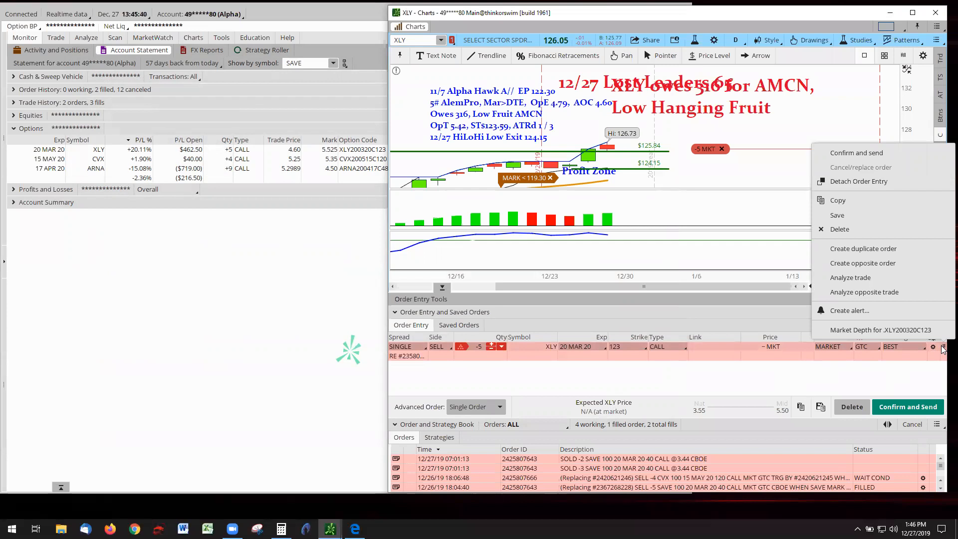
pyautogui.moveTo(858, 180)
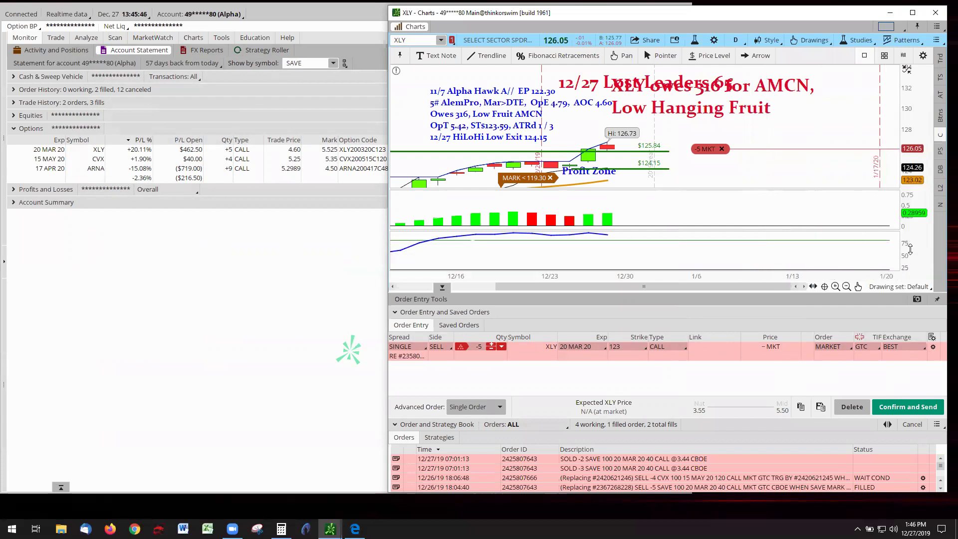
pyautogui.moveTo(793, 256)
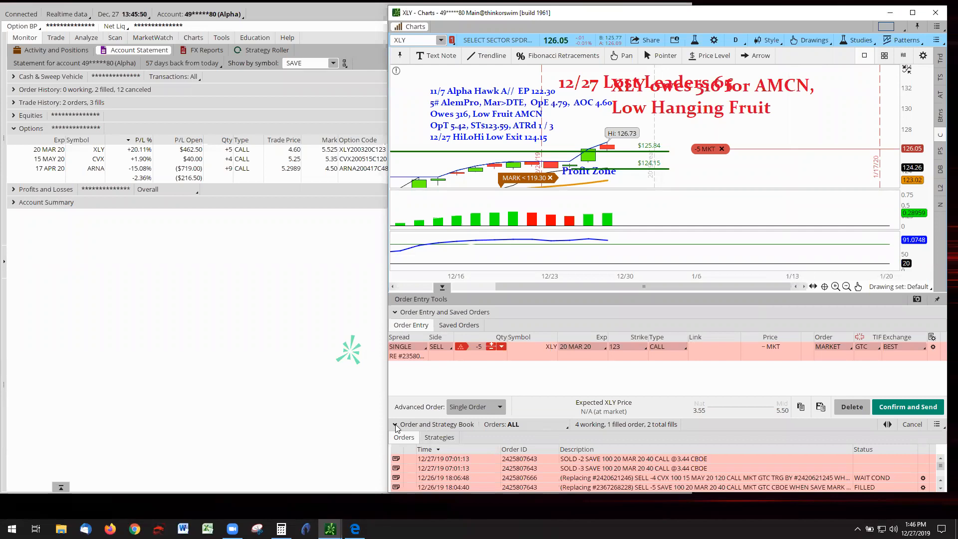
# Step: Send the replacement XLY sell order with the note '12/27 HiLoHi Low Exit 124.15'
pyautogui.click(395, 425)
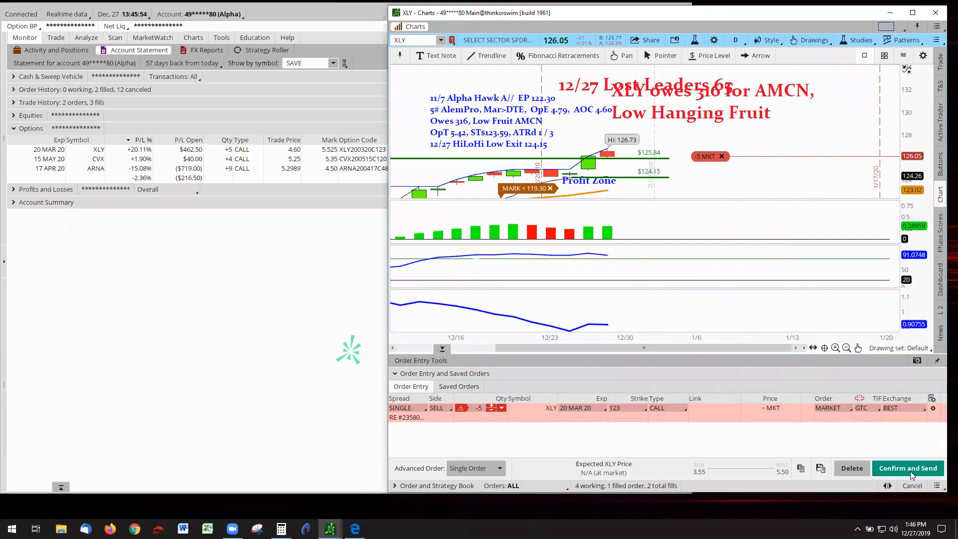
pyautogui.click(907, 468)
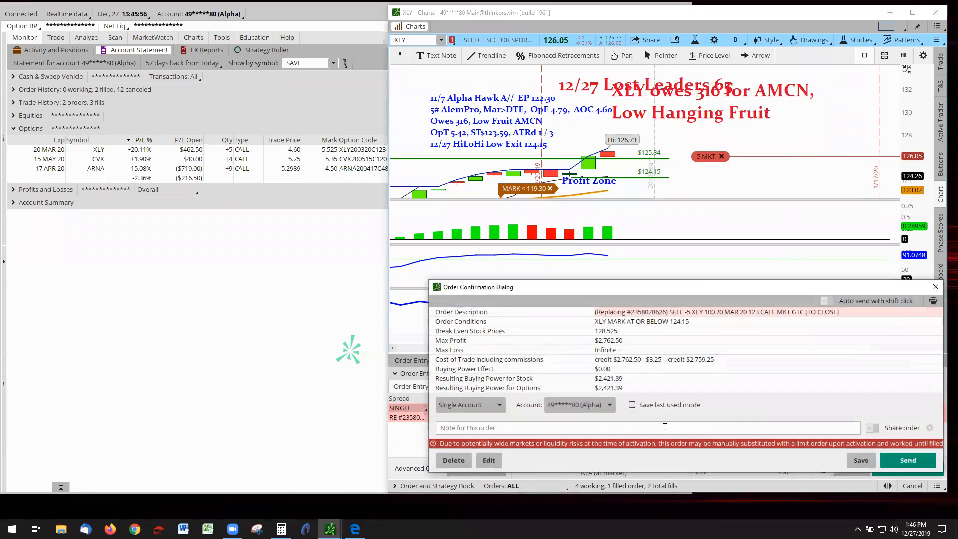
pyautogui.write('12/27 HiLoHi Low Exit 124.15')
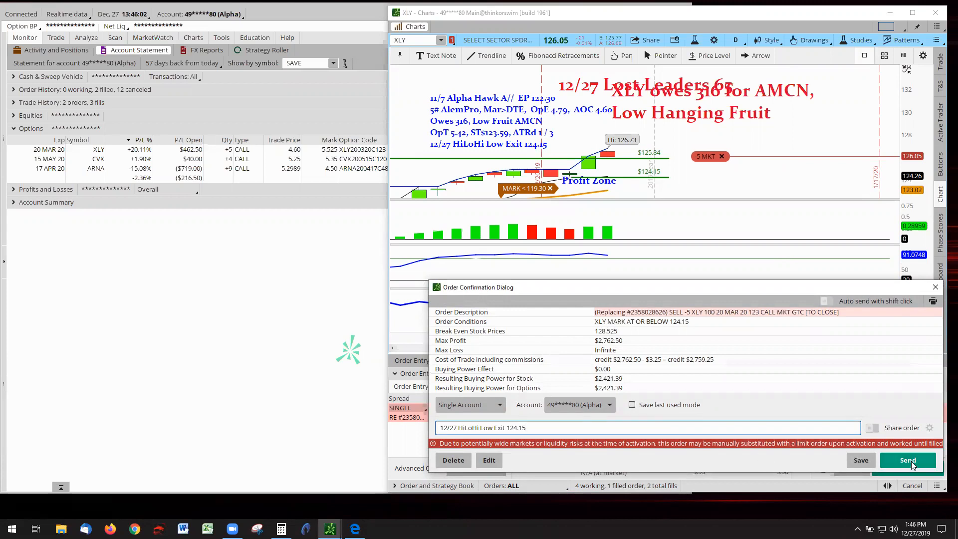
pyautogui.click(907, 459)
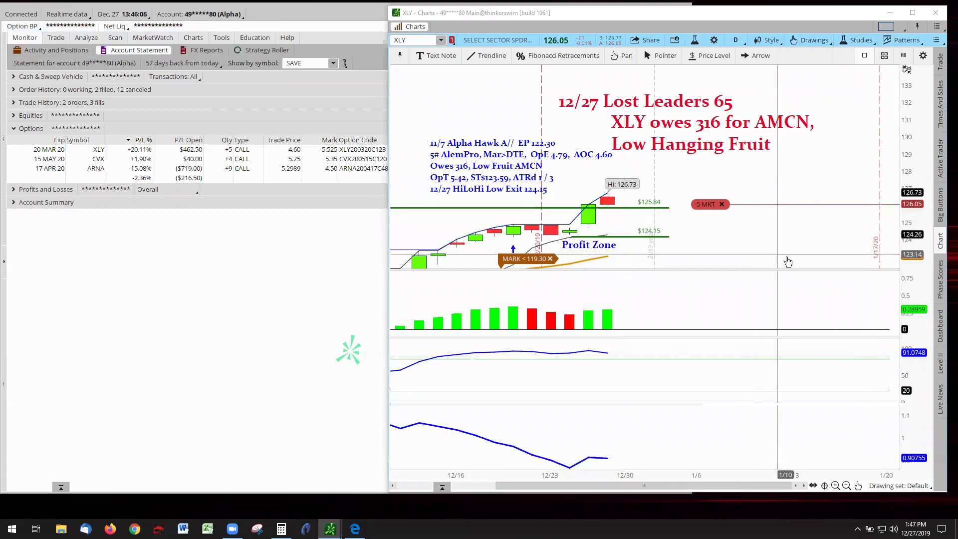
pyautogui.moveTo(629, 223)
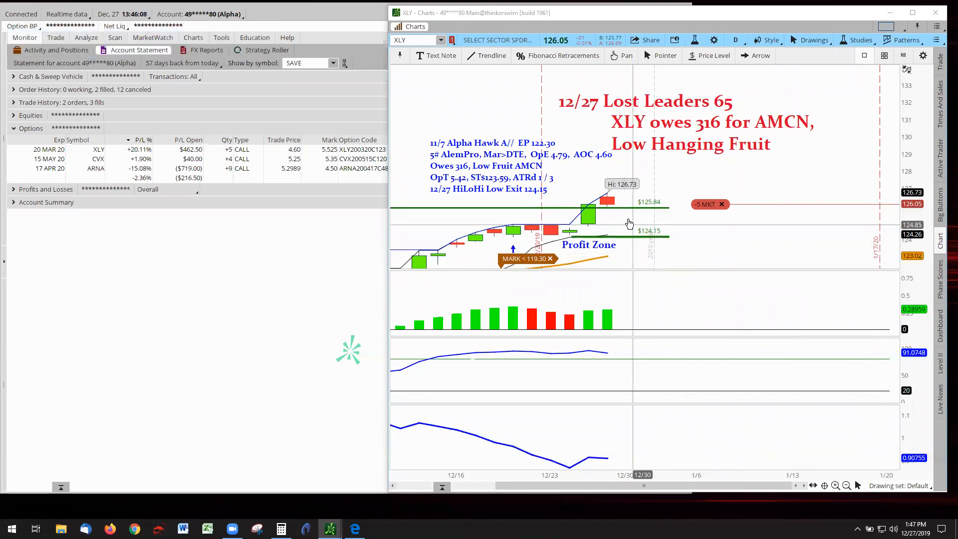
pyautogui.moveTo(627, 212)
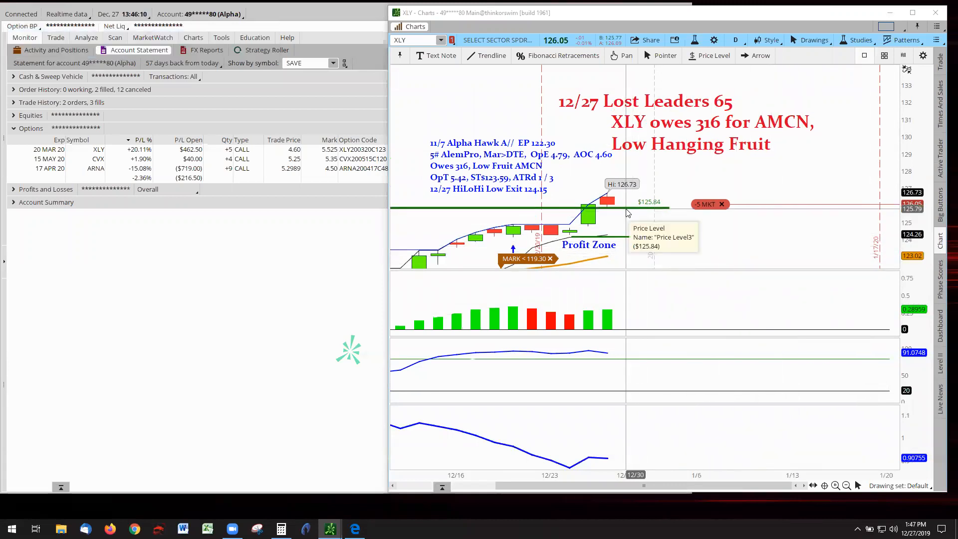
pyautogui.moveTo(721, 212)
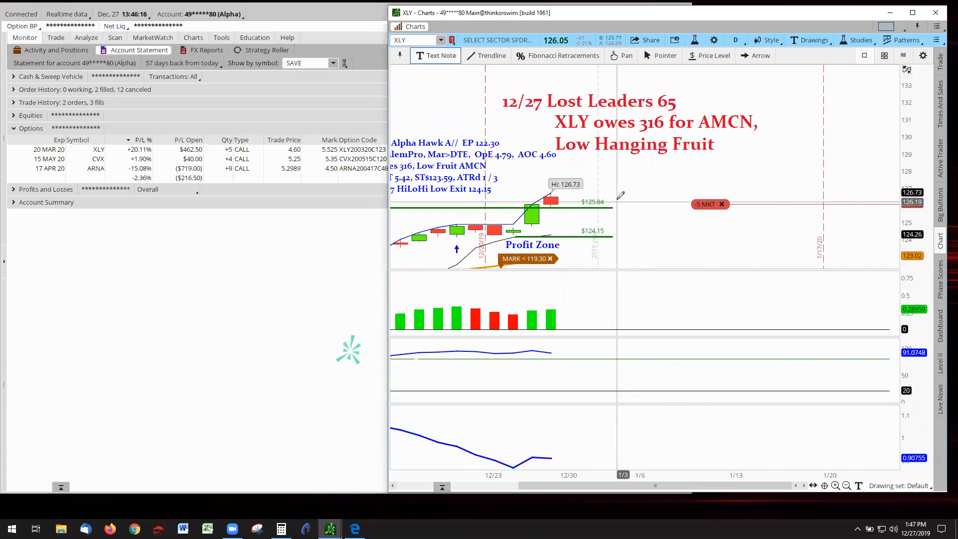
# Step: Place a 'PayBack' text note beside the 125.84 price level
pyautogui.click(617, 199)
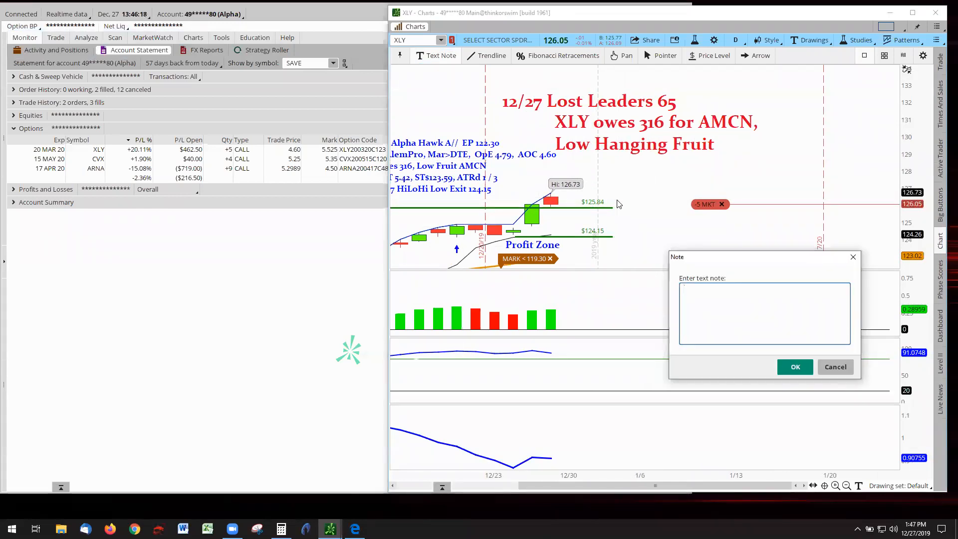
pyautogui.write('P')
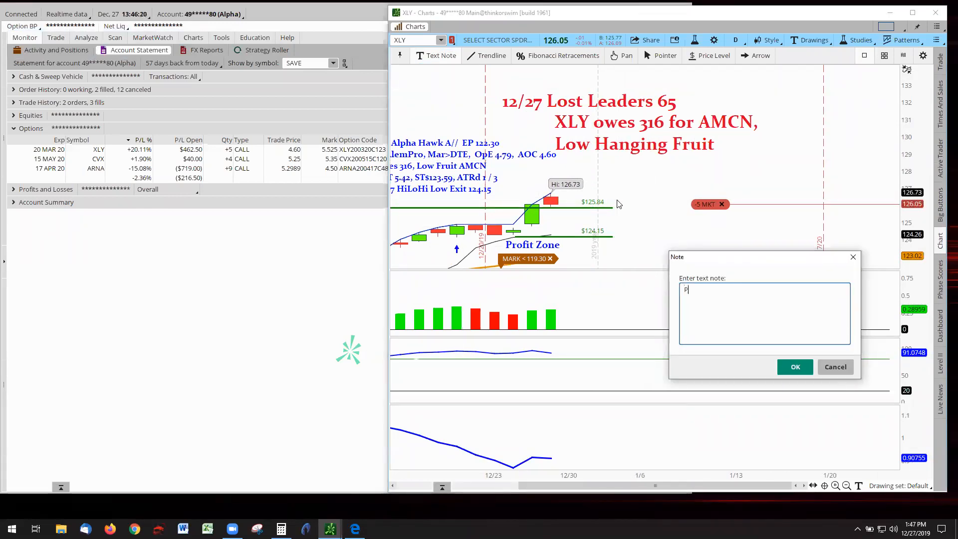
pyautogui.write('PayBack')
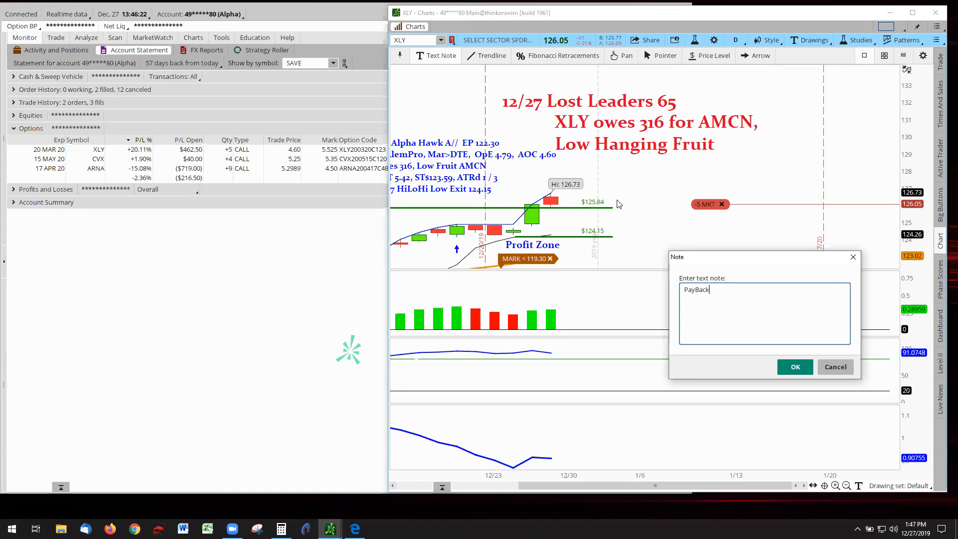
pyautogui.click(795, 367)
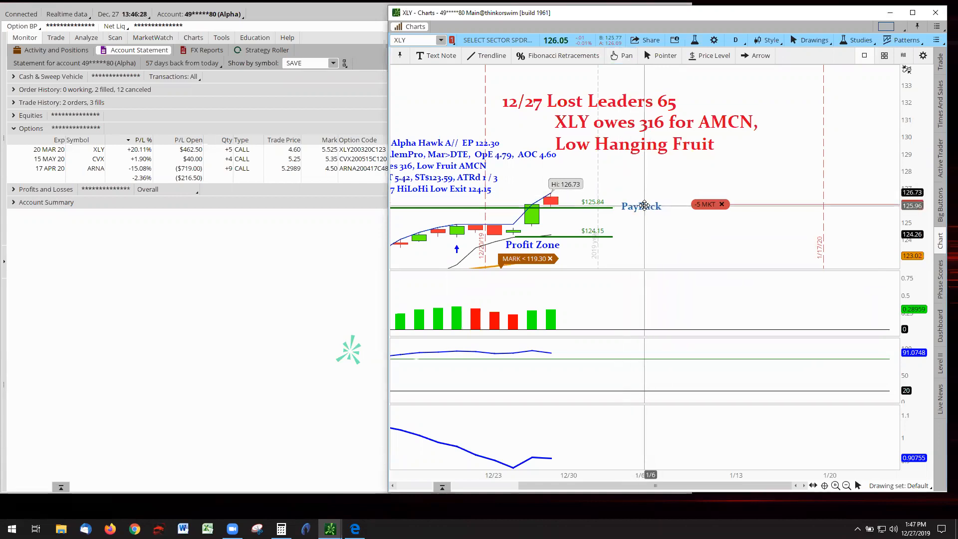
pyautogui.moveTo(703, 19)
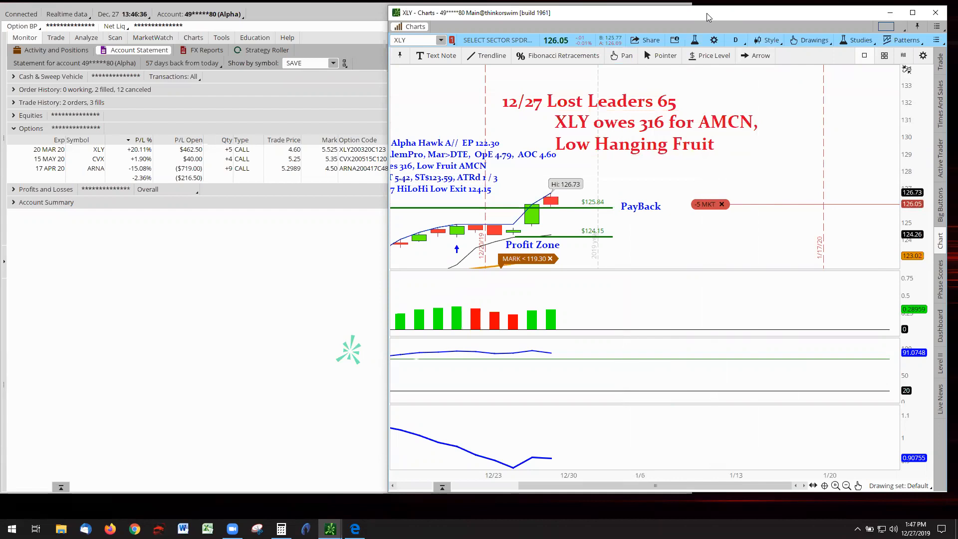
pyautogui.moveTo(683, 245)
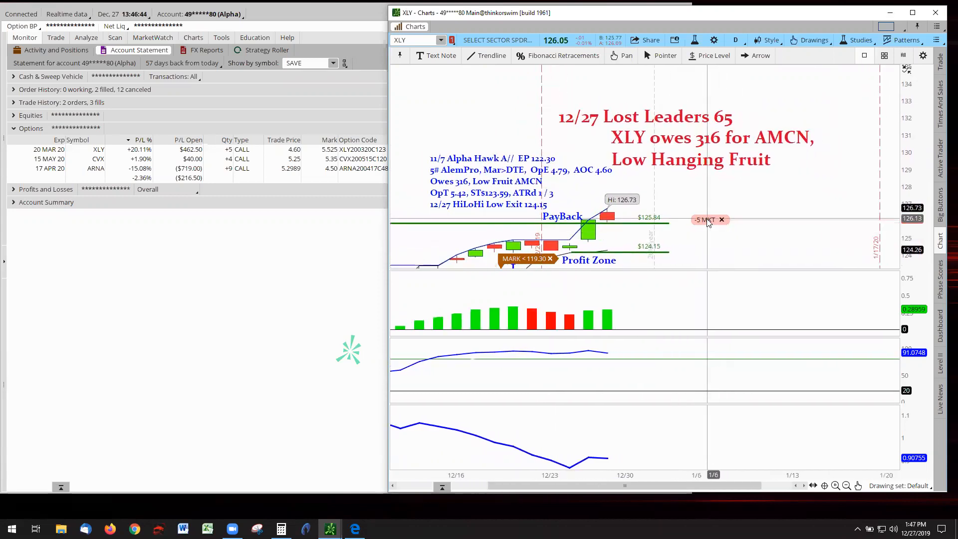
pyautogui.moveTo(769, 257)
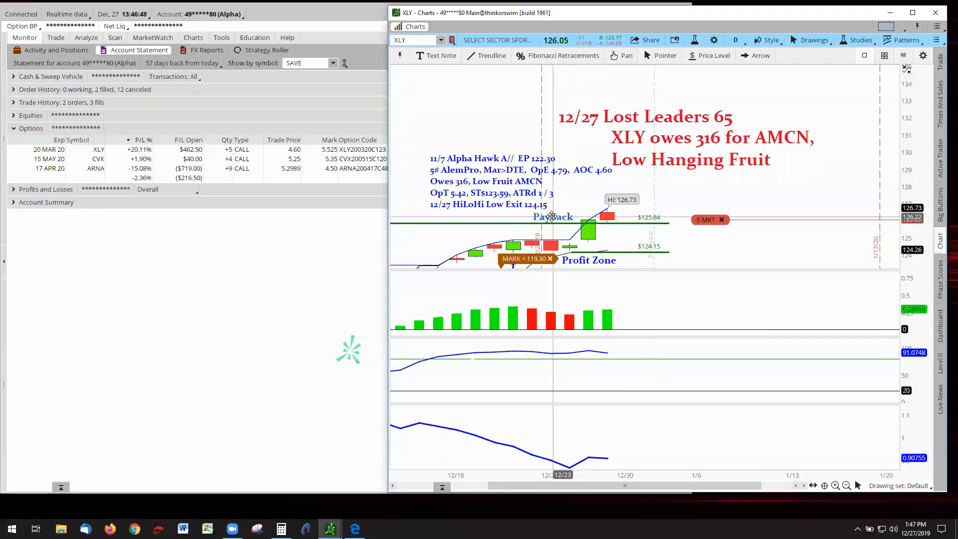
pyautogui.moveTo(678, 232)
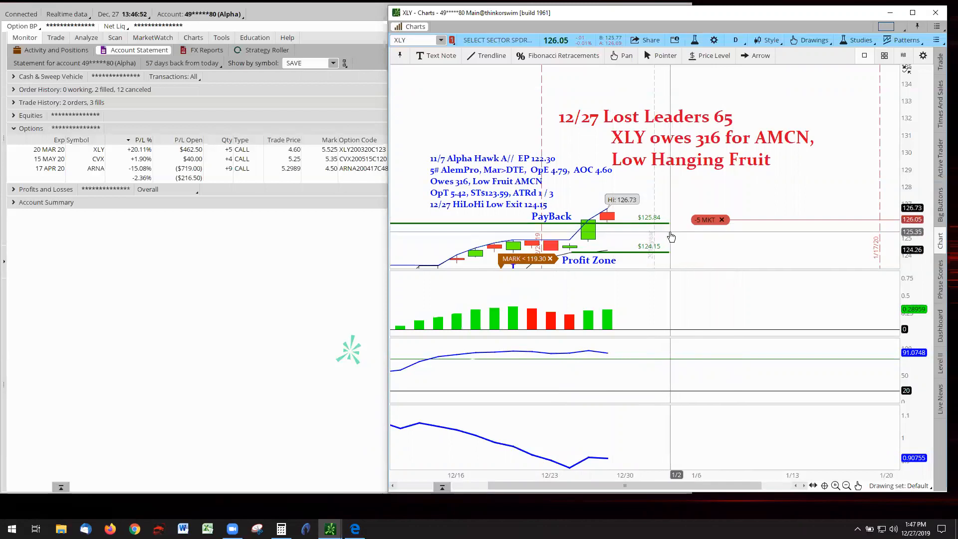
pyautogui.moveTo(670, 231)
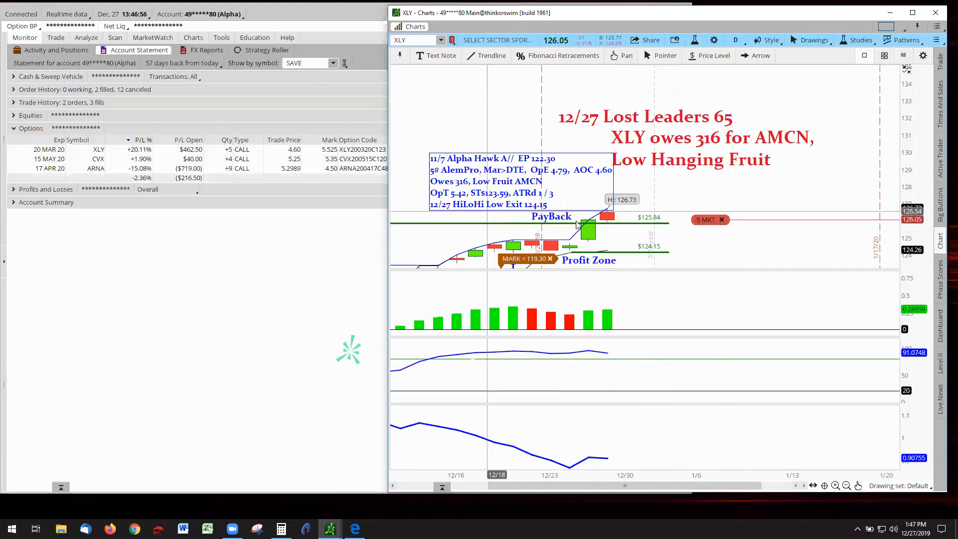
pyautogui.moveTo(716, 146)
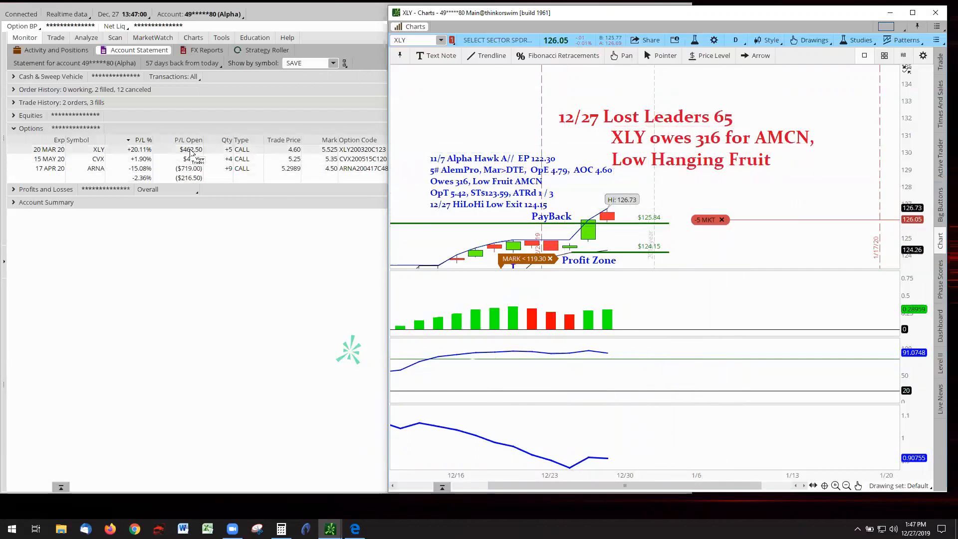
pyautogui.moveTo(586, 235)
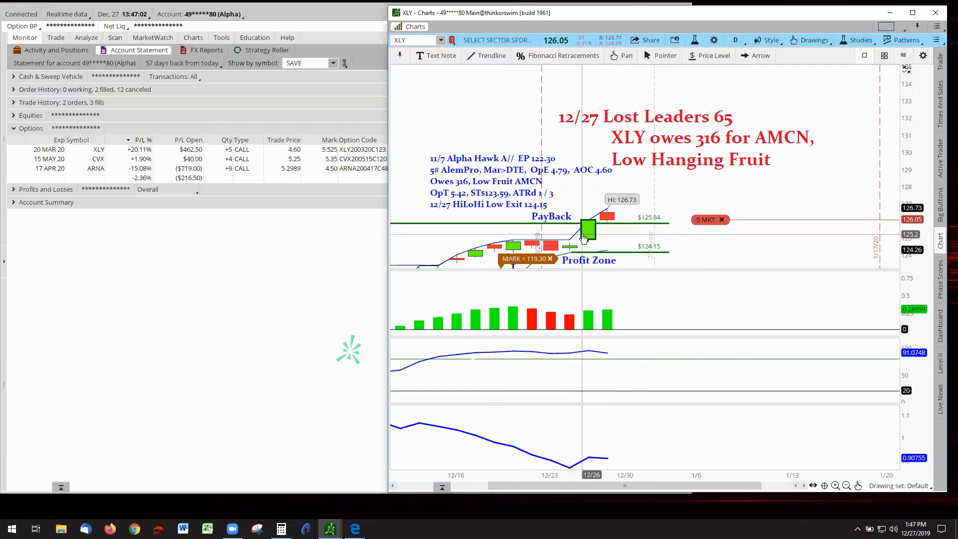
pyautogui.moveTo(613, 225)
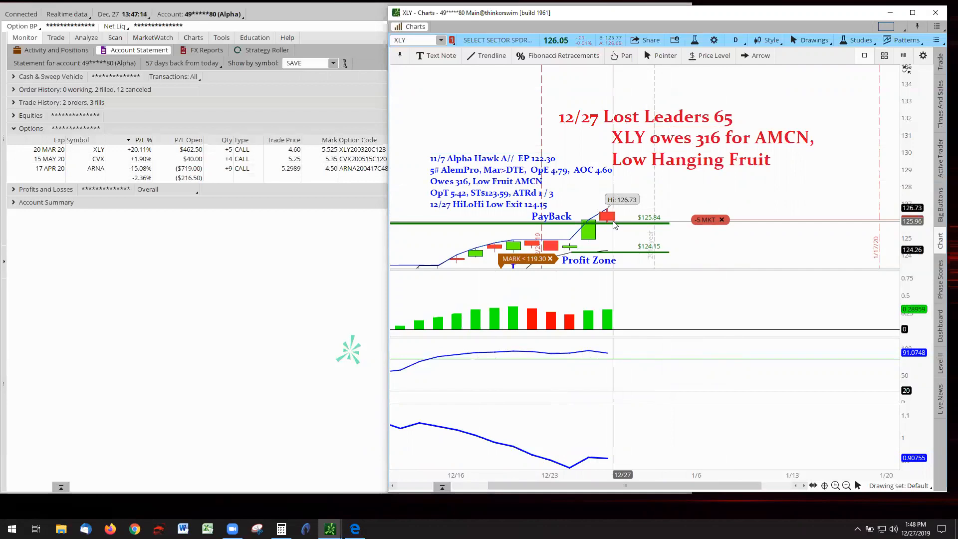
pyautogui.moveTo(632, 235)
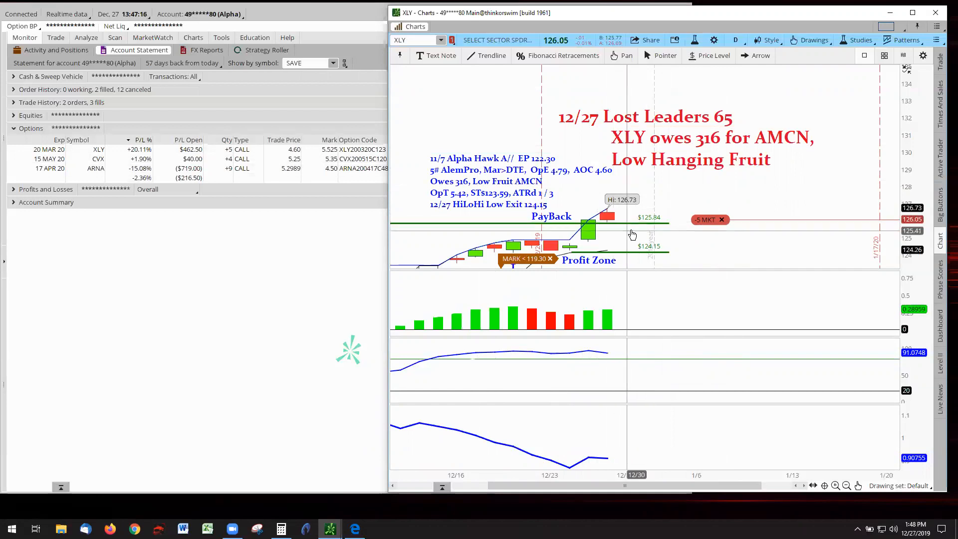
pyautogui.moveTo(666, 226)
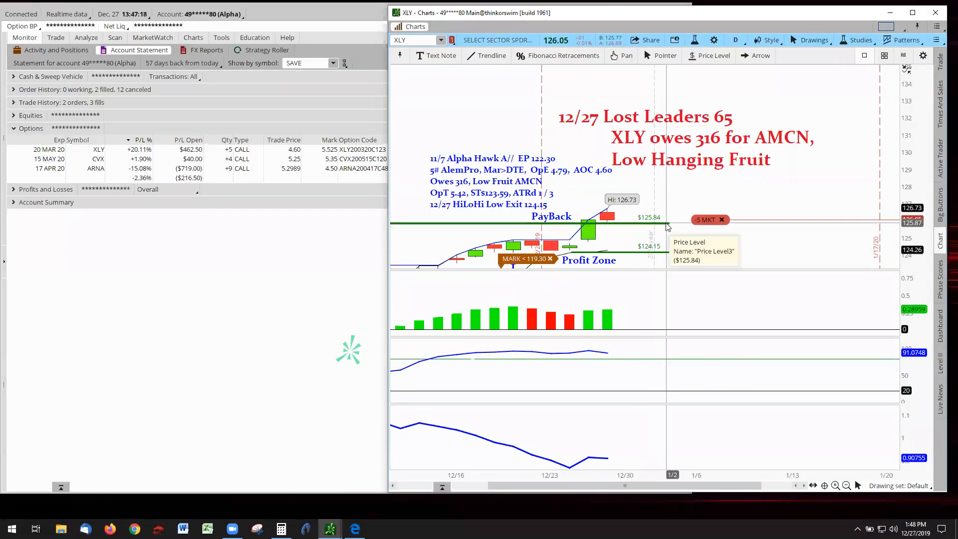
pyautogui.moveTo(637, 223)
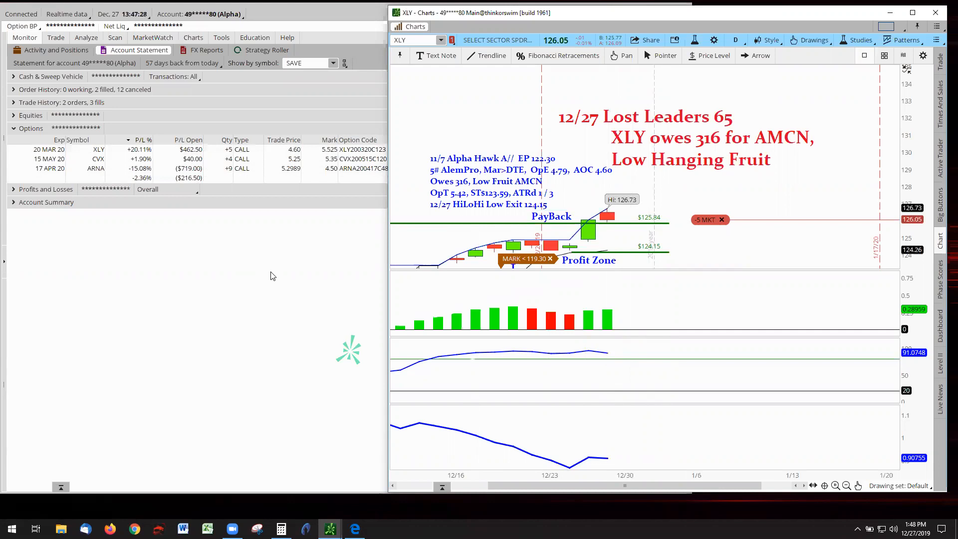
pyautogui.moveTo(373, 179)
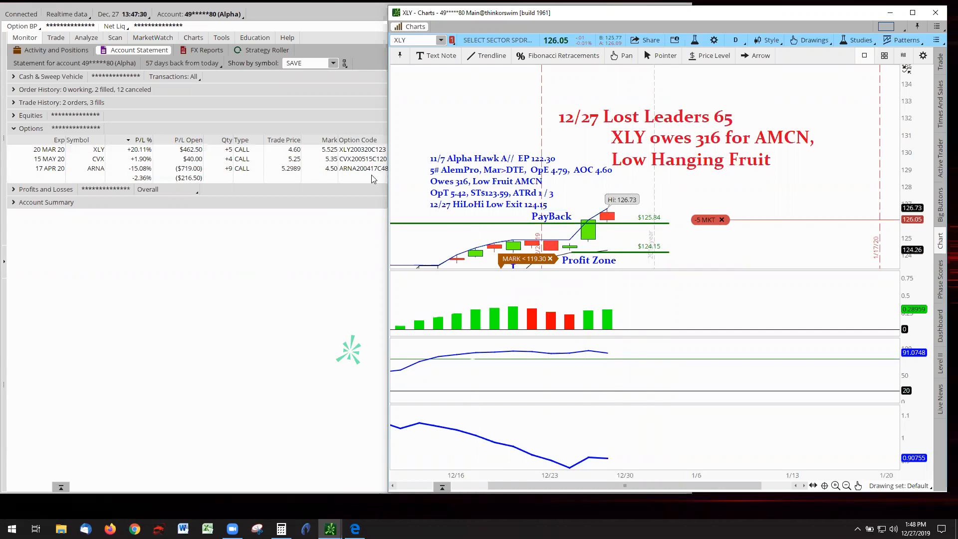
pyautogui.click(441, 40)
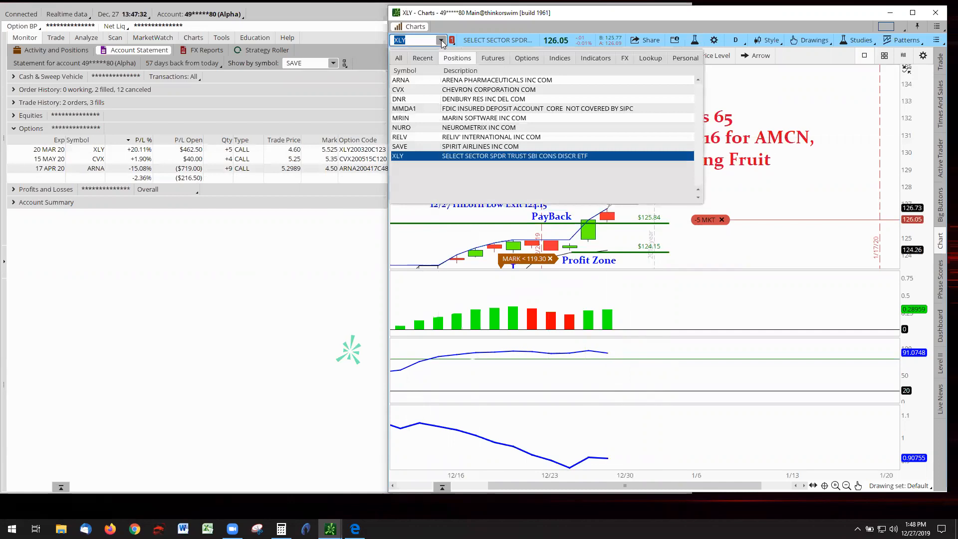
pyautogui.click(398, 89)
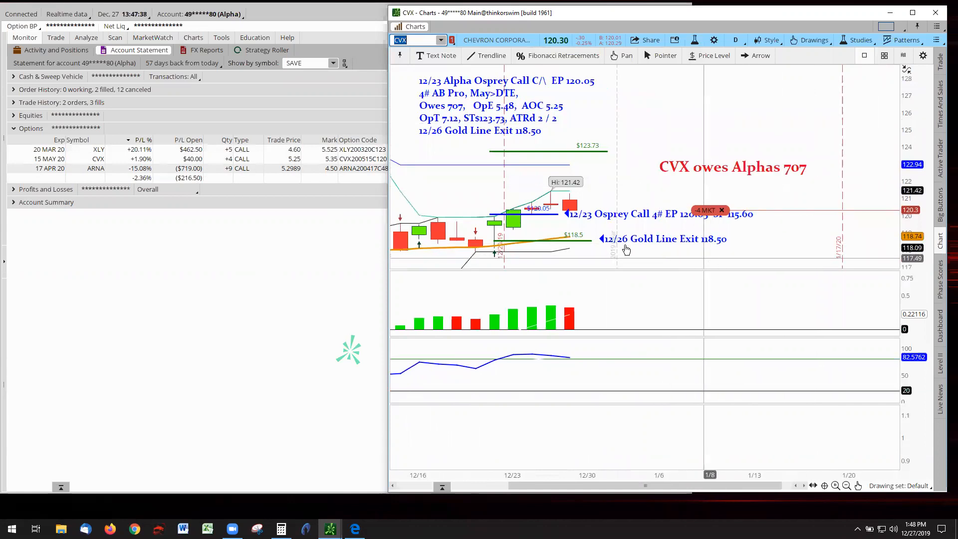
pyautogui.moveTo(870, 330)
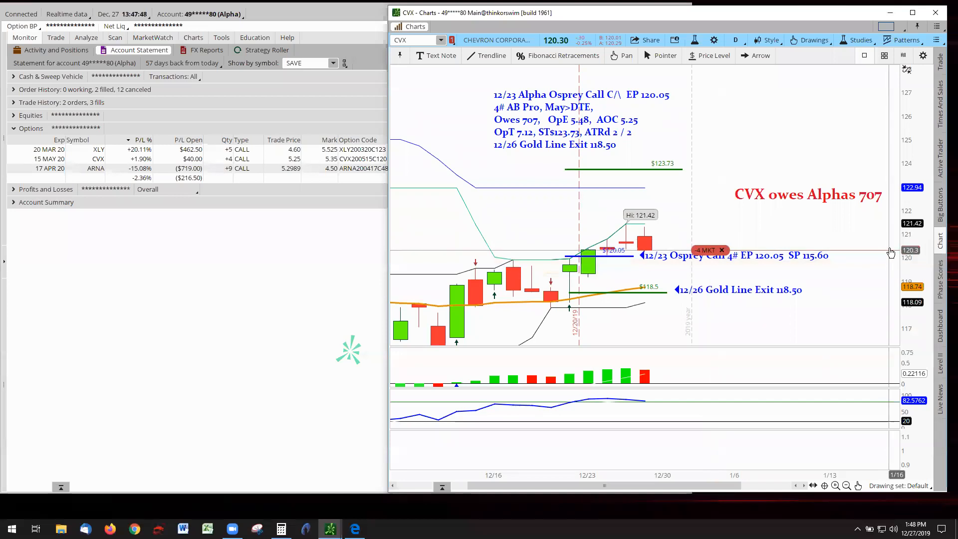
pyautogui.moveTo(868, 307)
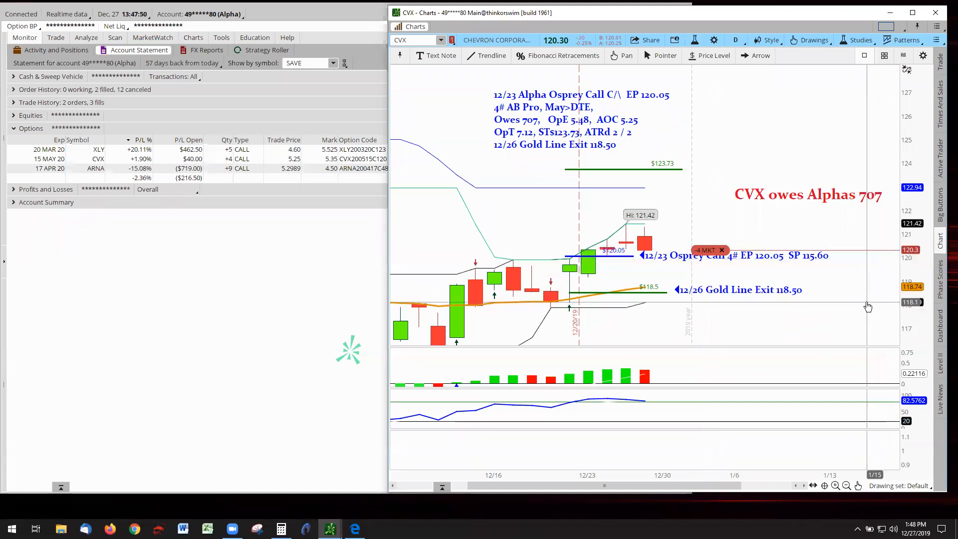
pyautogui.moveTo(863, 314)
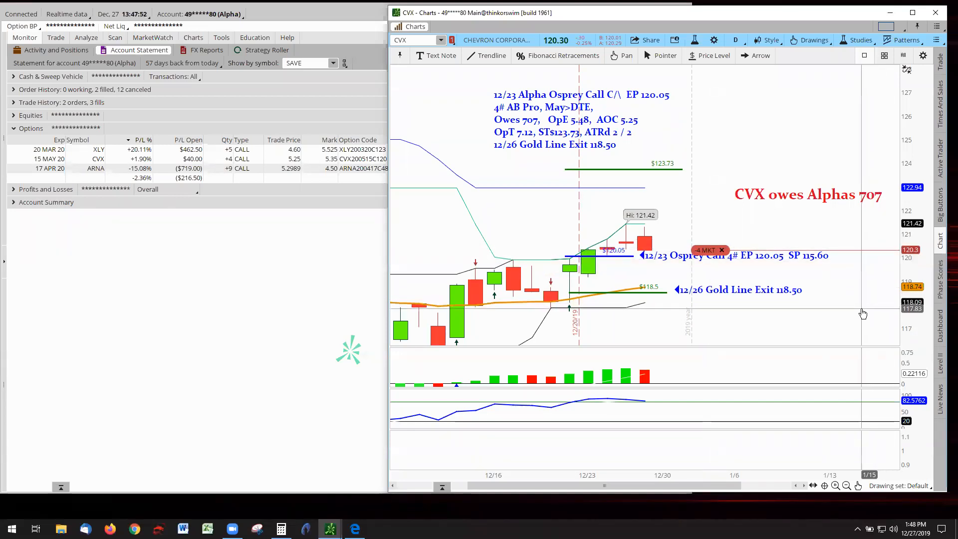
pyautogui.moveTo(859, 316)
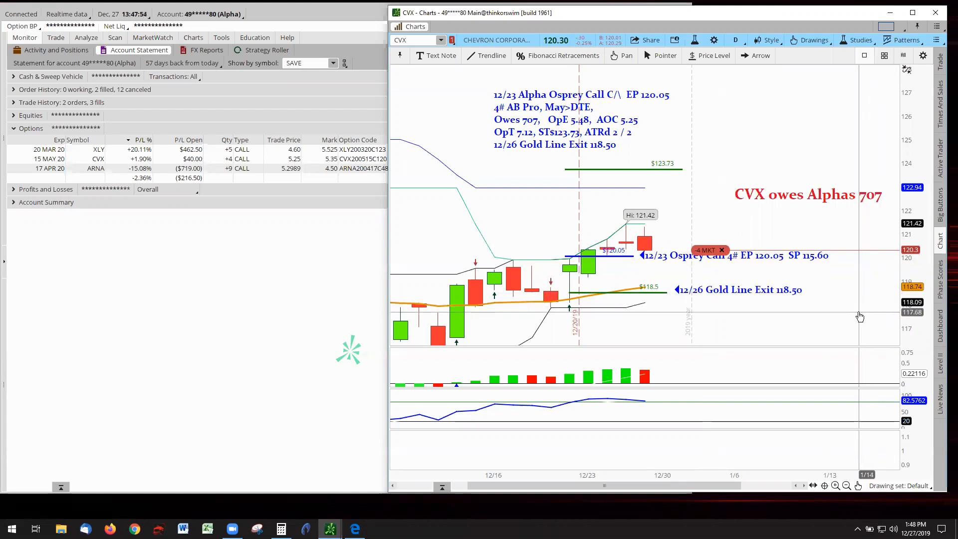
pyautogui.moveTo(645, 291)
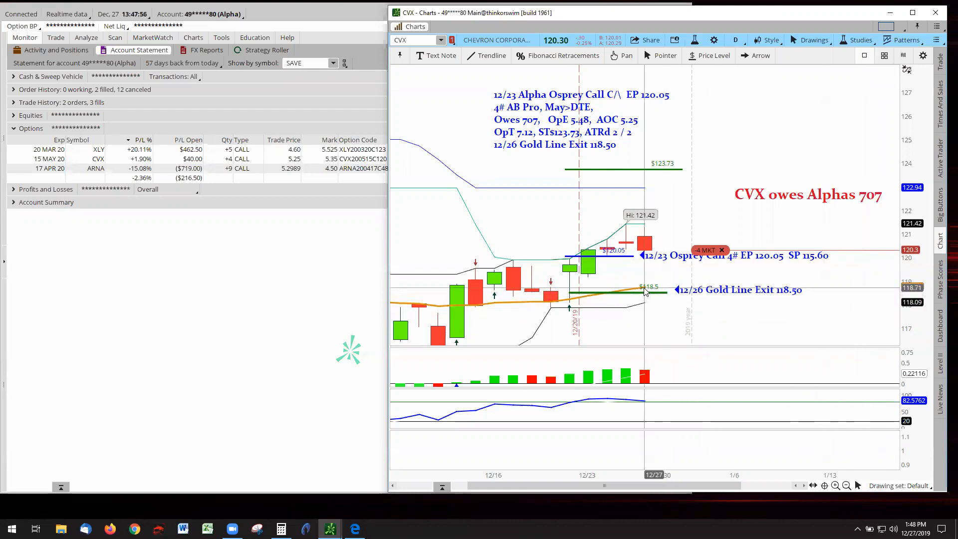
pyautogui.moveTo(709, 281)
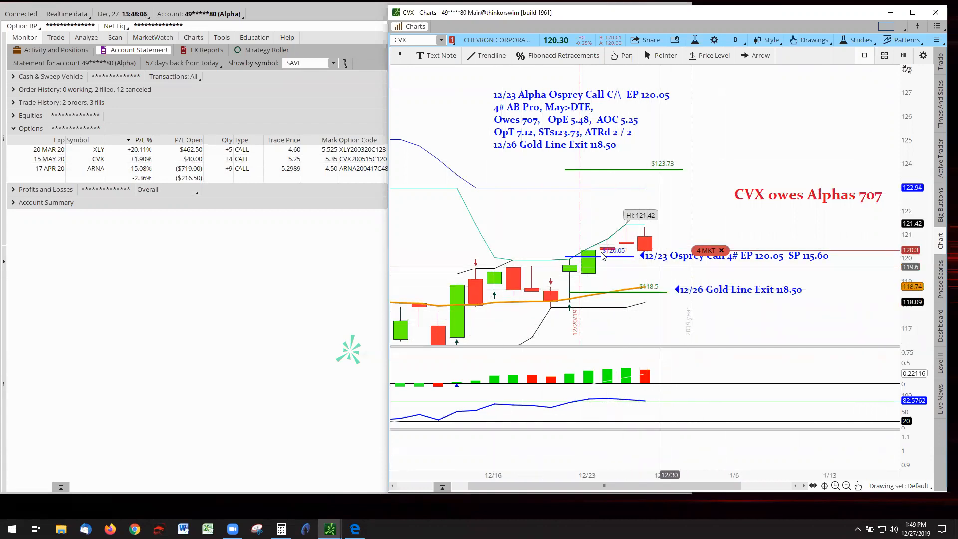
pyautogui.moveTo(693, 342)
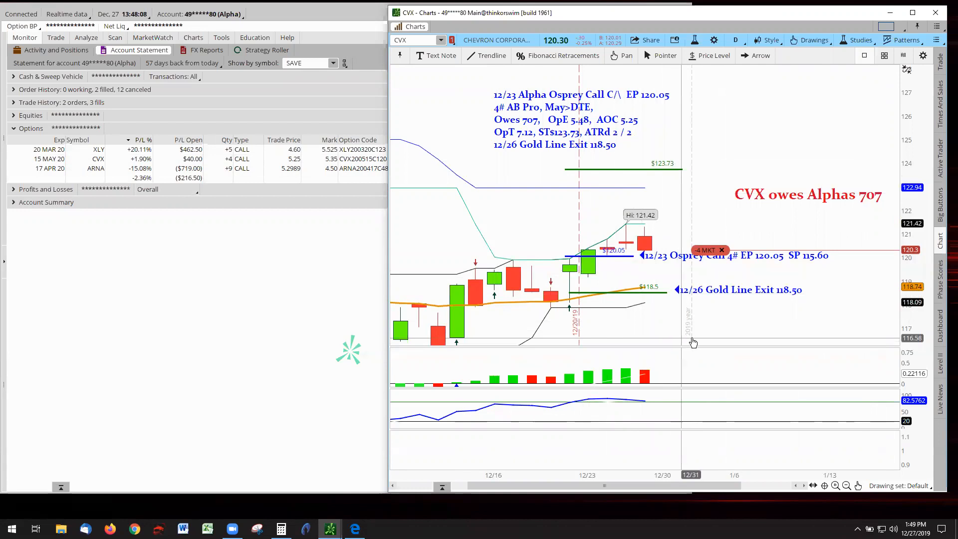
pyautogui.moveTo(693, 328)
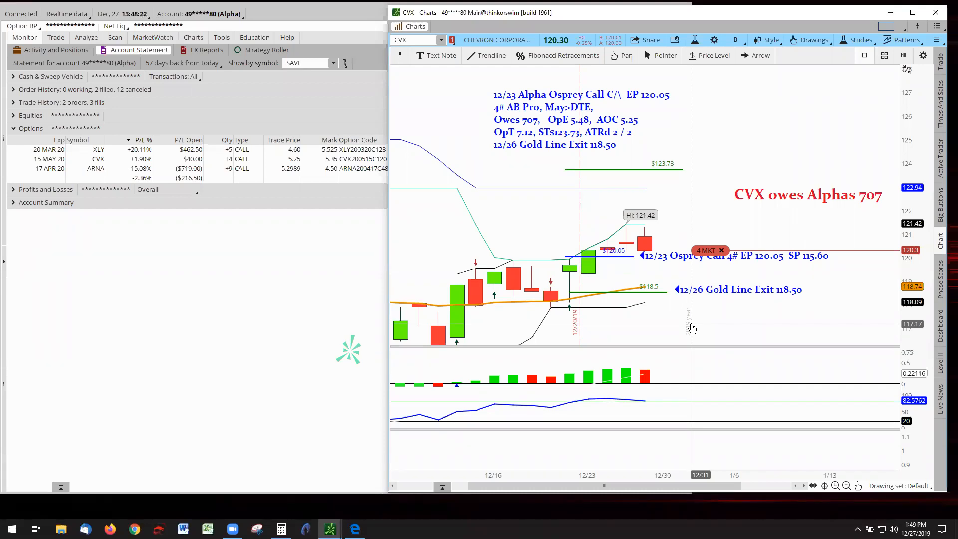
pyautogui.moveTo(831, 198)
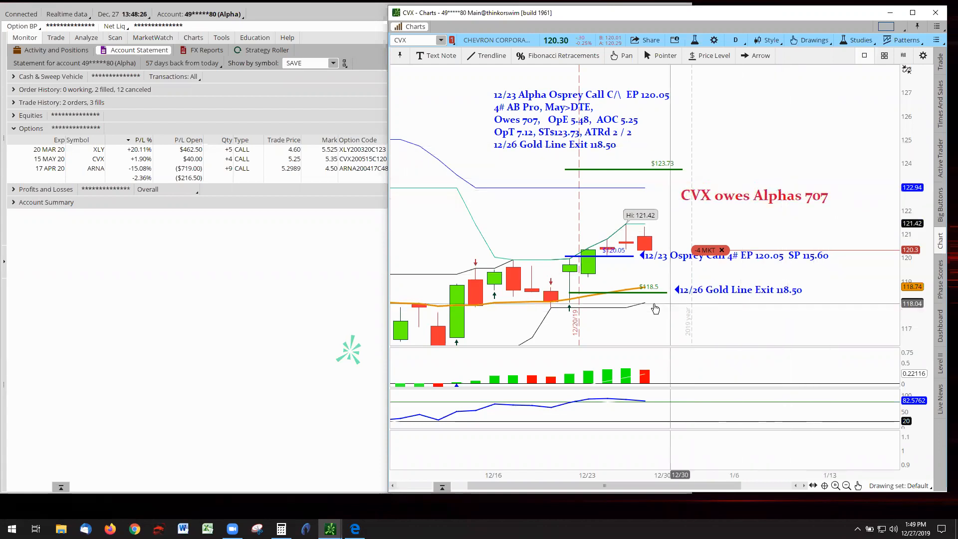
pyautogui.moveTo(685, 237)
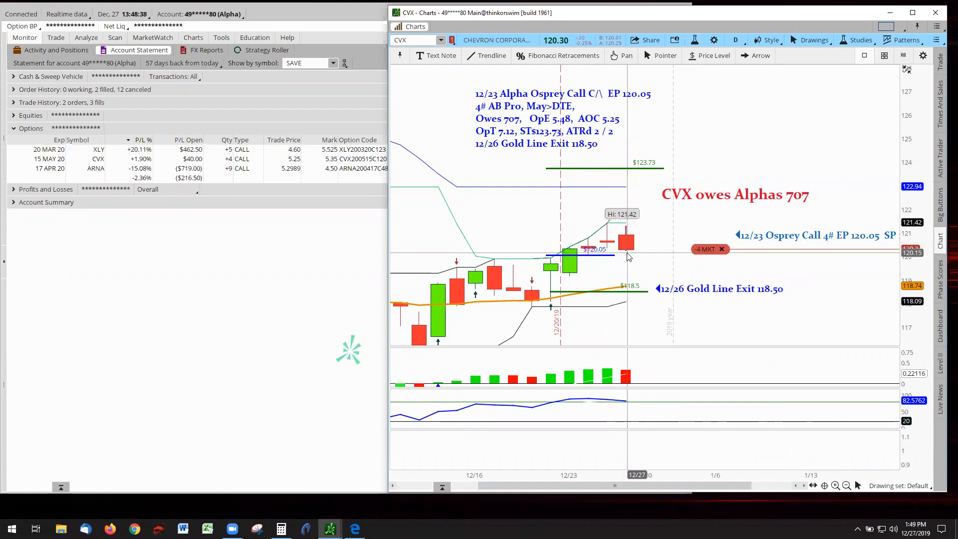
pyautogui.moveTo(647, 250)
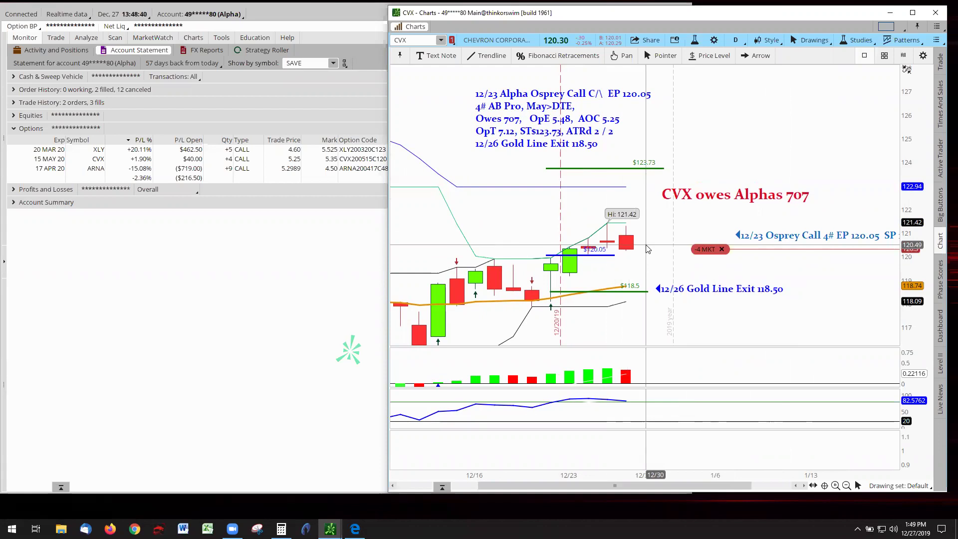
pyautogui.moveTo(607, 249)
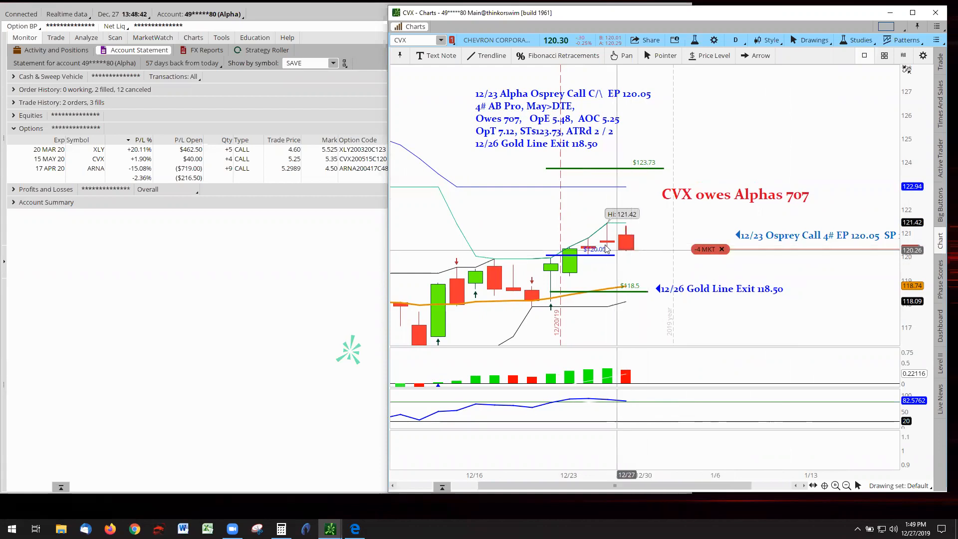
pyautogui.moveTo(648, 248)
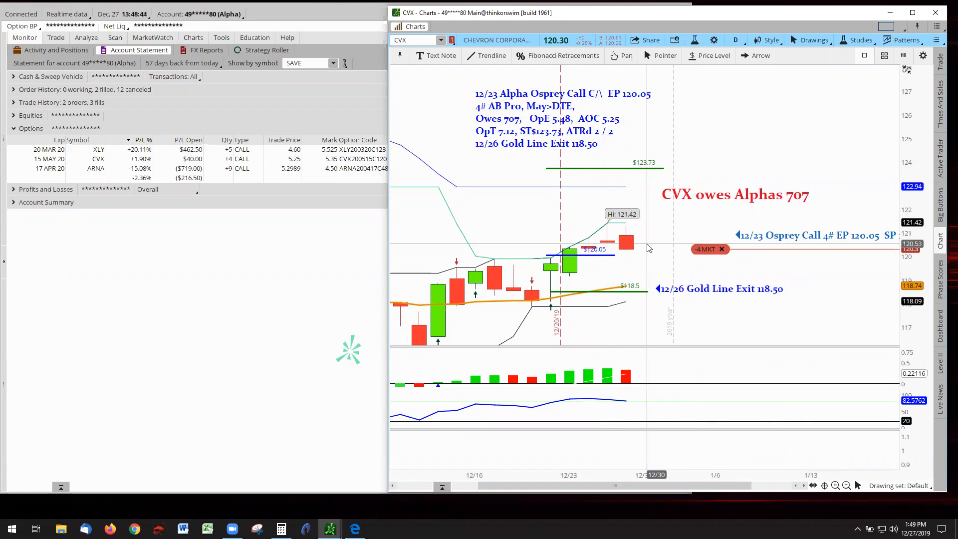
pyautogui.moveTo(646, 250)
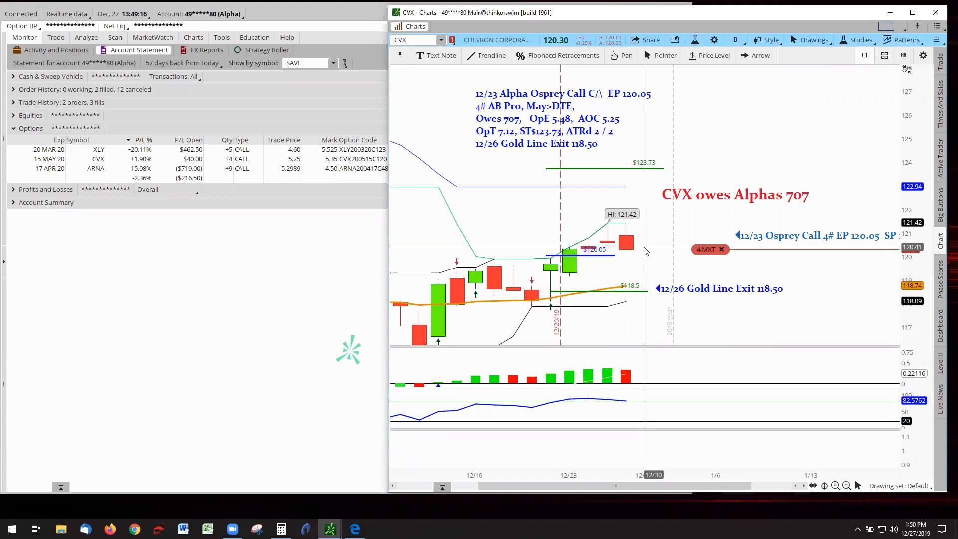
pyautogui.moveTo(639, 269)
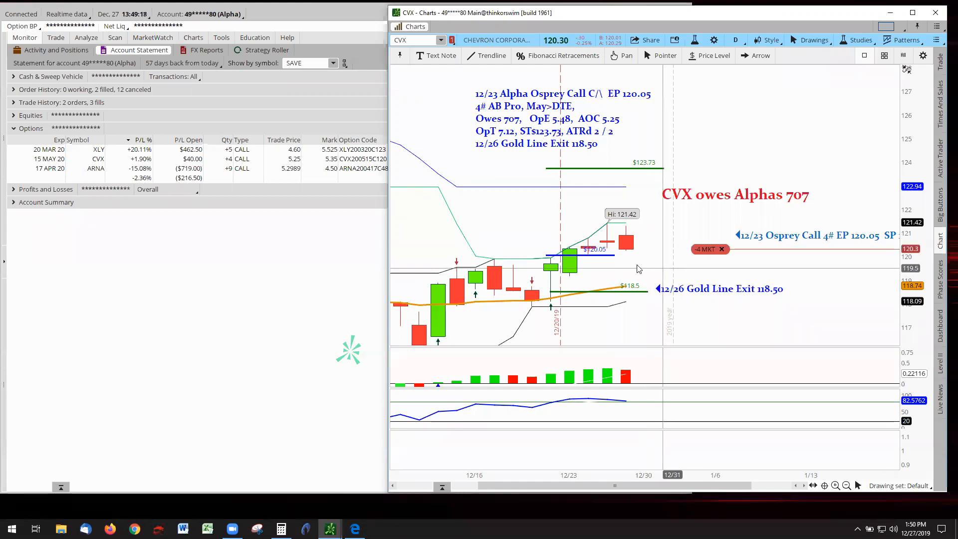
pyautogui.moveTo(630, 294)
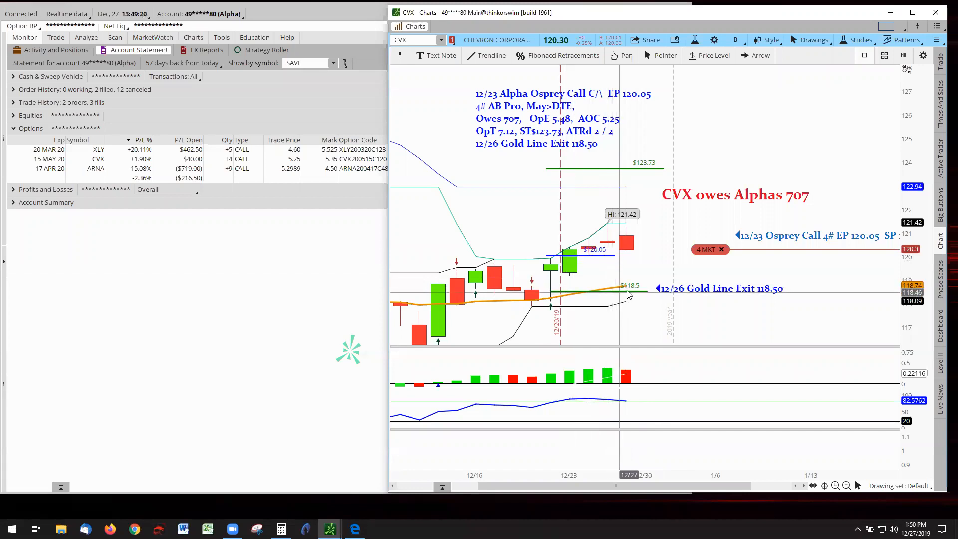
pyautogui.moveTo(628, 292)
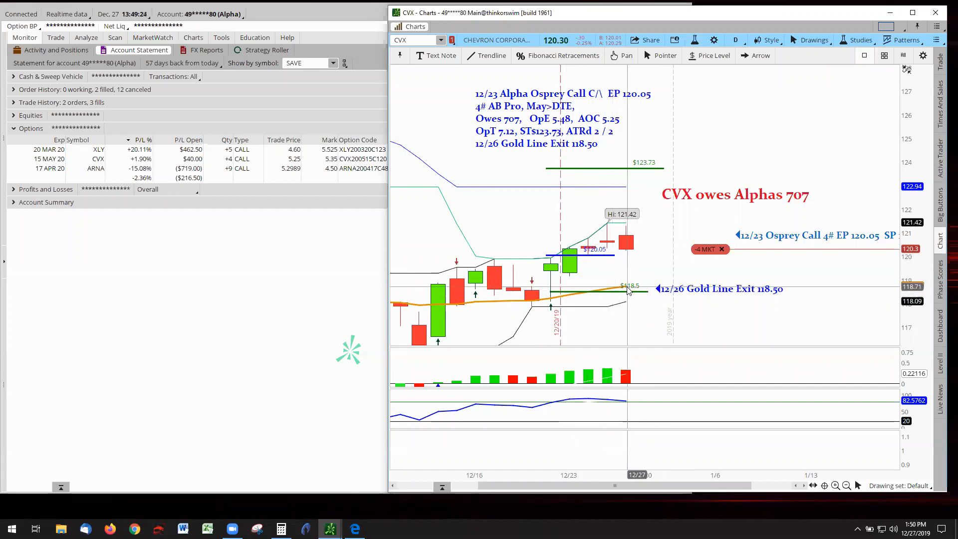
pyautogui.moveTo(632, 290)
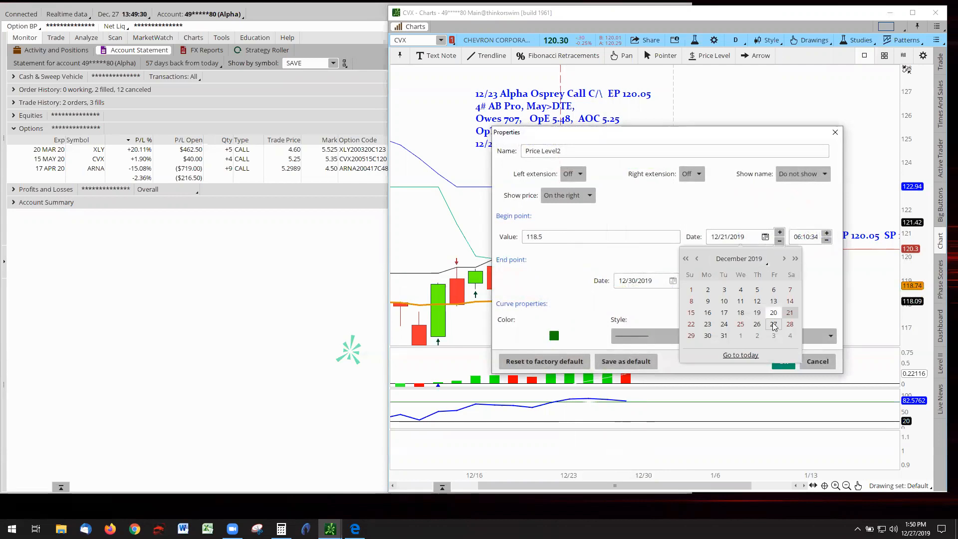
# Step: Move the CVX green exit line to 118.6, spanning 12/26 to 01/02/2020
pyautogui.click(756, 324)
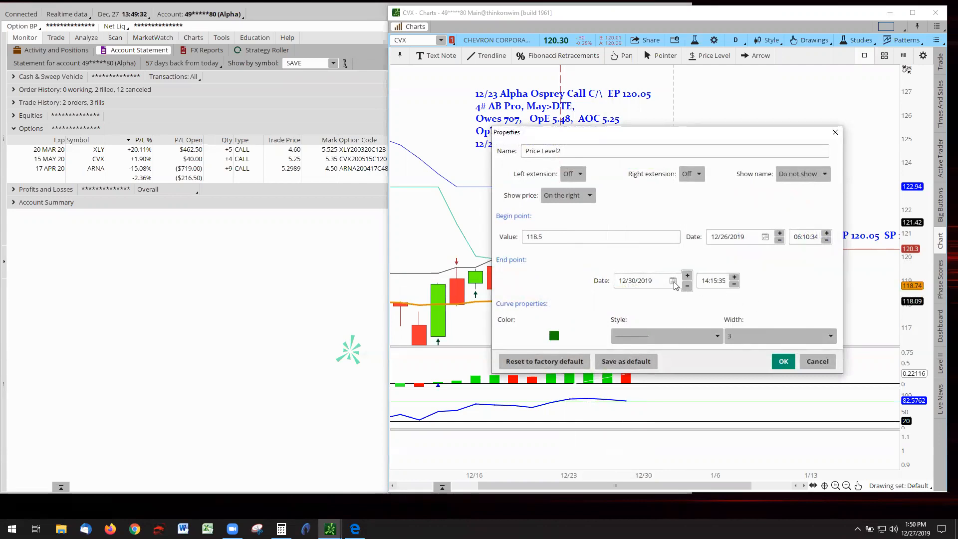
pyautogui.click(673, 281)
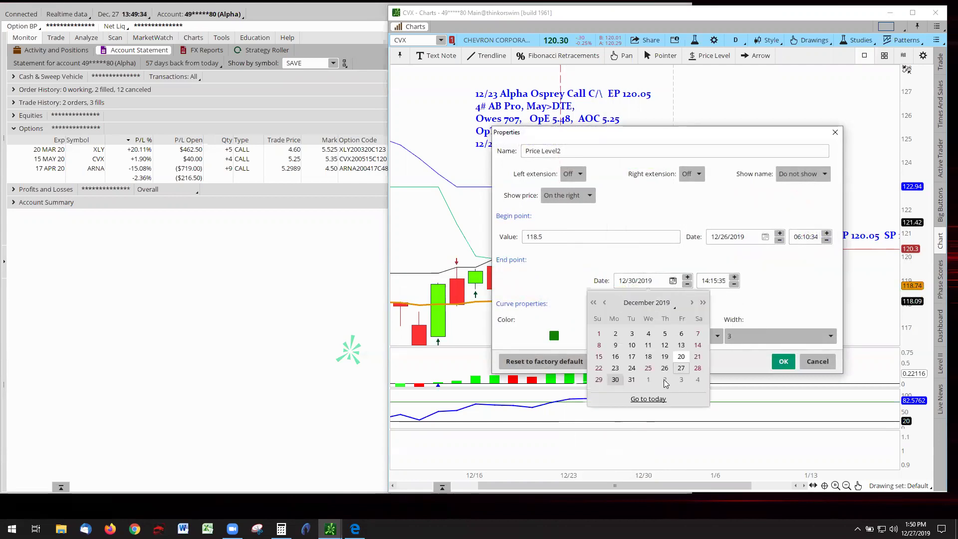
pyautogui.click(664, 379)
pyautogui.write('118.6')
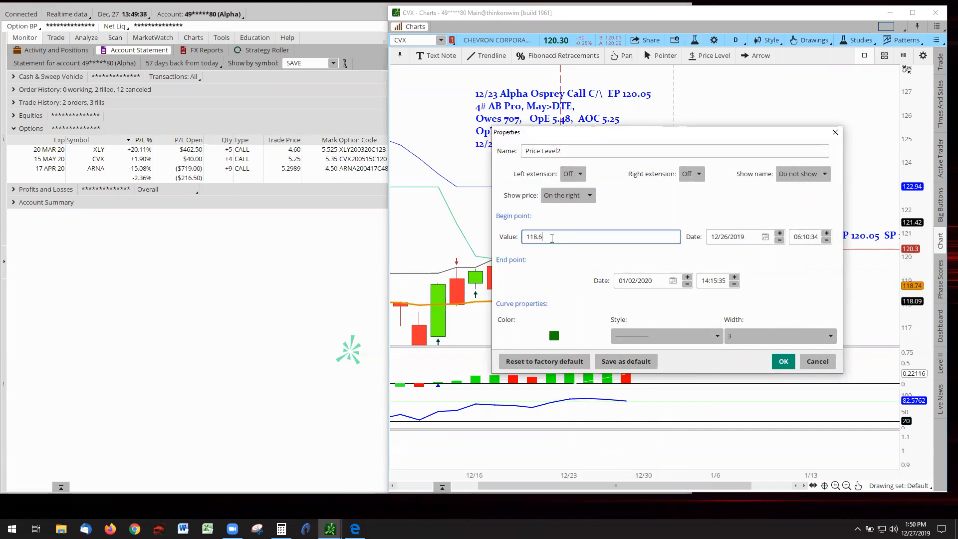
pyautogui.click(783, 361)
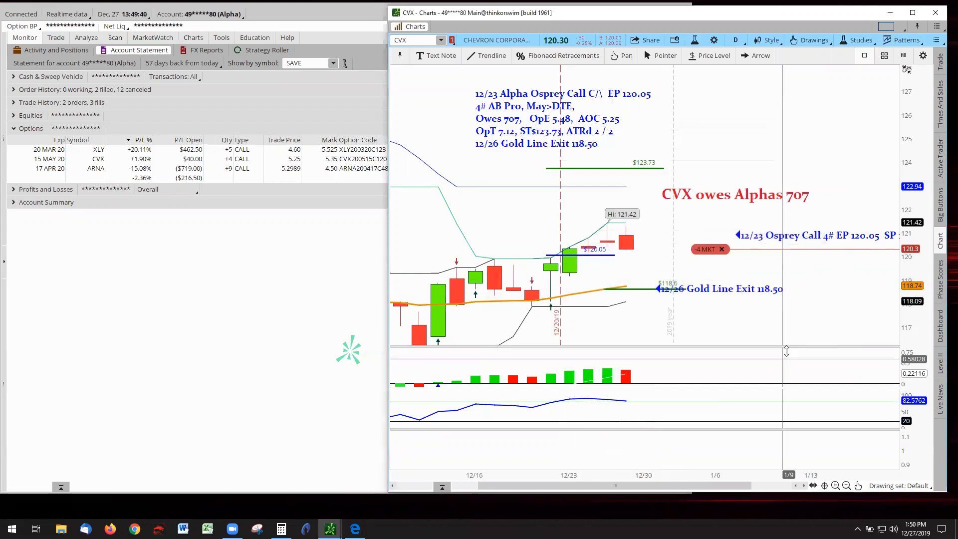
pyautogui.moveTo(730, 288)
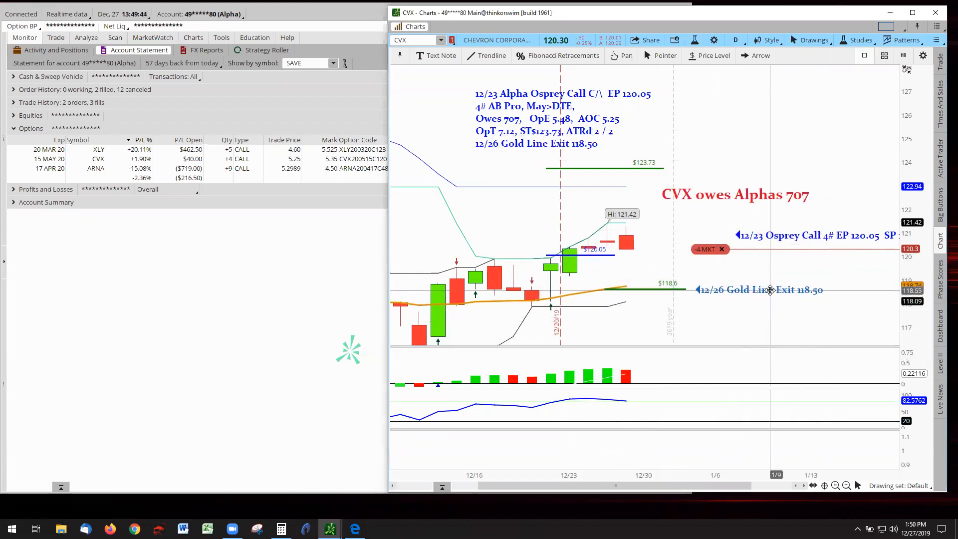
# Step: Relabel the exit line label and trade note to '12/27 Gold Line Exit 118.60'
pyautogui.doubleClick(759, 289)
pyautogui.write('12/27 Gold Line Exit 118.60')
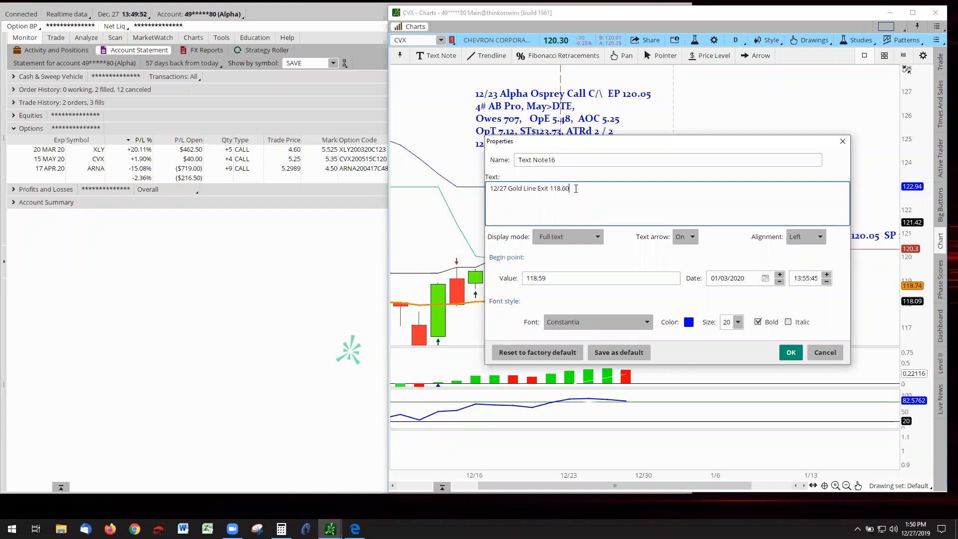
pyautogui.click(790, 351)
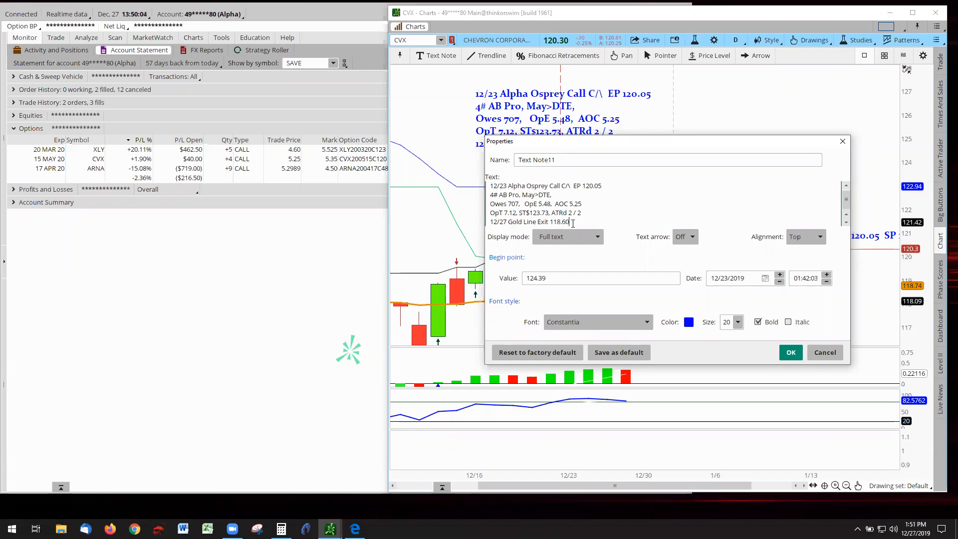
pyautogui.tripleClick(529, 221)
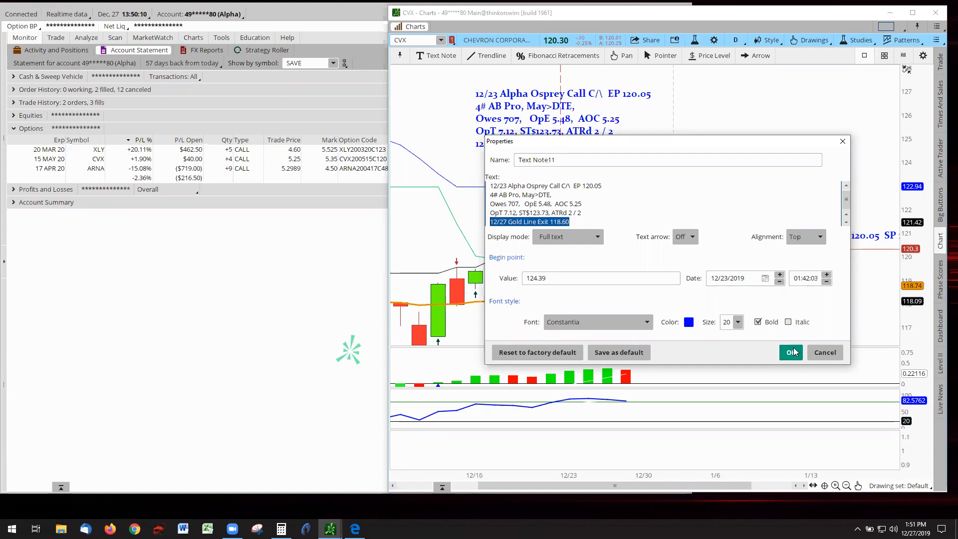
pyautogui.click(790, 352)
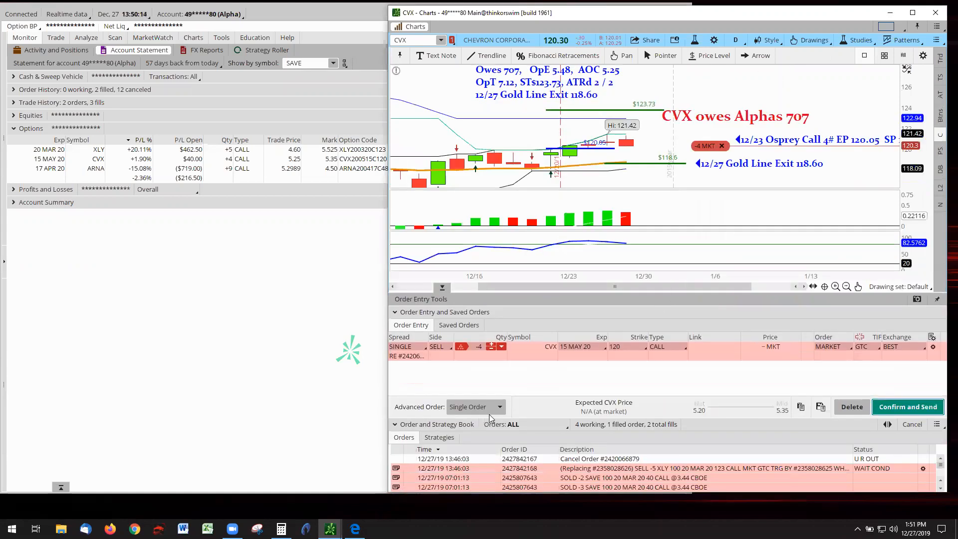
# Step: Add an order rule so the 4 CVX May 120 calls sell when CVX MARK <= 118.60
pyautogui.click(394, 425)
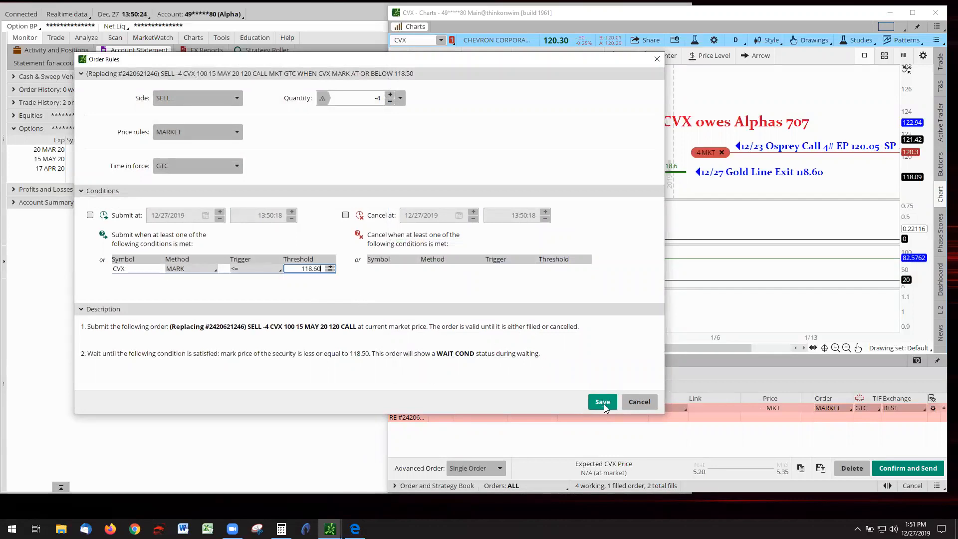
pyautogui.click(601, 401)
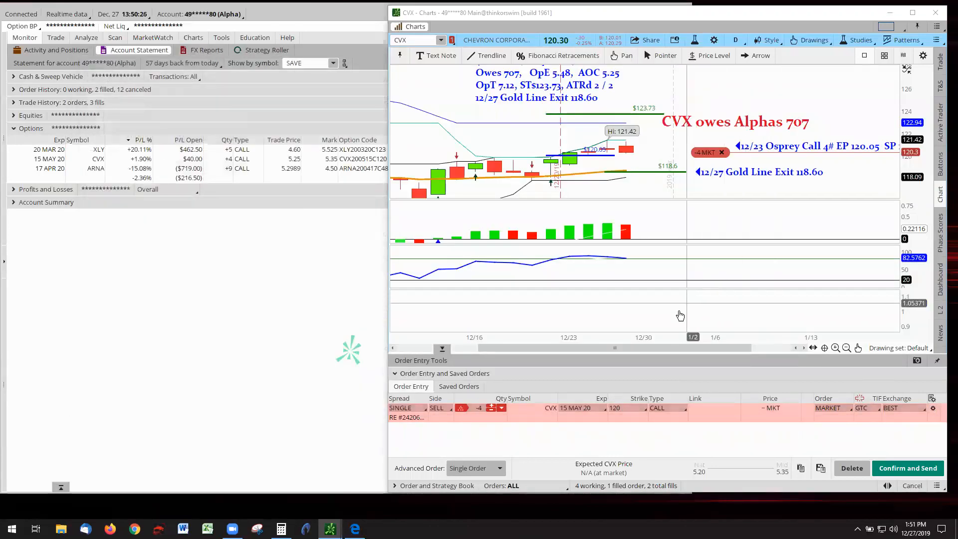
pyautogui.moveTo(678, 317)
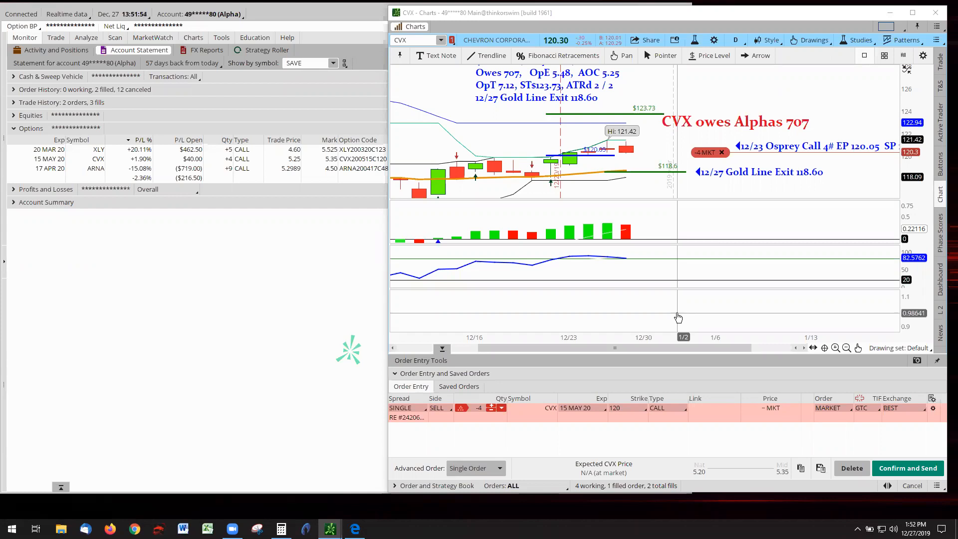
pyautogui.moveTo(803, 326)
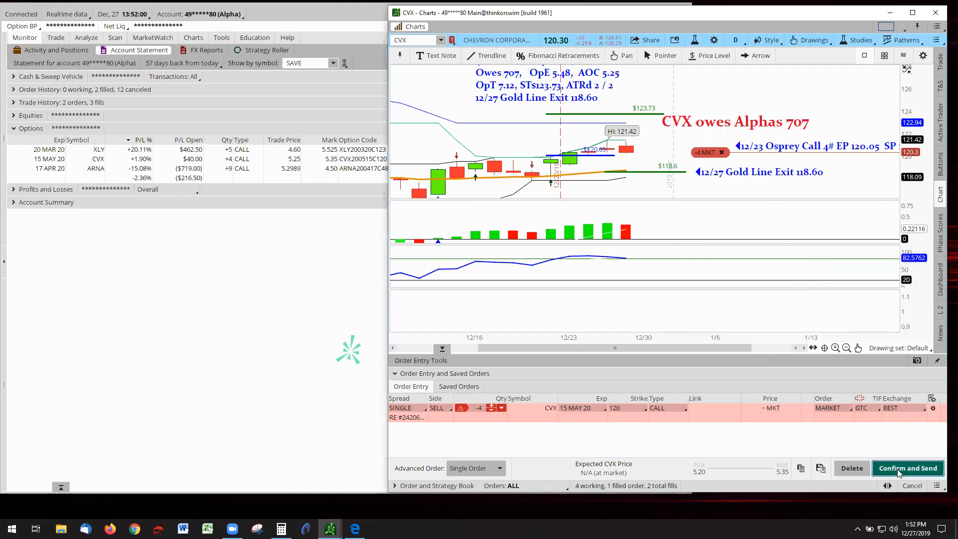
# Step: Review and send the conditional CVX call sell order, noting '12/27 Gold Line Exit 118.60'
pyautogui.click(906, 468)
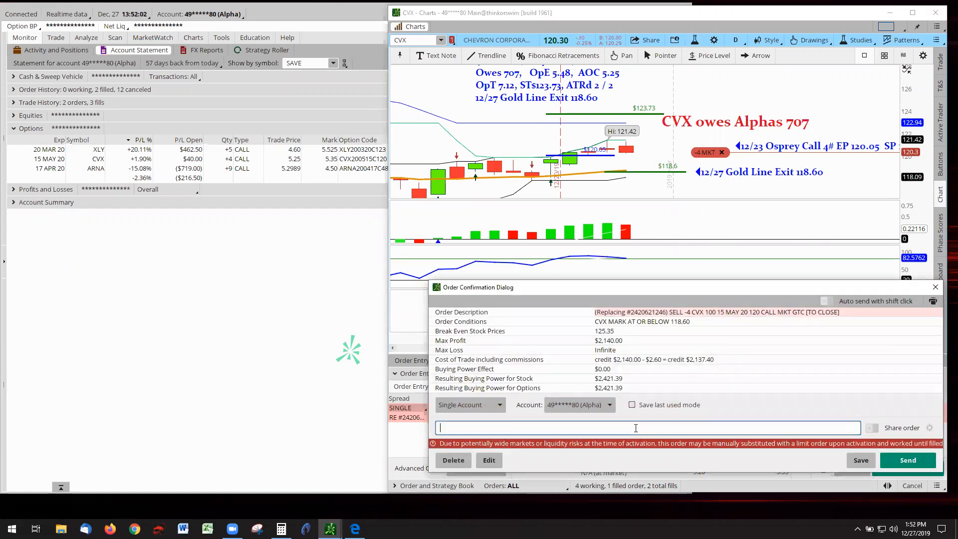
pyautogui.write('12/27 Gold Line Exit 118.60')
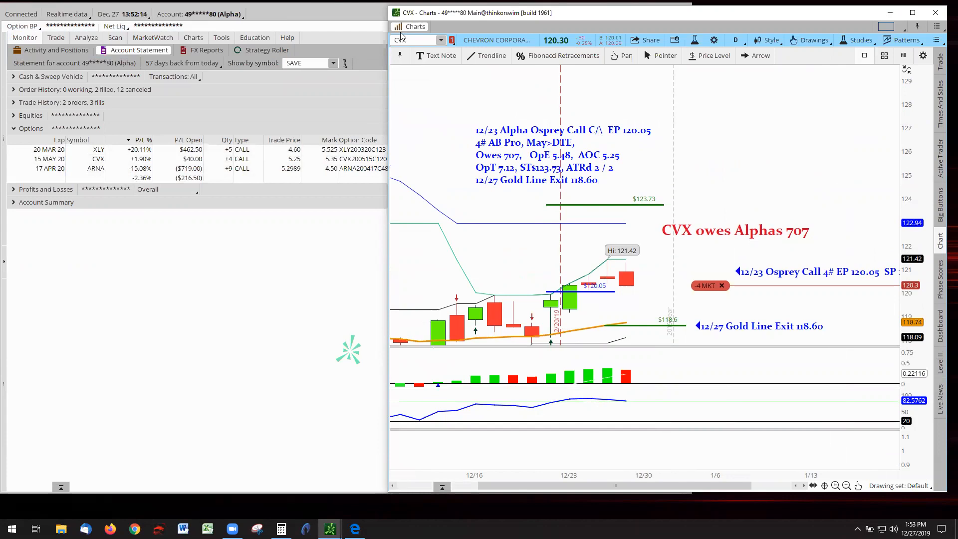
# Step: Switch the account from Alpha to Tigers to show the KO and USO call positions
pyautogui.click(199, 14)
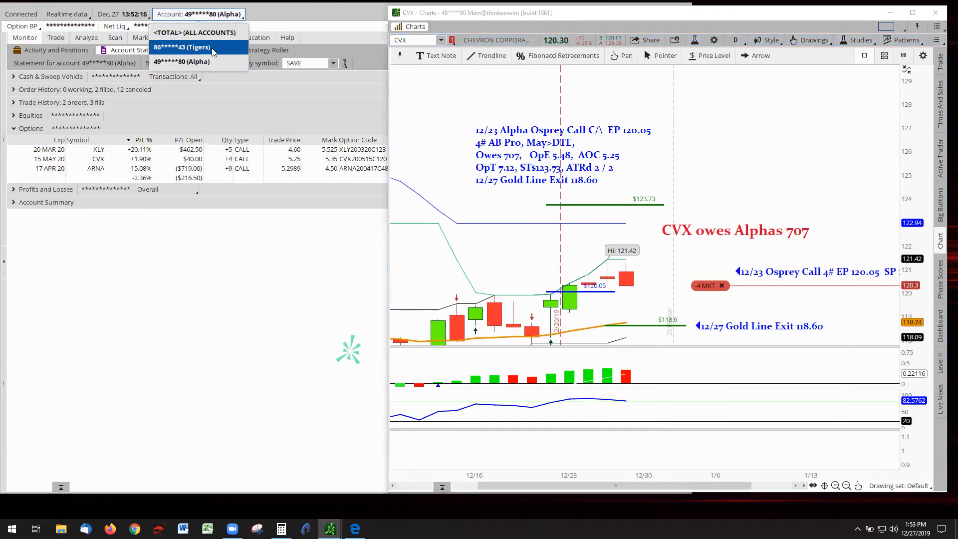
pyautogui.click(182, 47)
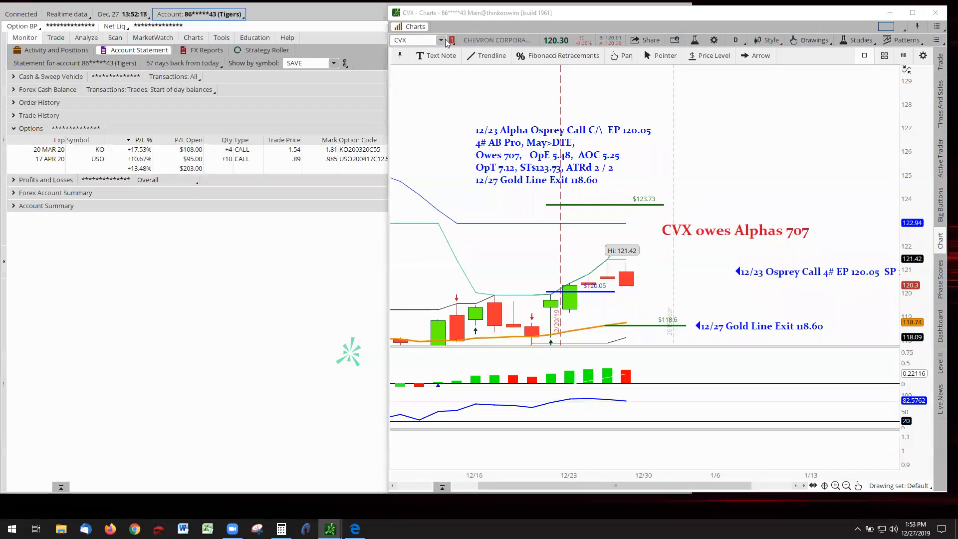
pyautogui.moveTo(99, 149)
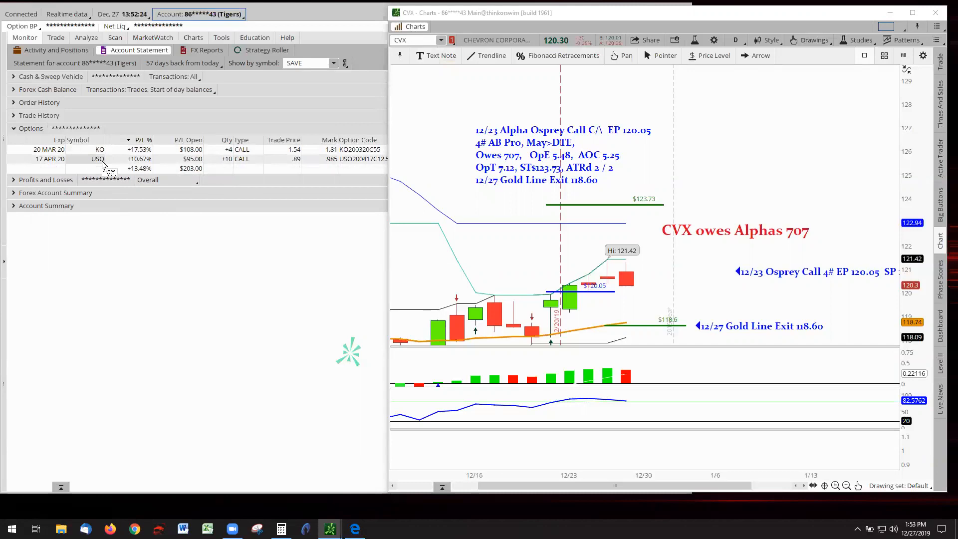
pyautogui.moveTo(448, 100)
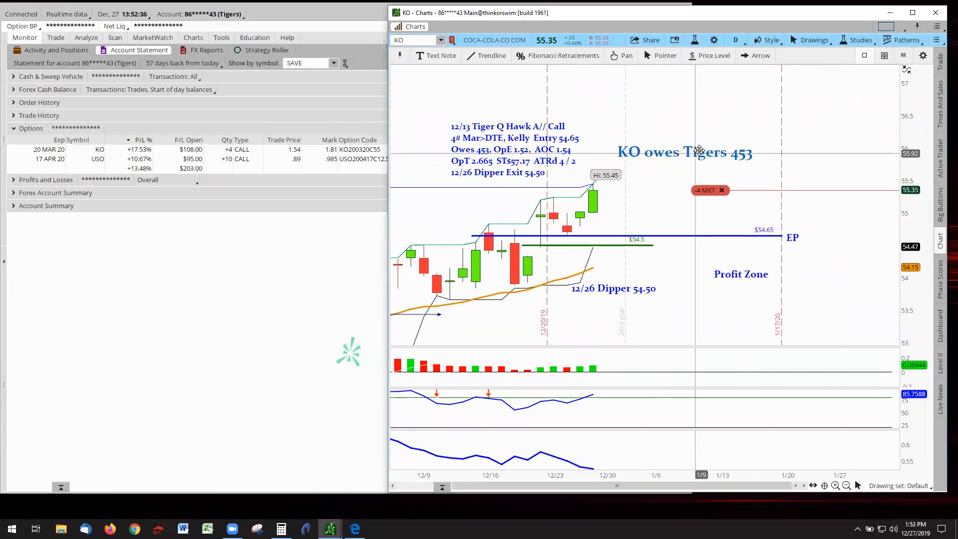
pyautogui.moveTo(729, 332)
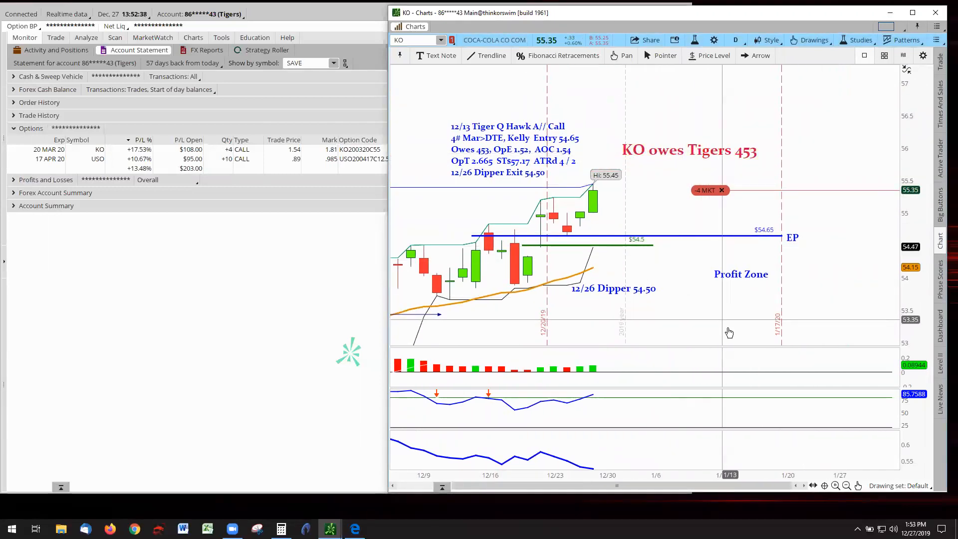
pyautogui.moveTo(584, 226)
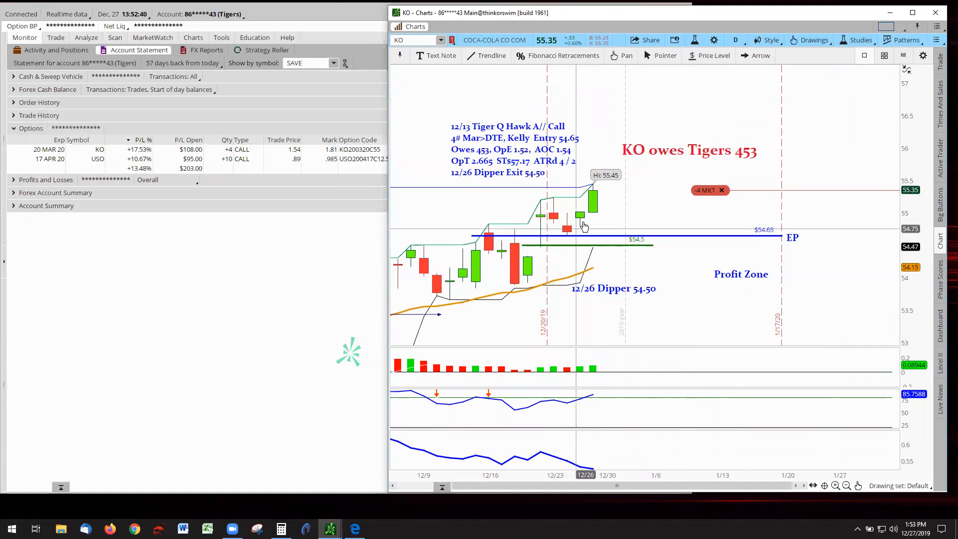
pyautogui.moveTo(592, 218)
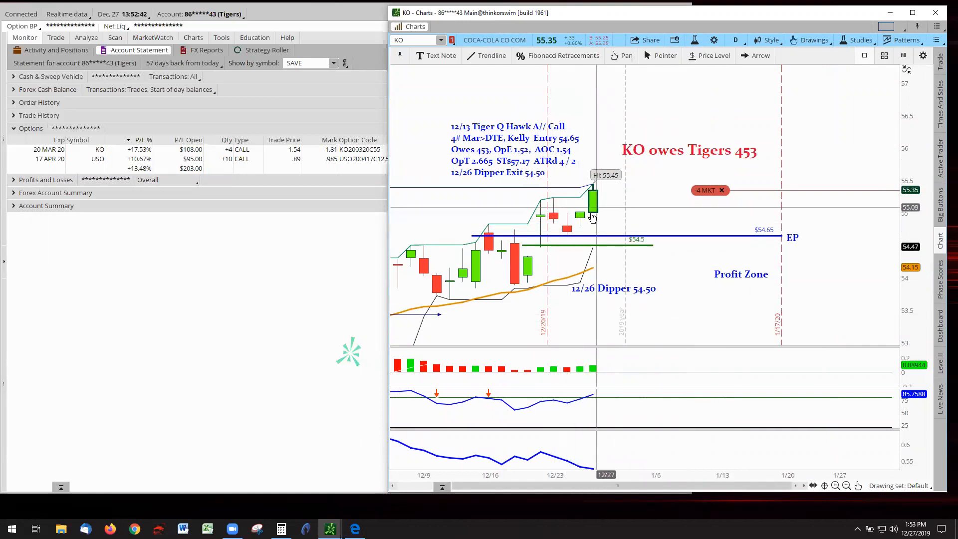
pyautogui.moveTo(569, 241)
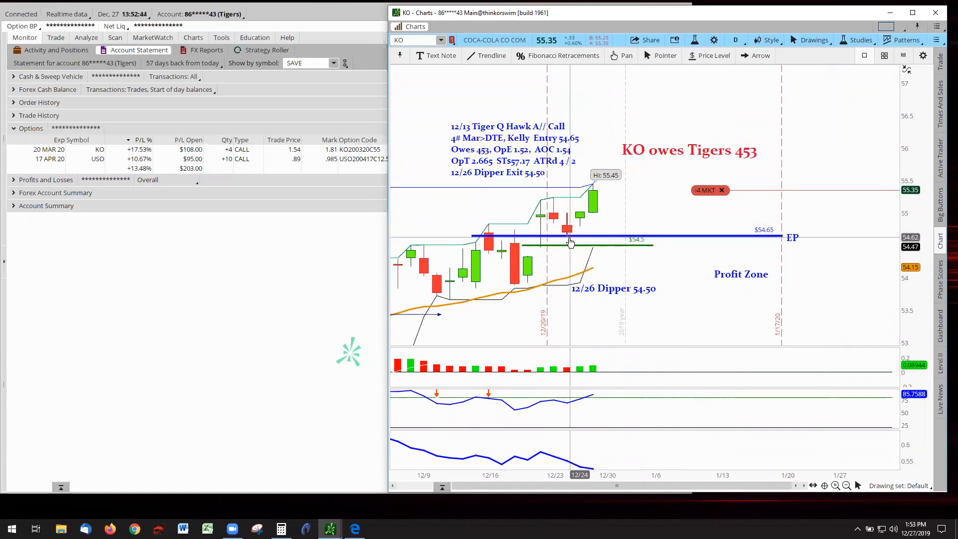
pyautogui.moveTo(568, 238)
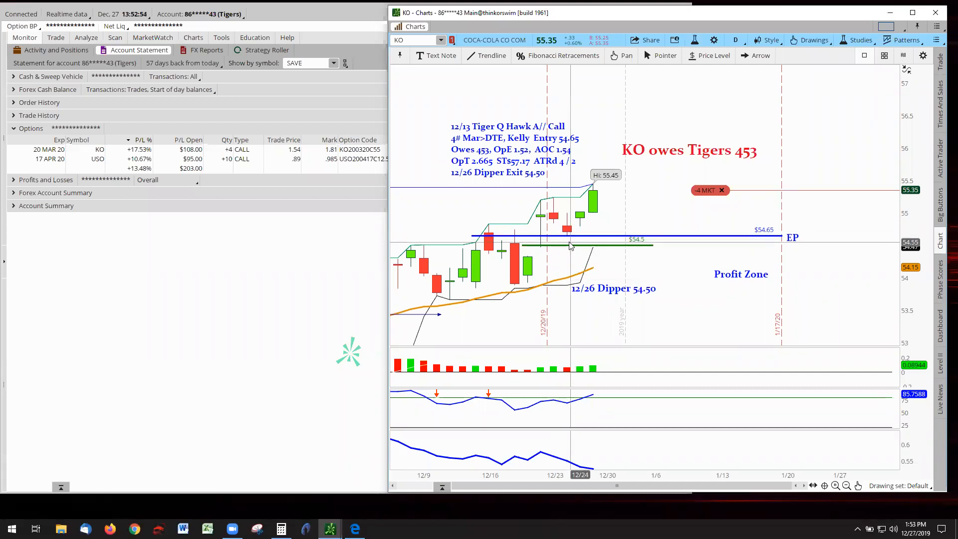
pyautogui.moveTo(573, 247)
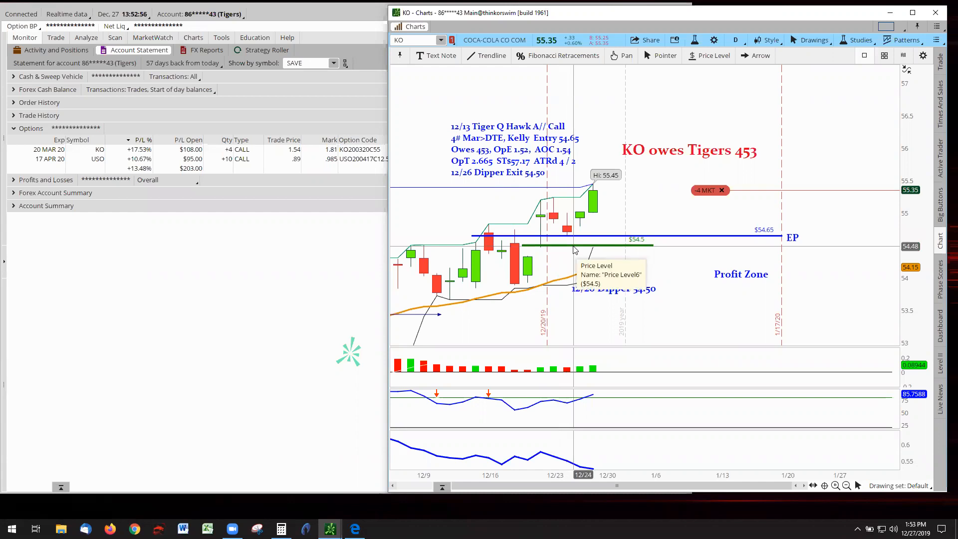
pyautogui.moveTo(567, 237)
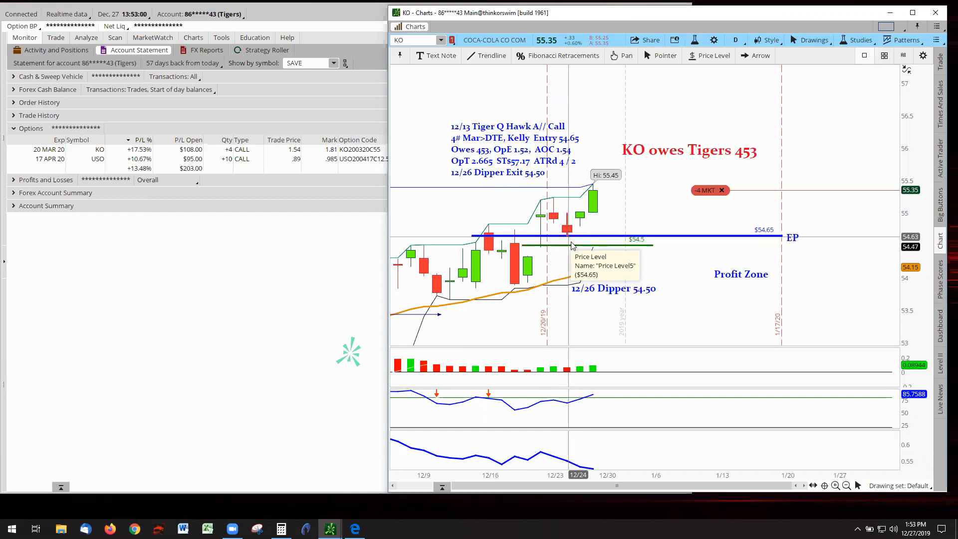
pyautogui.moveTo(677, 264)
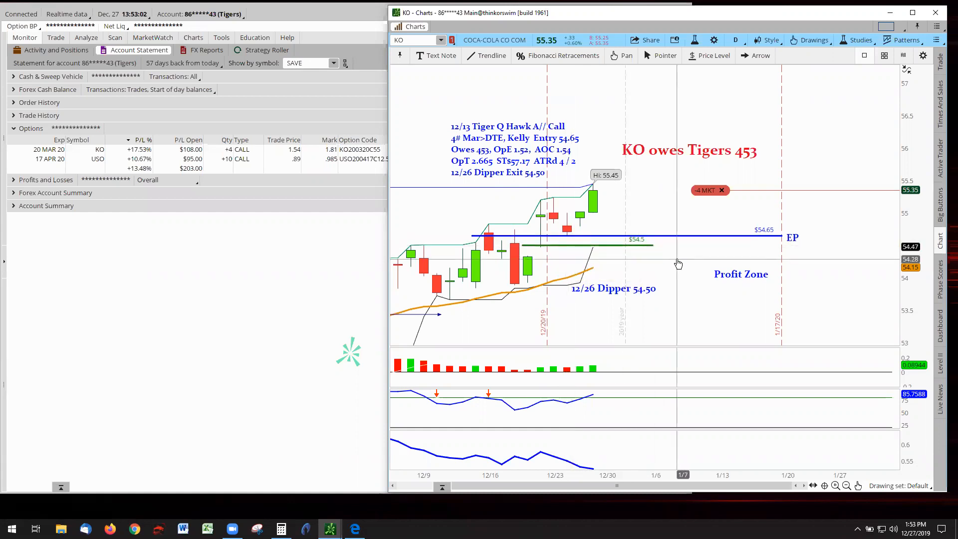
pyautogui.moveTo(635, 270)
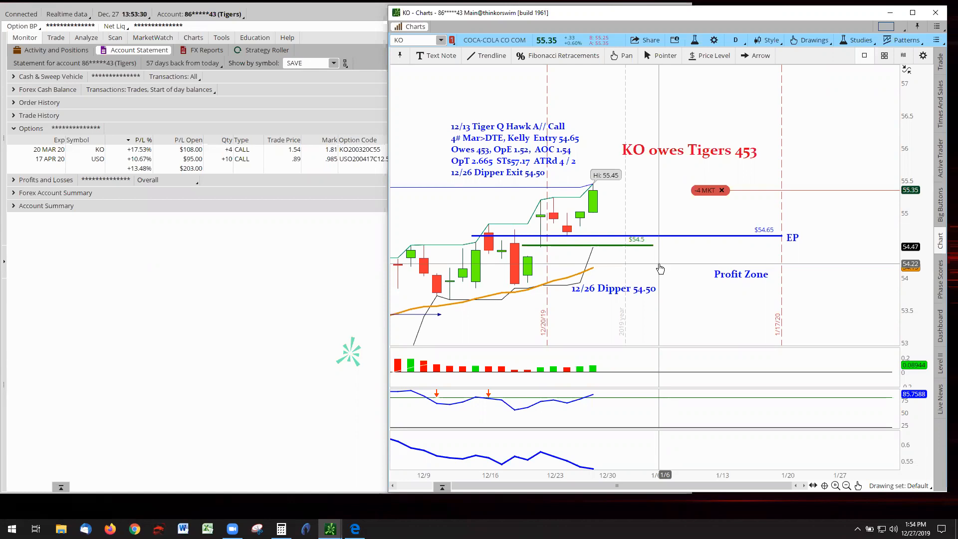
pyautogui.moveTo(328, 311)
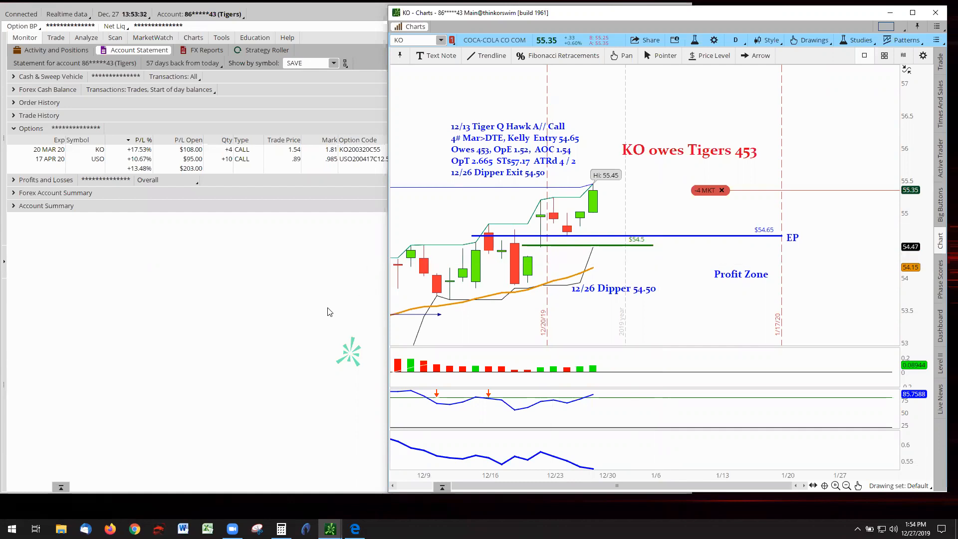
pyautogui.moveTo(511, 146)
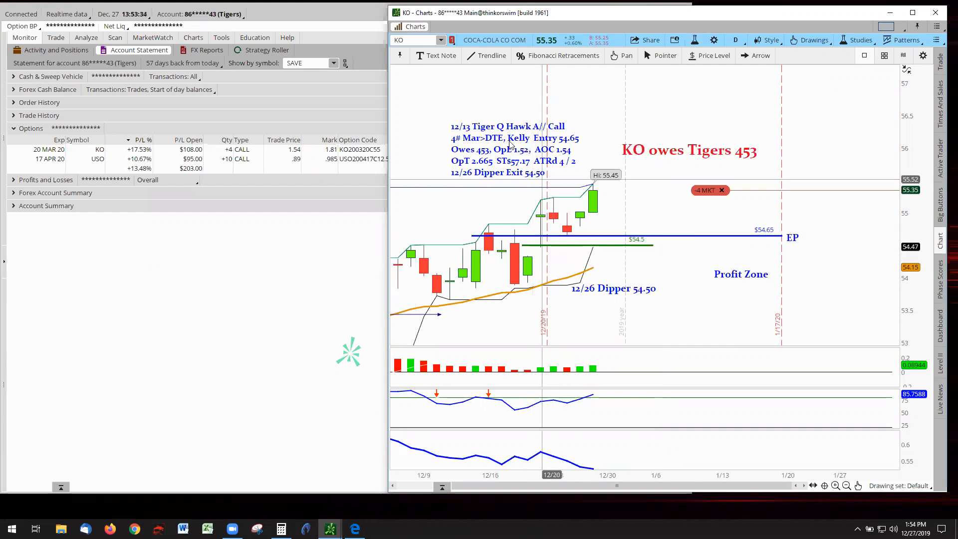
# Step: Load USO onto the chart and autozoom to fit its candles
pyautogui.click(416, 40)
pyautogui.write('US')
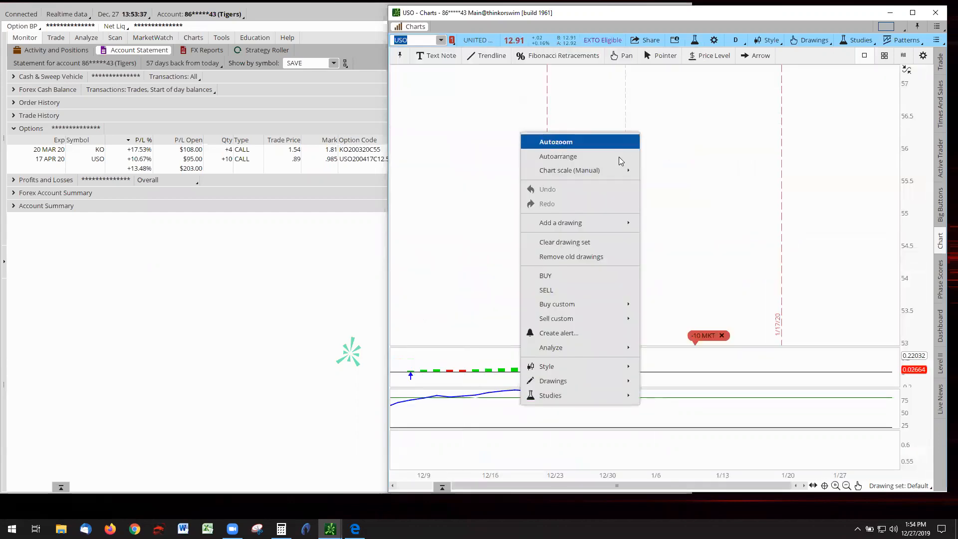
pyautogui.click(556, 141)
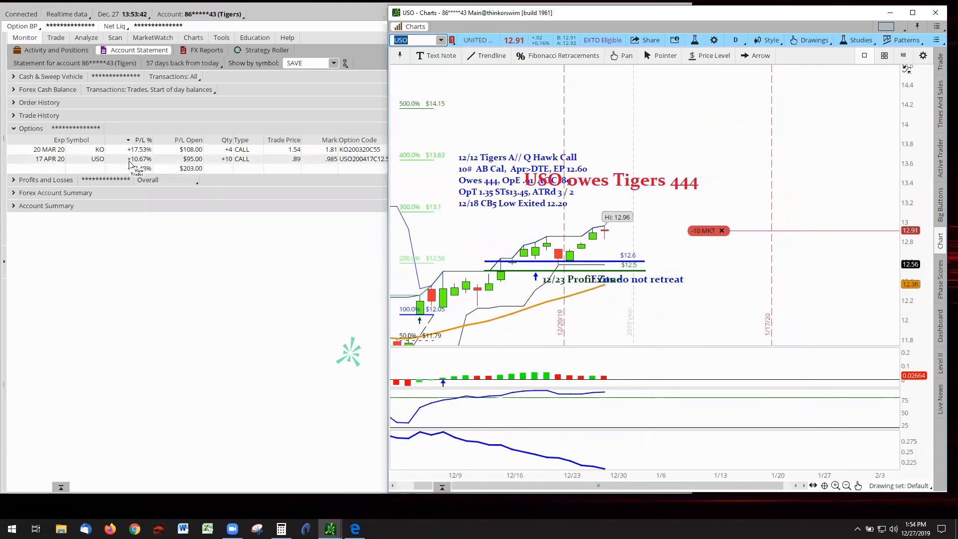
pyautogui.moveTo(608, 237)
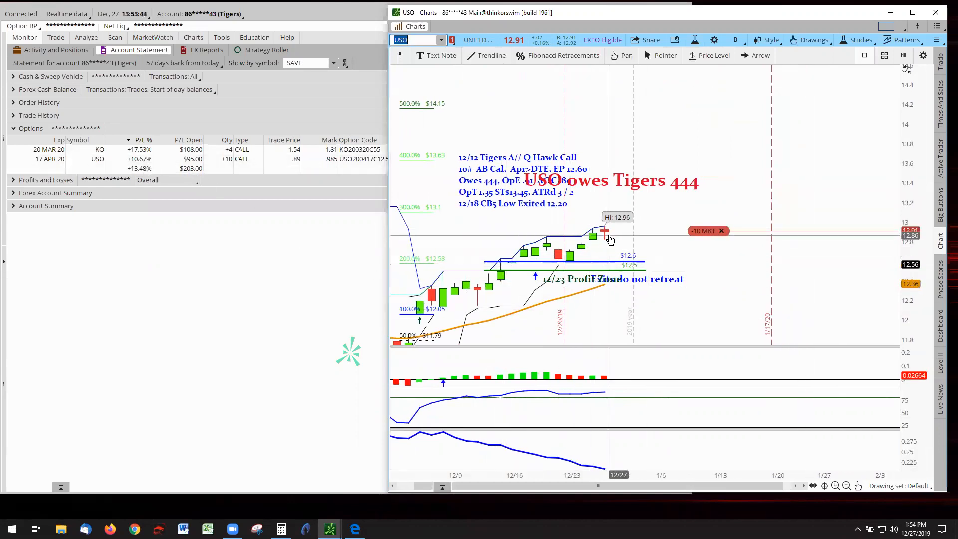
pyautogui.moveTo(600, 242)
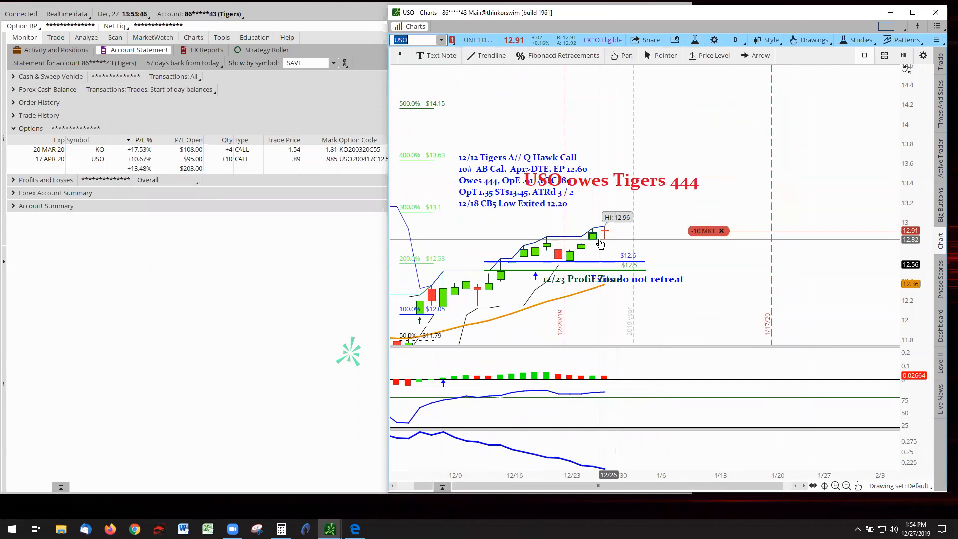
pyautogui.moveTo(802, 279)
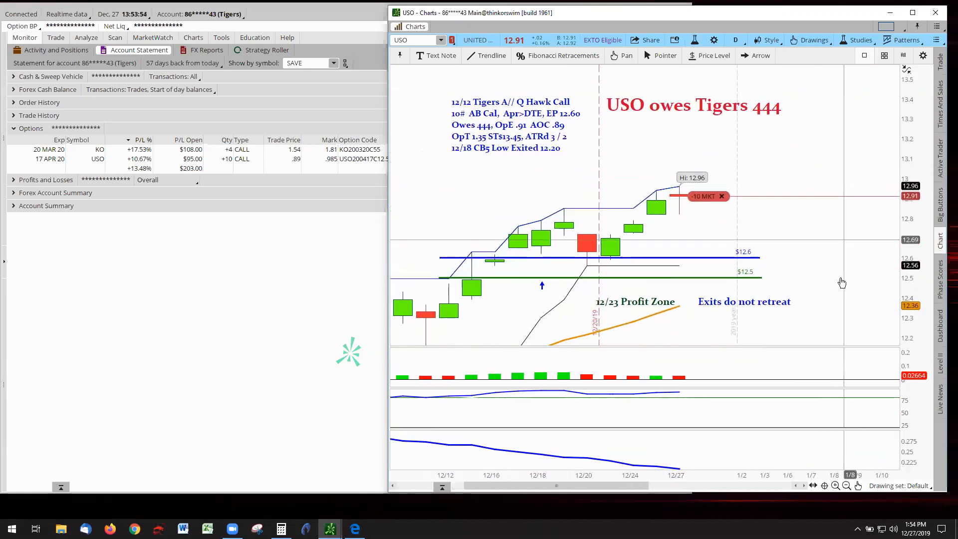
pyautogui.moveTo(627, 308)
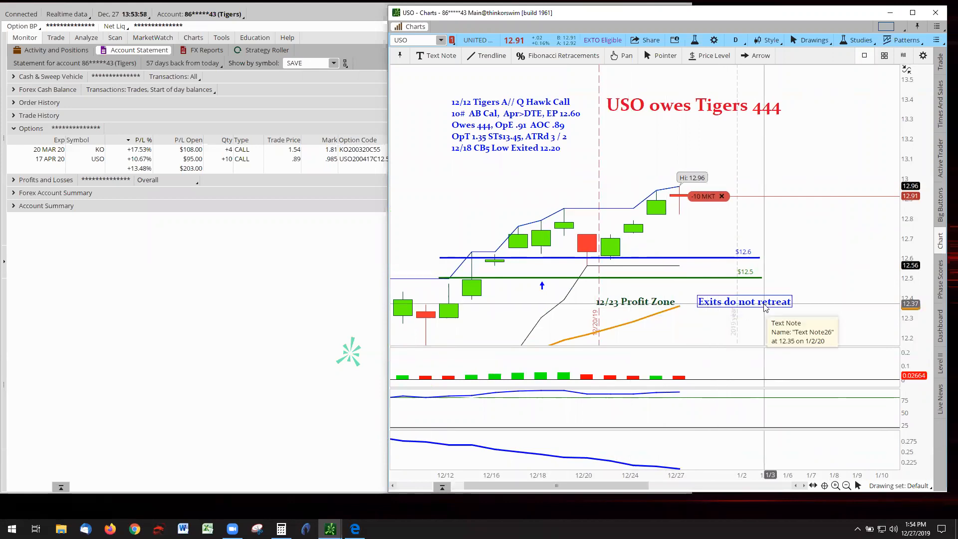
pyautogui.moveTo(783, 299)
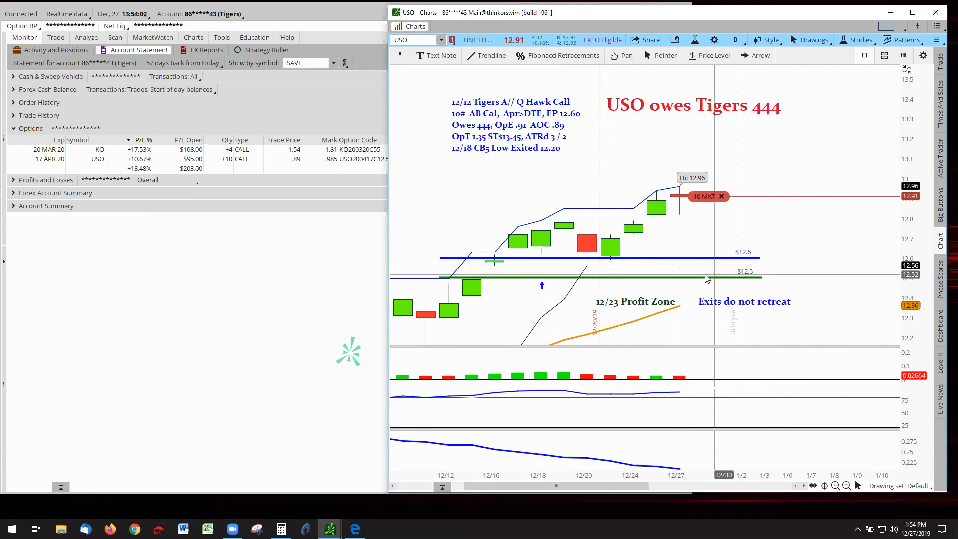
pyautogui.moveTo(600, 270)
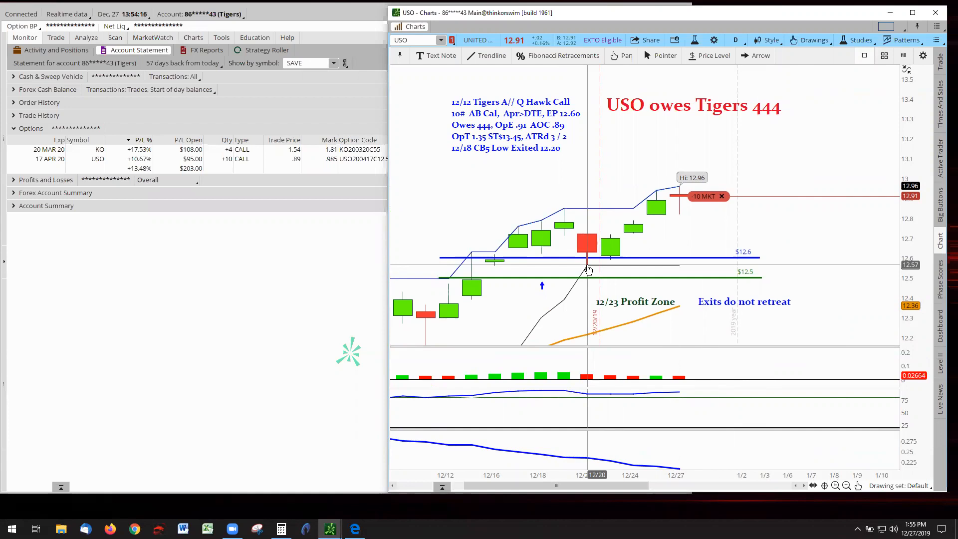
pyautogui.moveTo(660, 218)
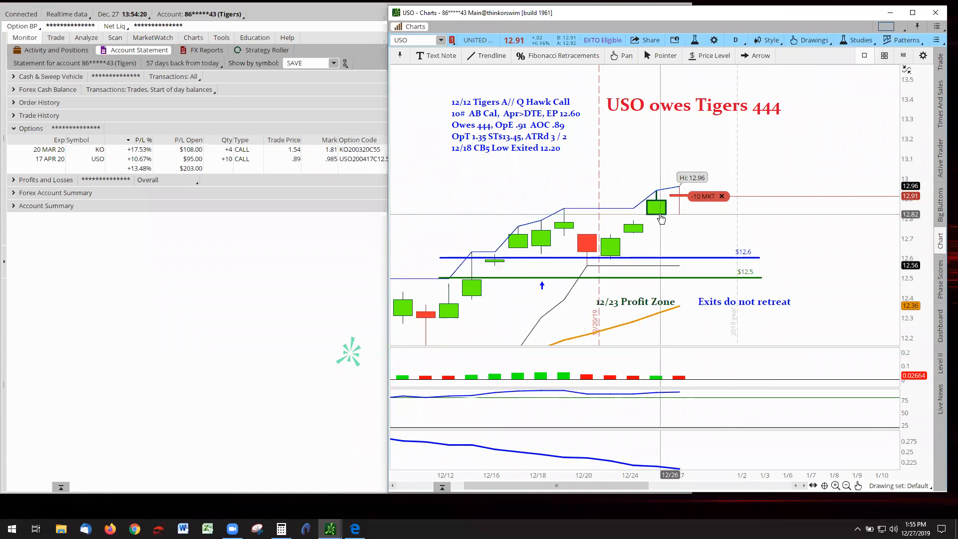
pyautogui.moveTo(687, 219)
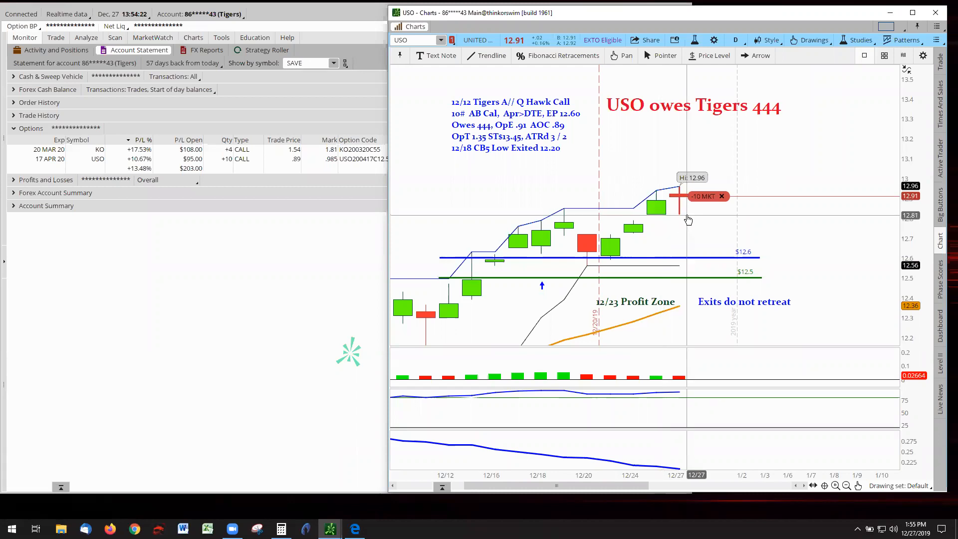
pyautogui.moveTo(645, 219)
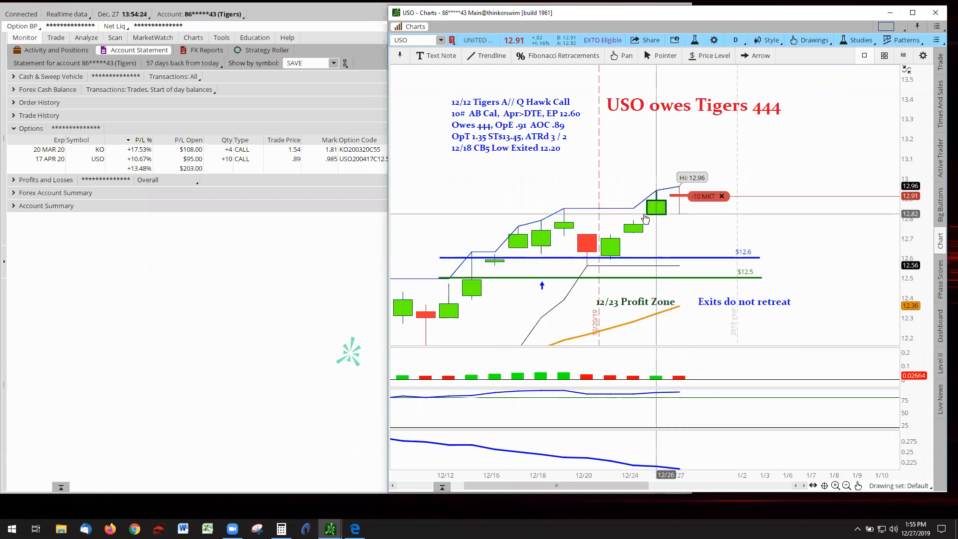
pyautogui.moveTo(653, 217)
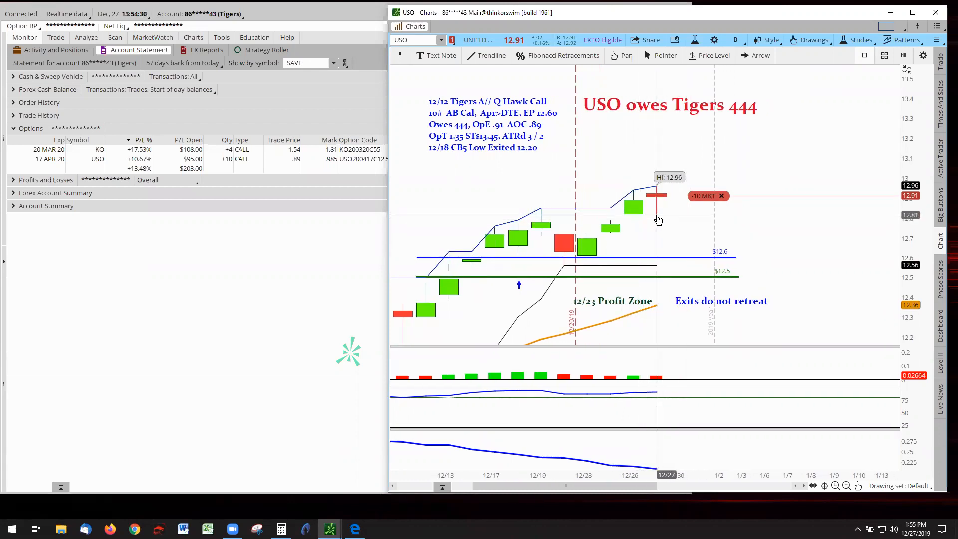
pyautogui.moveTo(642, 218)
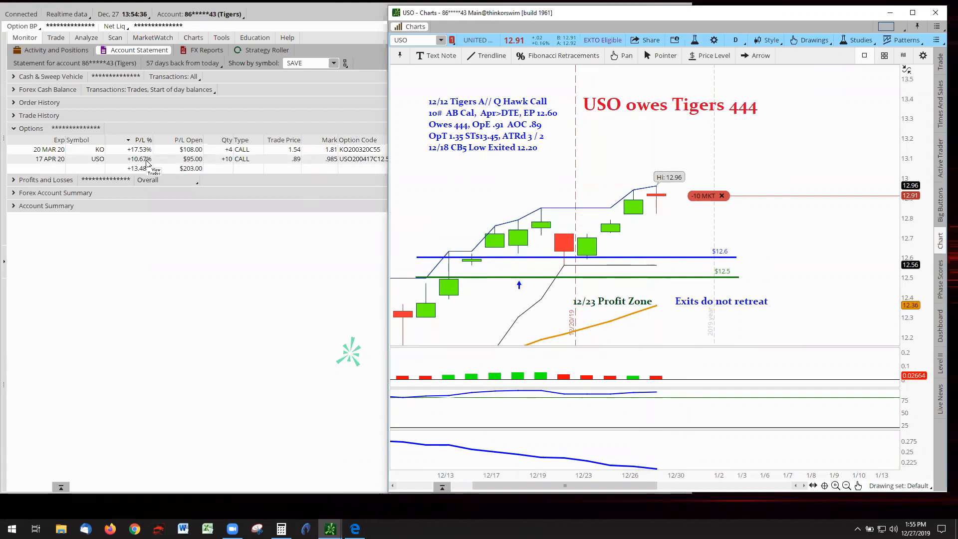
pyautogui.moveTo(643, 217)
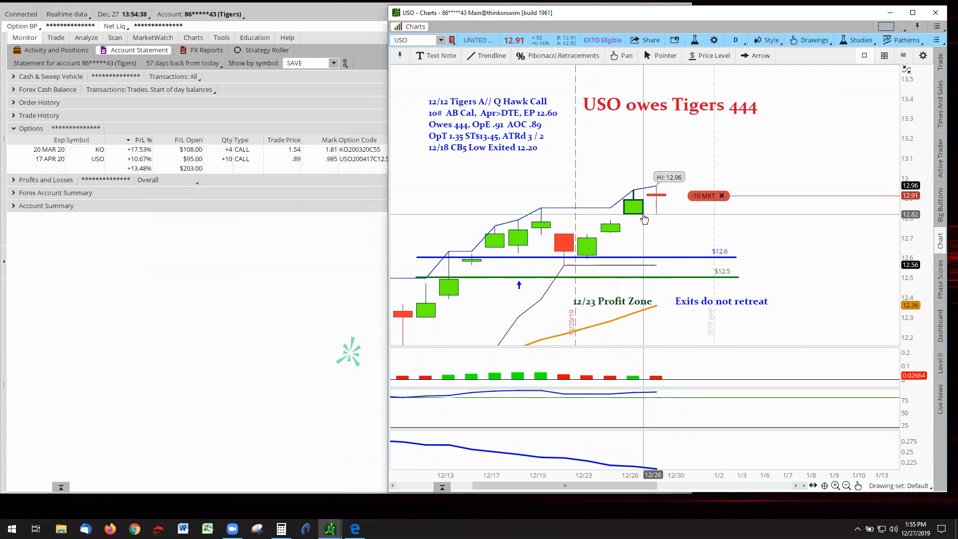